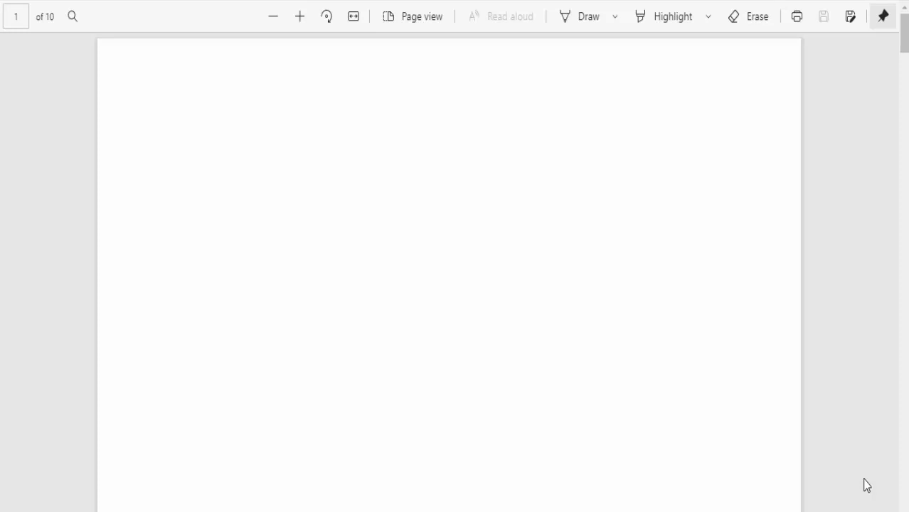
# Step: Bring up the ink colour and thickness panel from the Draw dropdown
pyautogui.click(616, 16)
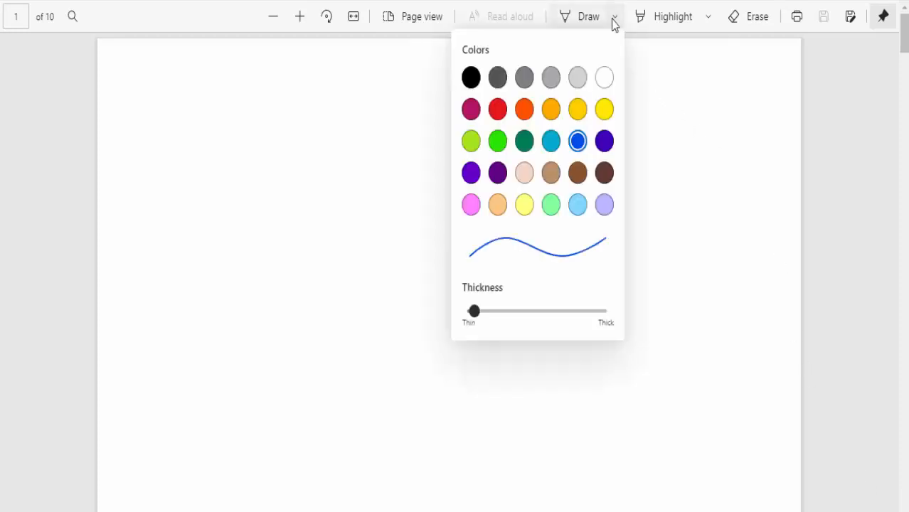
pyautogui.moveTo(471, 173)
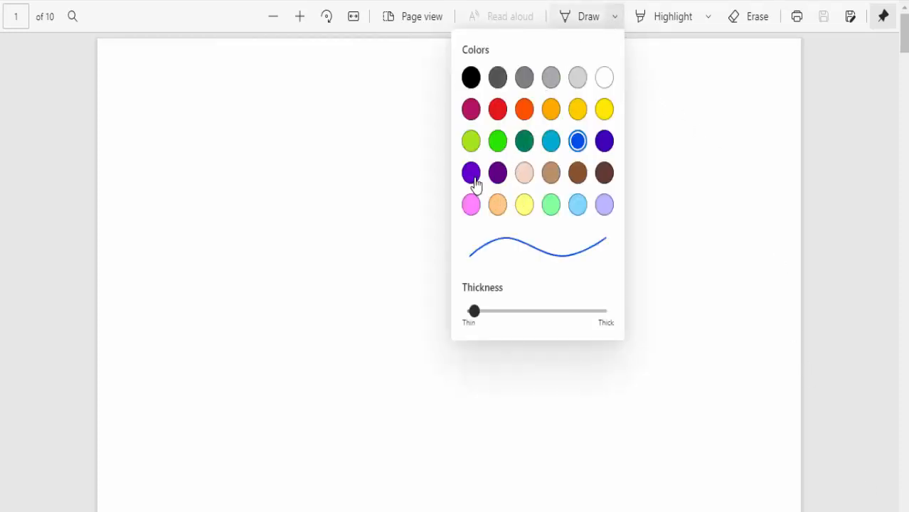
# Step: Choose indigo ink at medium thickness and handwrite 'LM CURVE' across the top of page 1
pyautogui.click(603, 140)
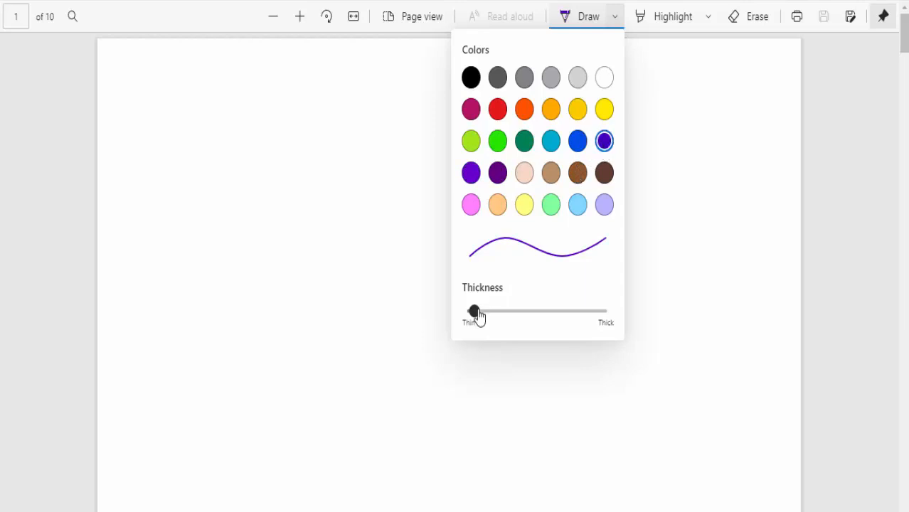
pyautogui.moveTo(475, 311); pyautogui.dragTo(517, 310)
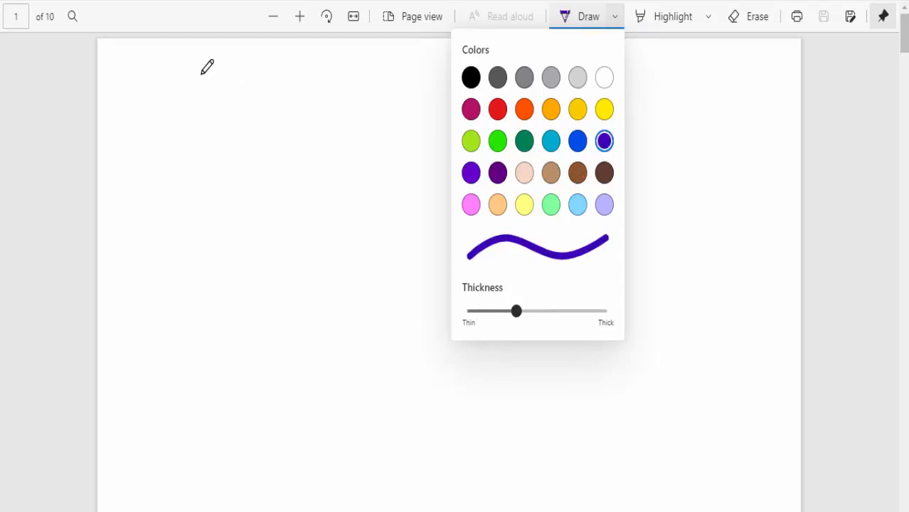
pyautogui.moveTo(191, 68); pyautogui.dragTo(191, 81)
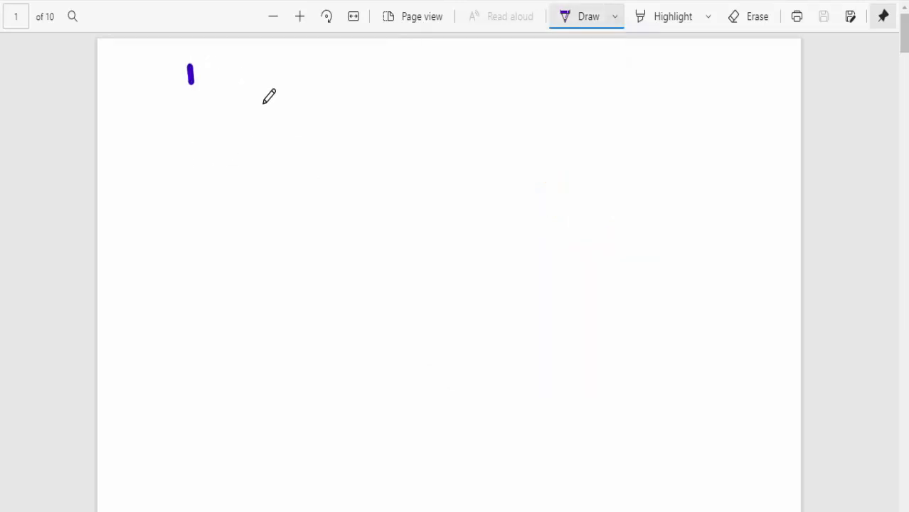
pyautogui.moveTo(190, 64); pyautogui.dragTo(273, 150)
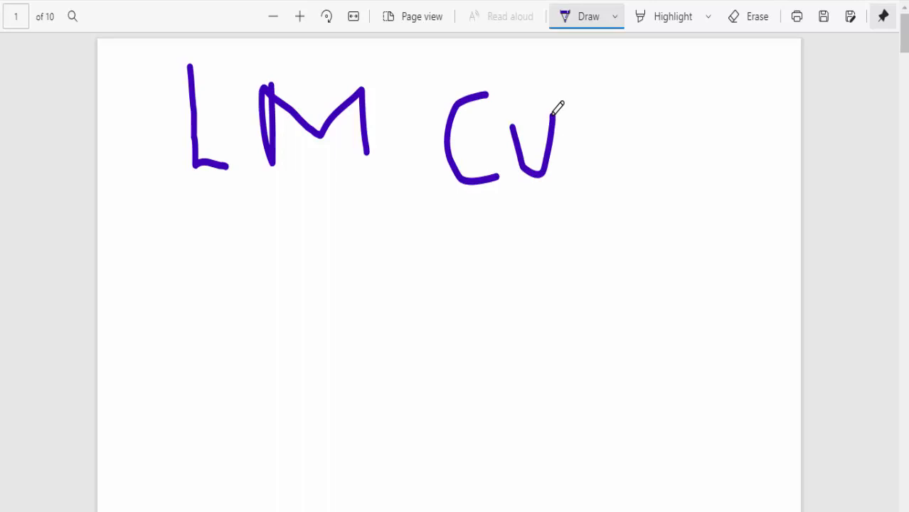
pyautogui.moveTo(578, 107); pyautogui.dragTo(578, 171)
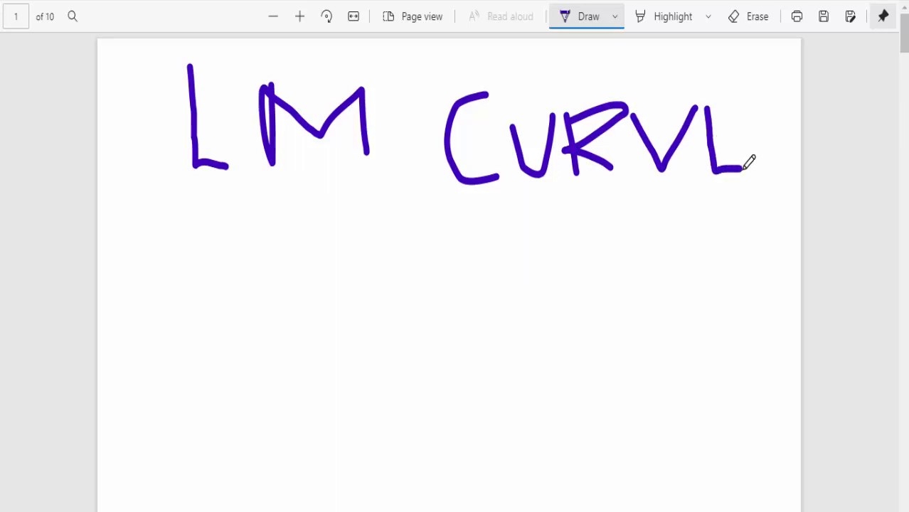
pyautogui.moveTo(718, 99); pyautogui.dragTo(718, 168)
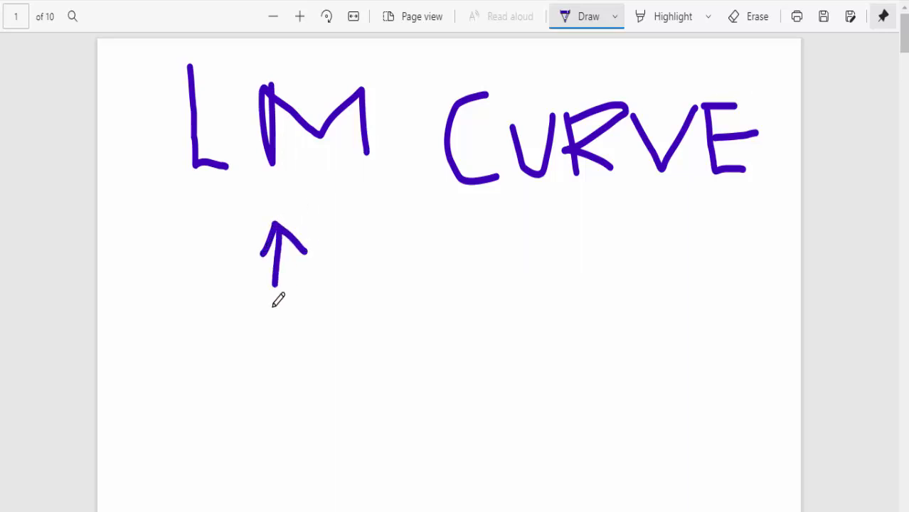
# Step: Draw r and Y axes below the heading with an upward-sloping line labelled LM
pyautogui.moveTo(273, 284); pyautogui.dragTo(269, 466)
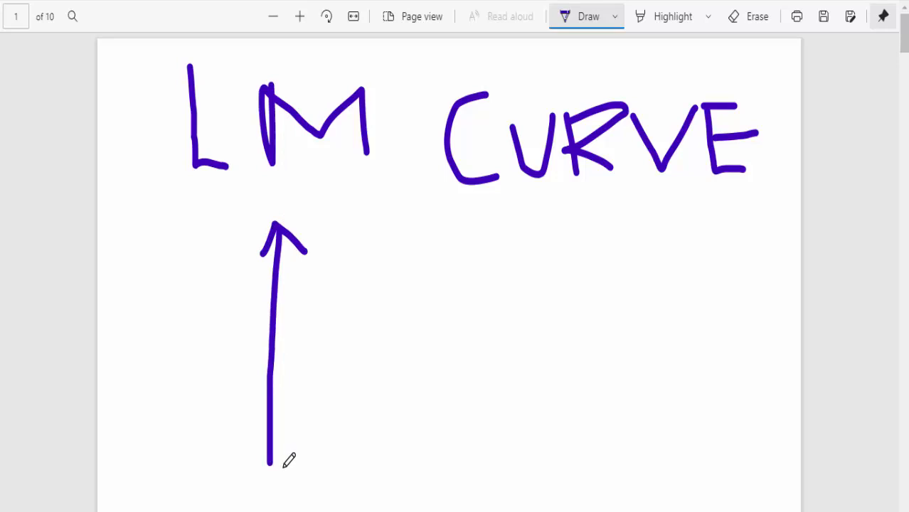
pyautogui.moveTo(270, 468); pyautogui.dragTo(623, 472)
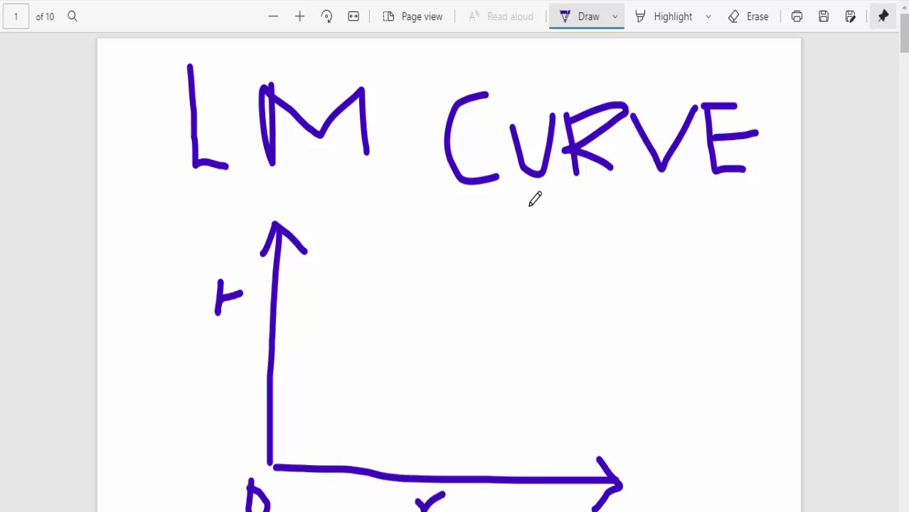
pyautogui.moveTo(303, 401); pyautogui.dragTo(595, 253)
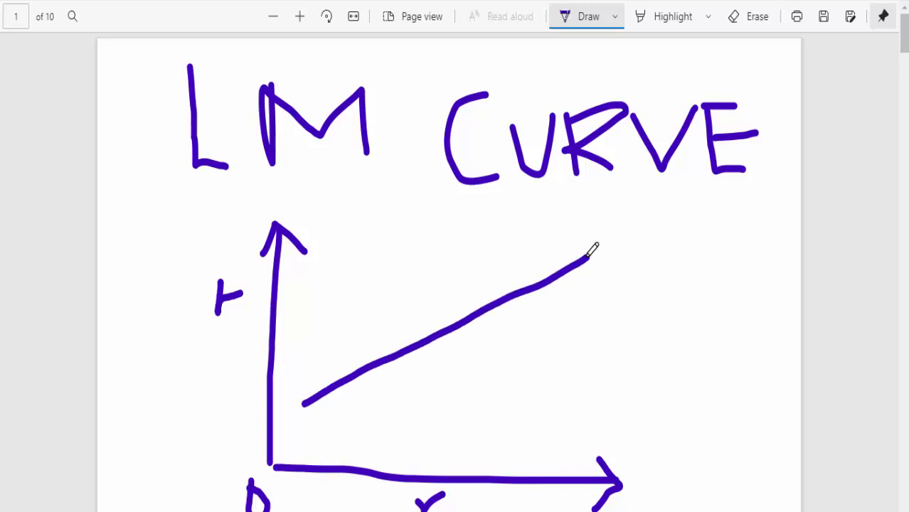
pyautogui.moveTo(610, 211)
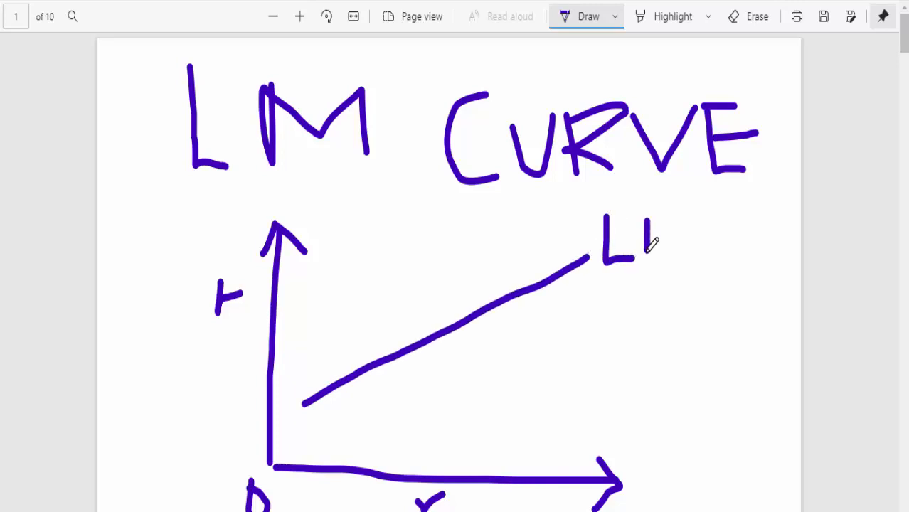
pyautogui.moveTo(648, 256); pyautogui.dragTo(698, 213)
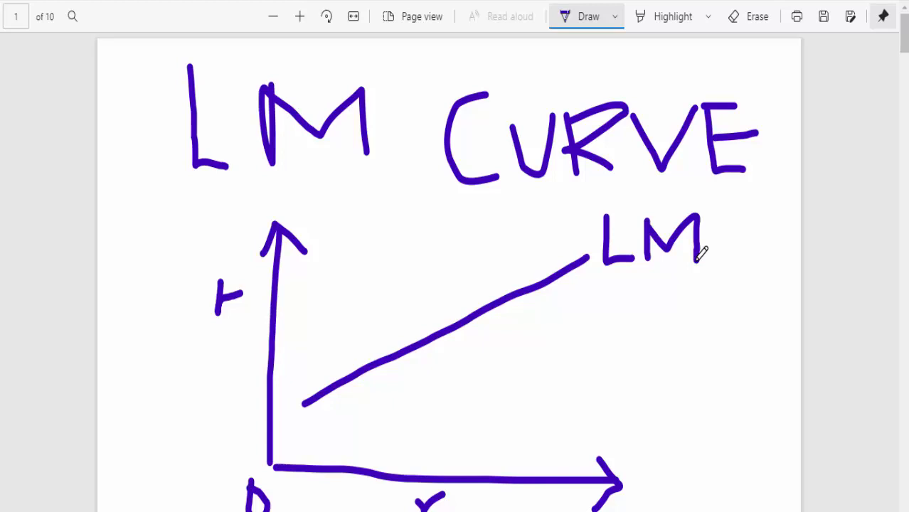
pyautogui.moveTo(657, 253)
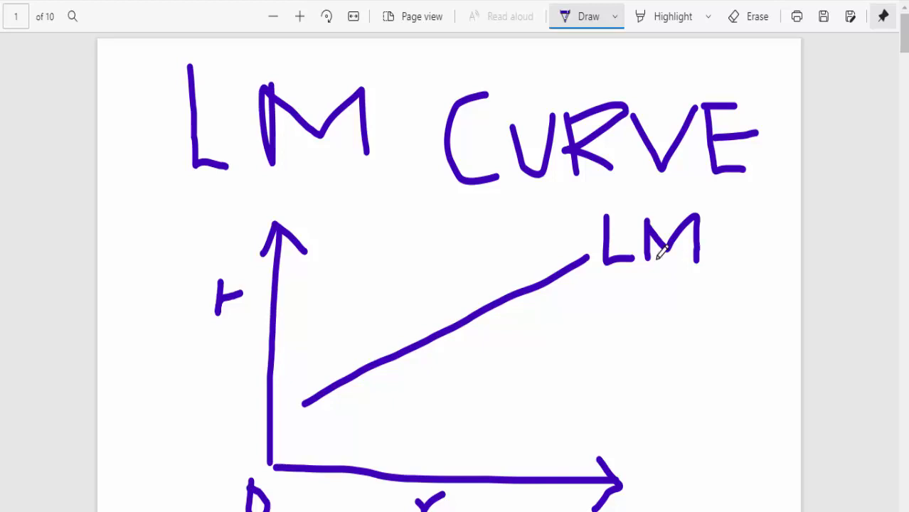
pyautogui.moveTo(734, 91)
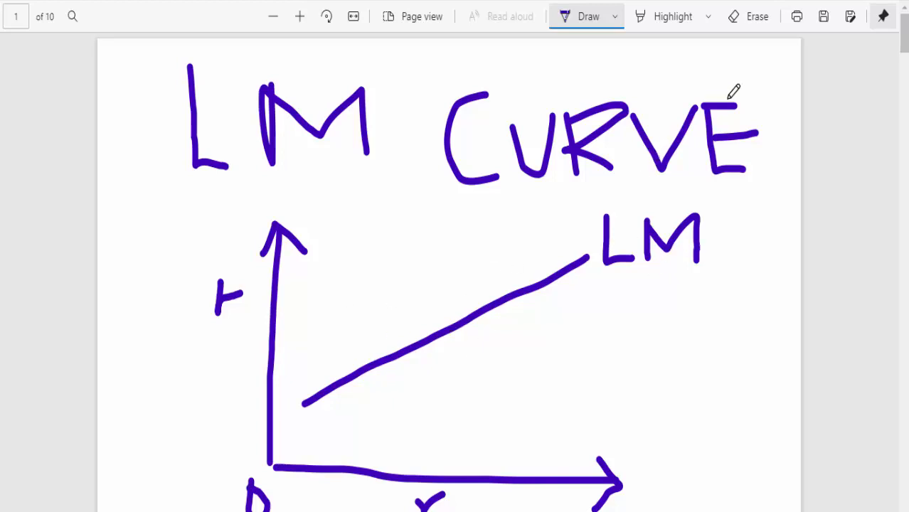
# Step: Handwrite the fractions Ms/P = Md/P at the top of page 2
pyautogui.scroll(-3)
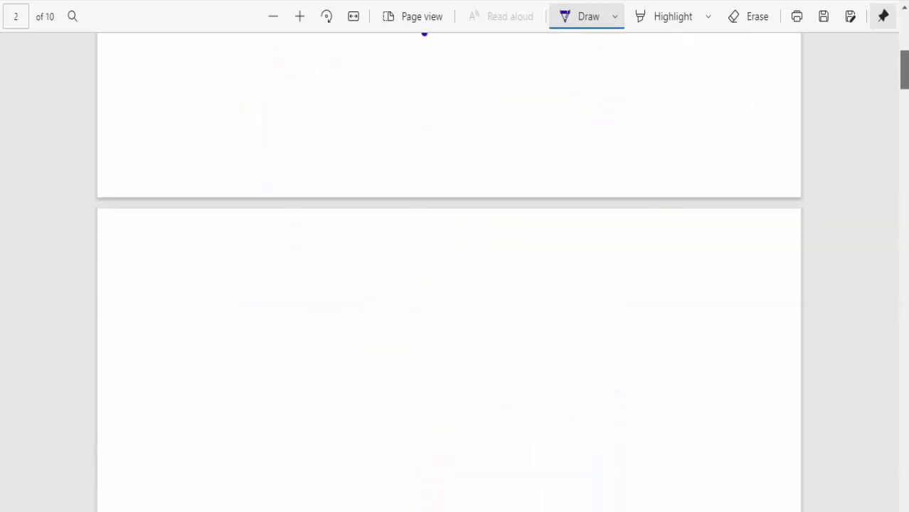
pyautogui.scroll(-3)
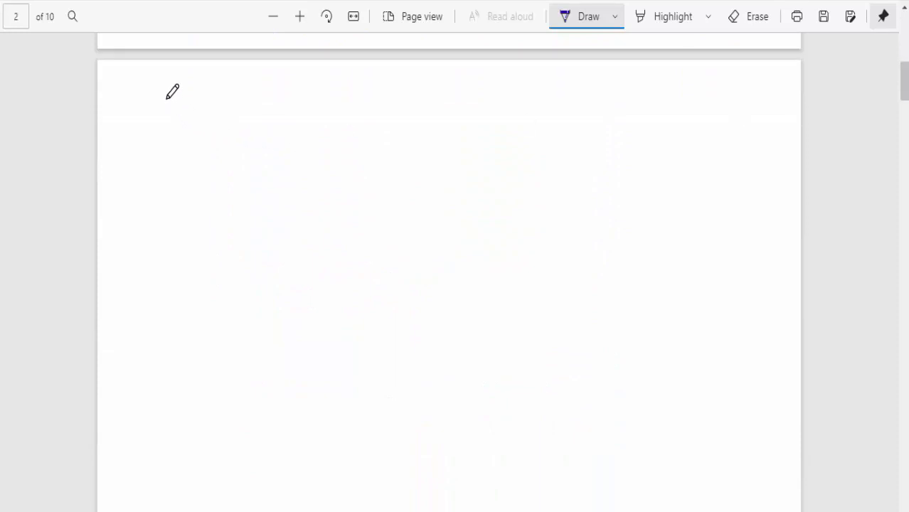
pyautogui.moveTo(171, 92); pyautogui.dragTo(188, 145)
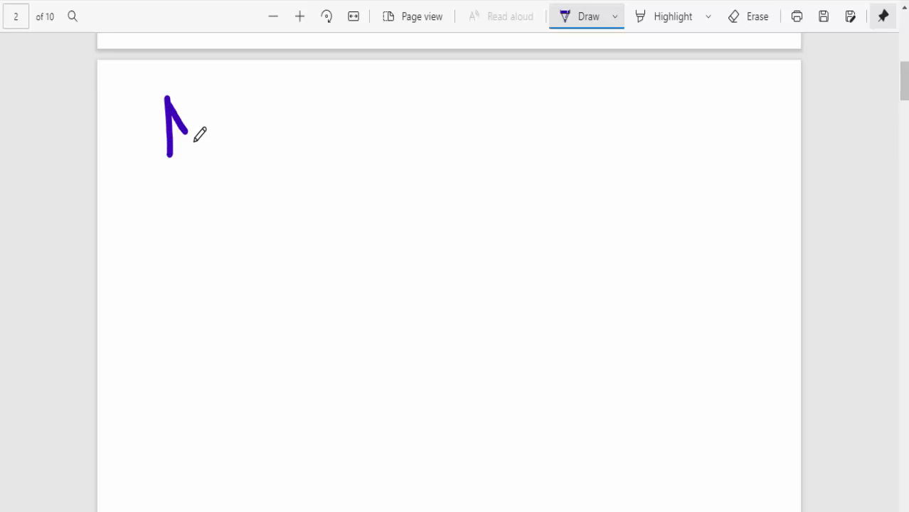
pyautogui.moveTo(188, 97); pyautogui.dragTo(230, 150)
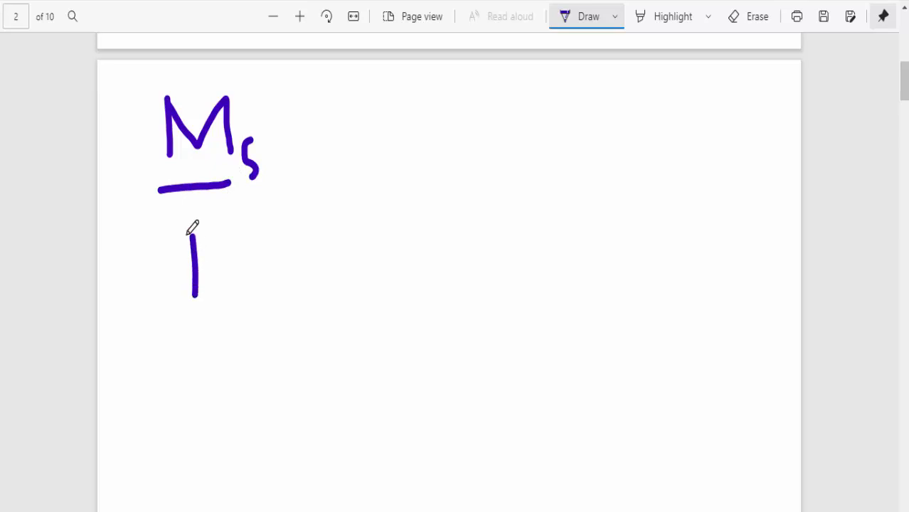
pyautogui.moveTo(197, 234); pyautogui.dragTo(213, 256)
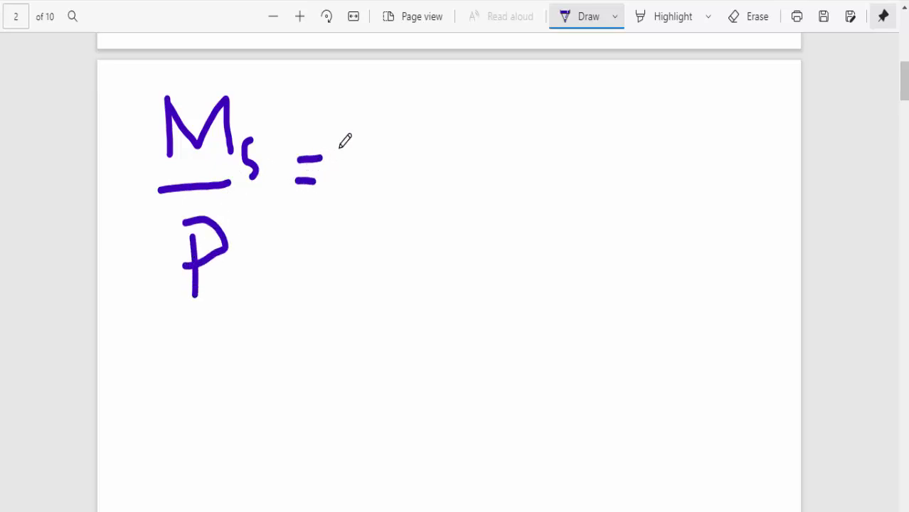
pyautogui.moveTo(355, 107); pyautogui.dragTo(356, 171)
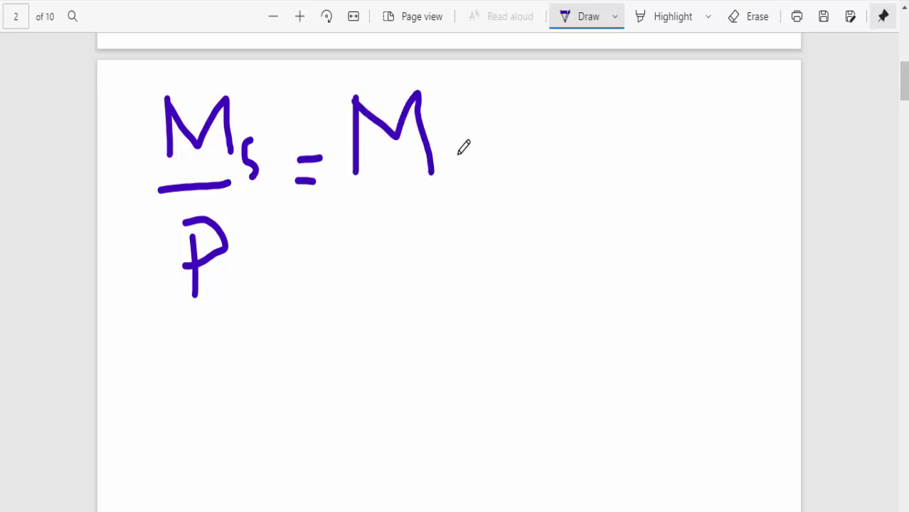
pyautogui.moveTo(449, 150); pyautogui.dragTo(466, 192)
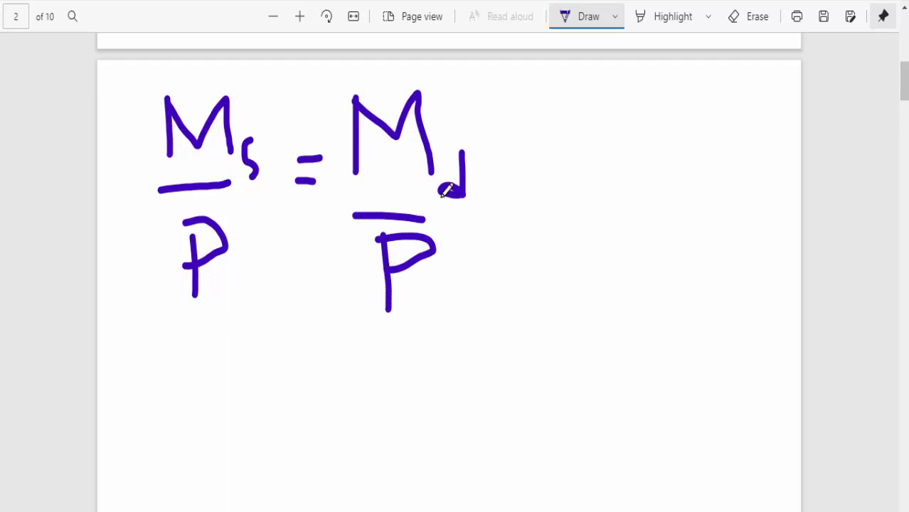
# Step: Complete the equation with = L(r, Y), including the closing bracket
pyautogui.moveTo(487, 149); pyautogui.dragTo(512, 146)
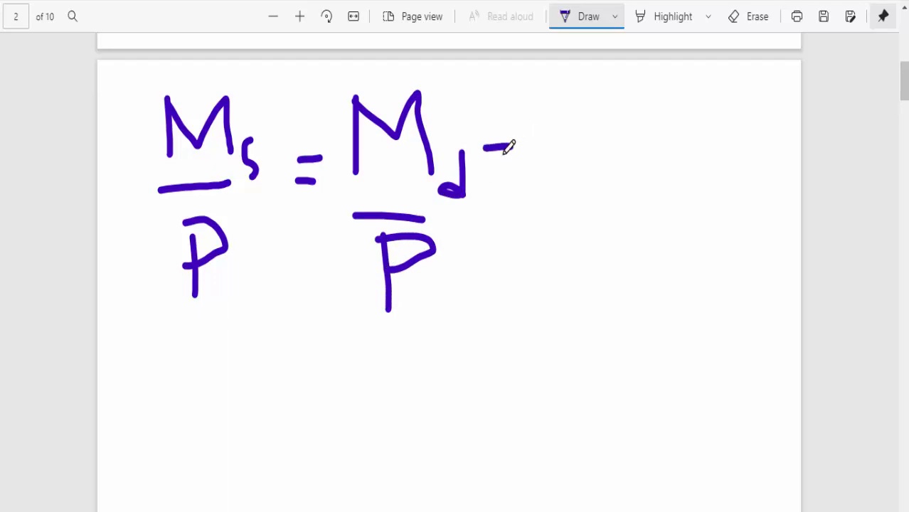
pyautogui.moveTo(486, 149); pyautogui.dragTo(520, 171)
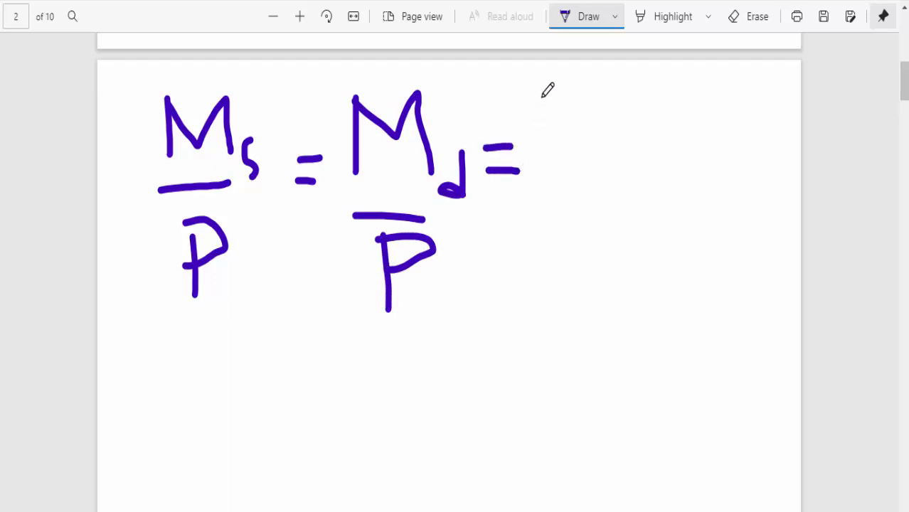
pyautogui.moveTo(544, 97); pyautogui.dragTo(591, 174)
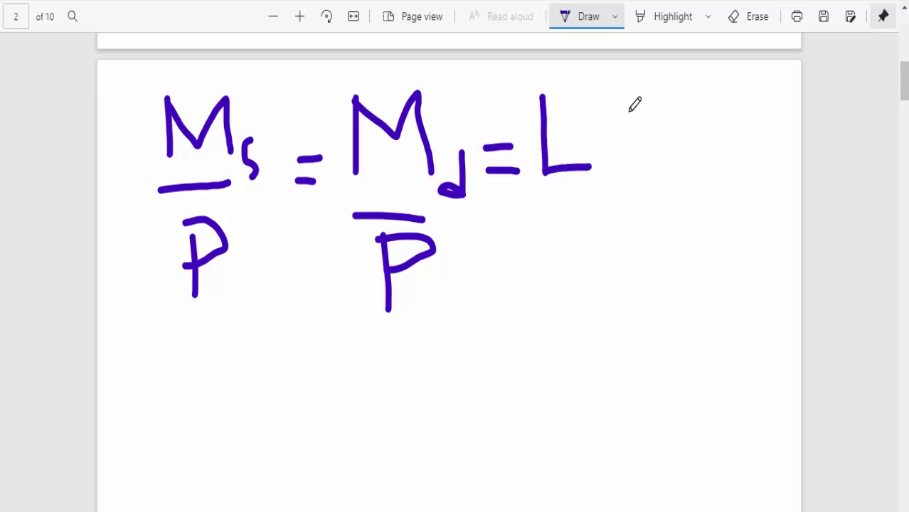
pyautogui.moveTo(629, 107); pyautogui.dragTo(615, 182)
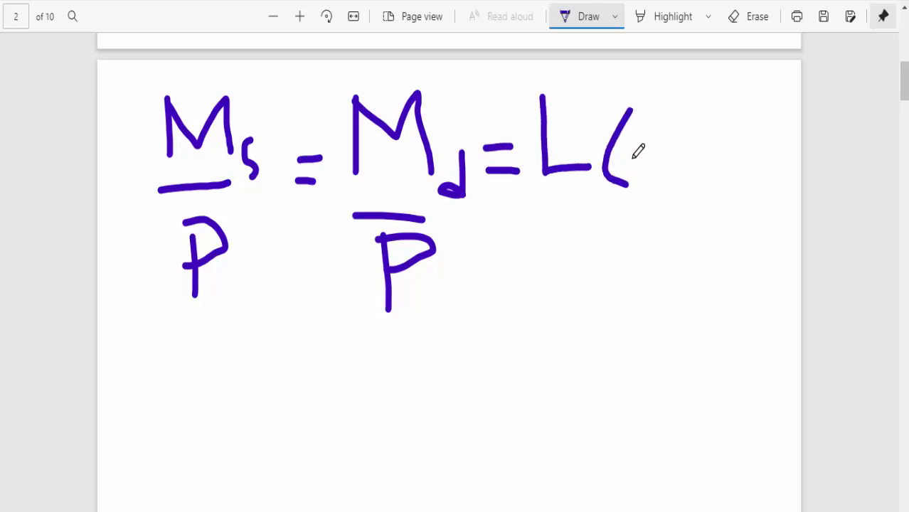
pyautogui.moveTo(638, 142); pyautogui.dragTo(654, 174)
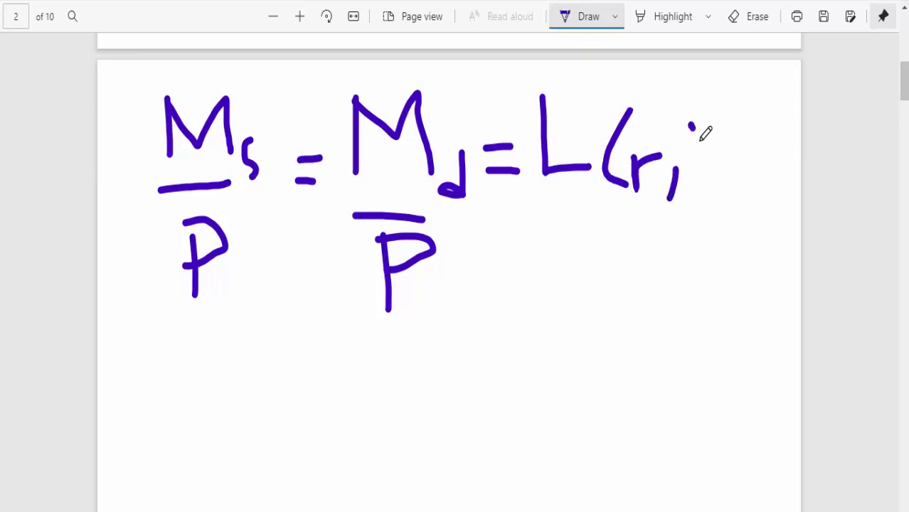
pyautogui.moveTo(685, 114); pyautogui.dragTo(718, 185)
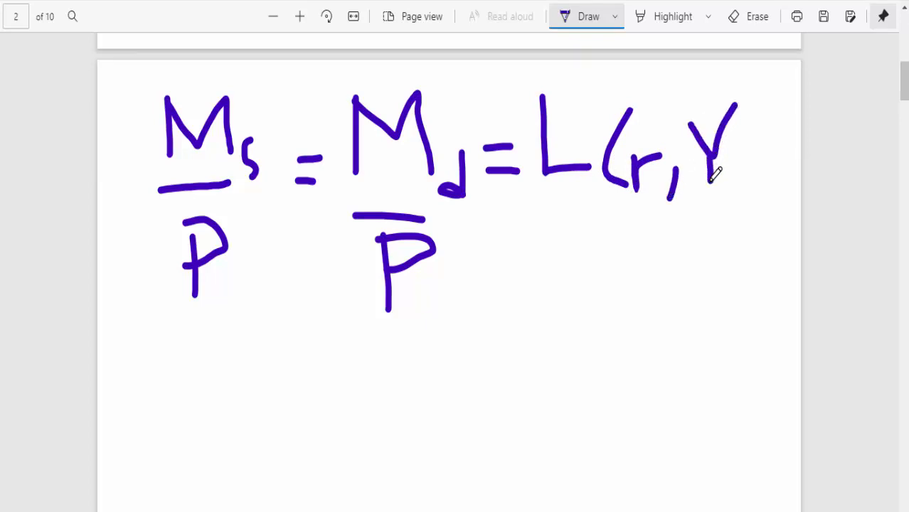
pyautogui.moveTo(754, 92); pyautogui.dragTo(762, 199)
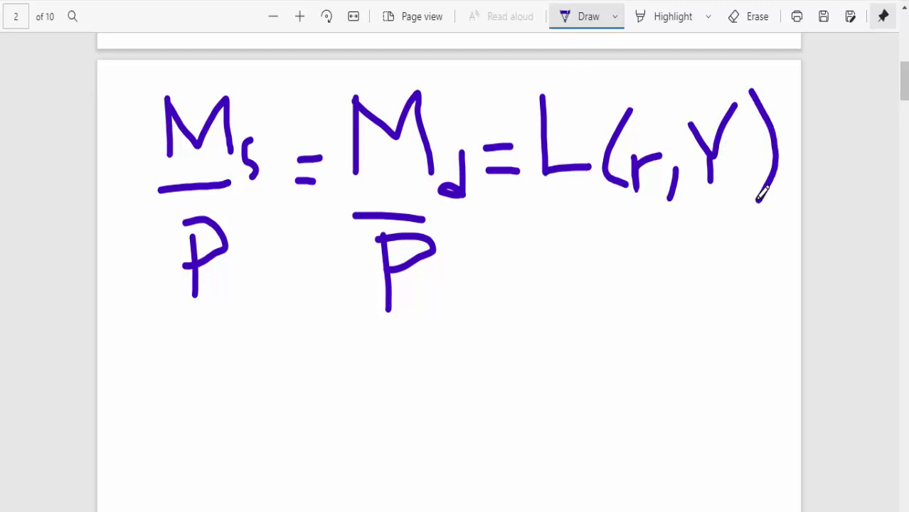
pyautogui.moveTo(287, 381)
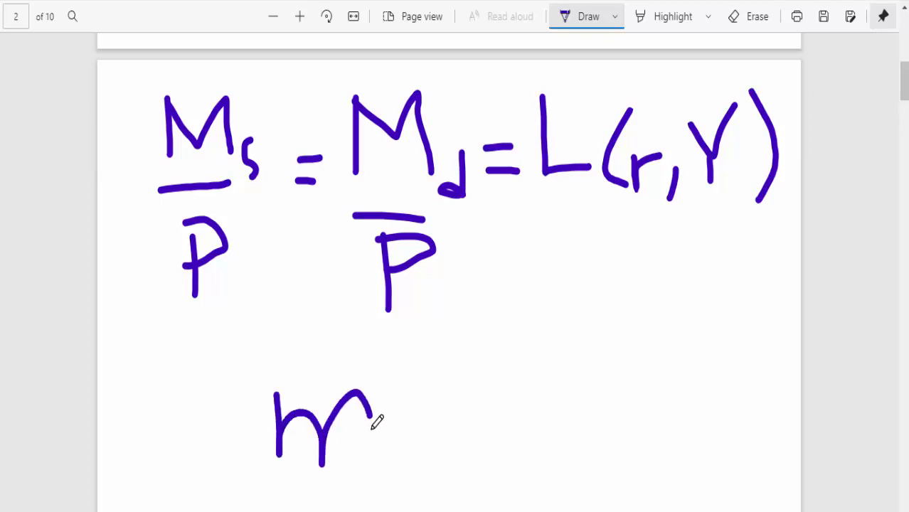
# Step: Ink m = L(r, Y) beneath the money market equilibrium equation
pyautogui.moveTo(362, 420); pyautogui.dragTo(377, 462)
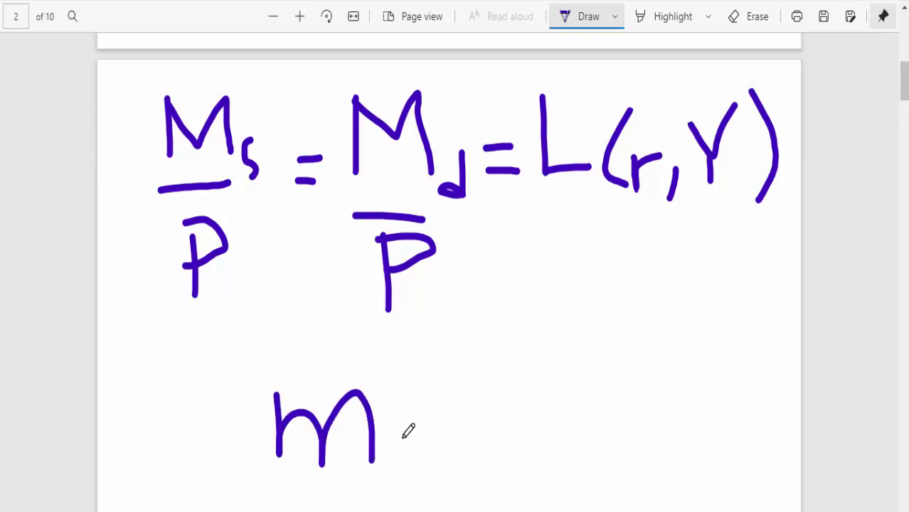
pyautogui.moveTo(391, 424); pyautogui.dragTo(434, 441)
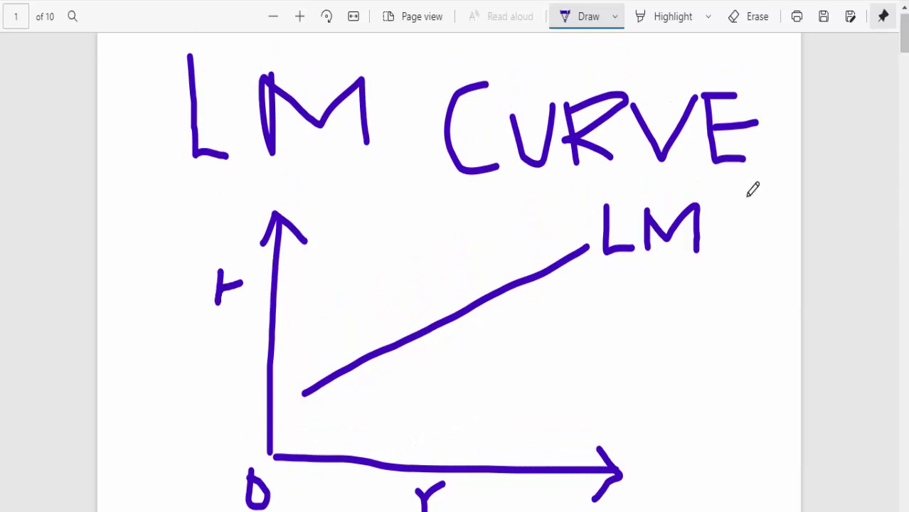
# Step: Mark m = L(r, Y) with a dot and the label (1), then move down to page 3
pyautogui.scroll(-3)
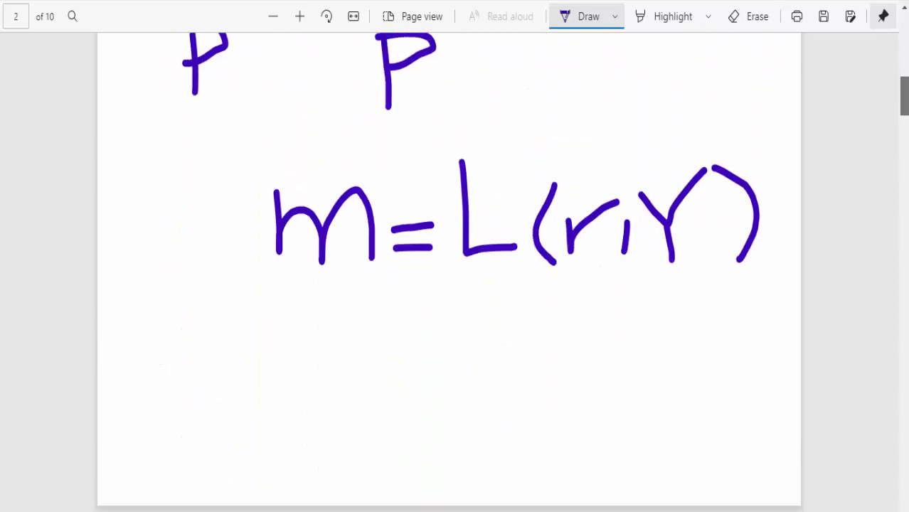
pyautogui.scroll(-3)
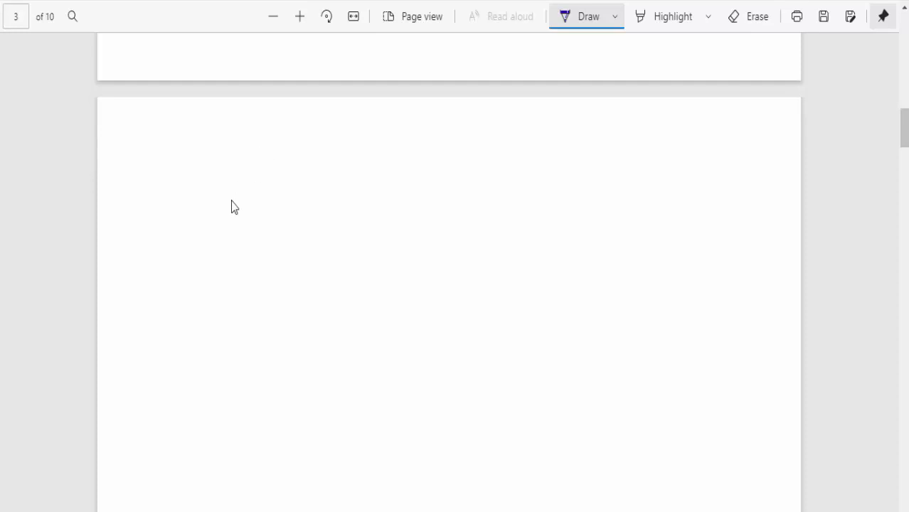
pyautogui.moveTo(219, 154)
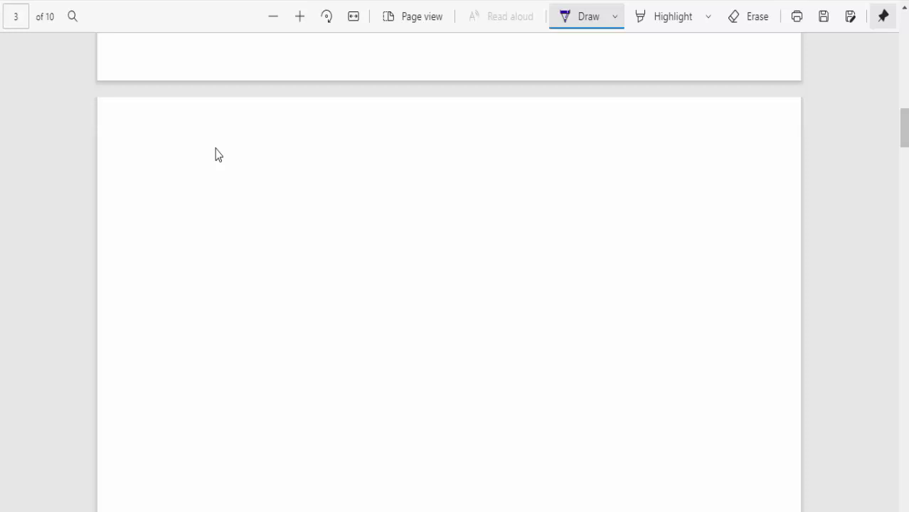
pyautogui.moveTo(229, 136)
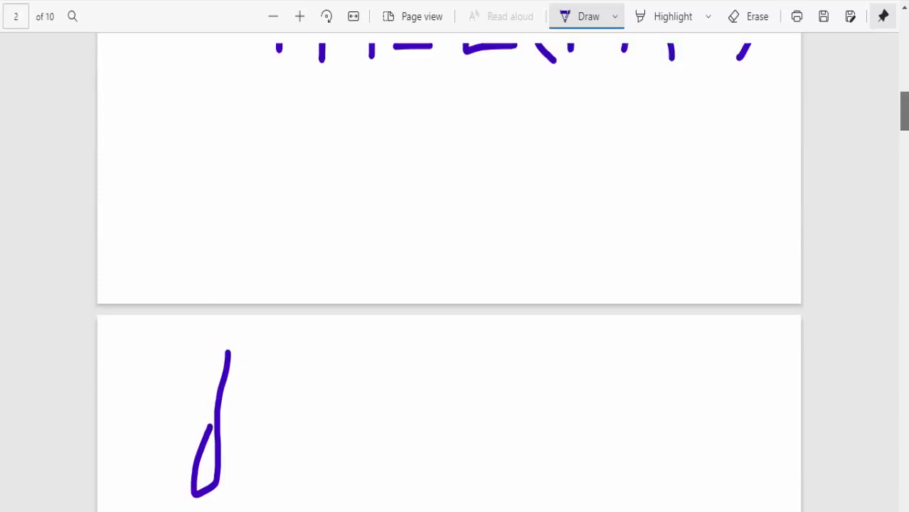
pyautogui.scroll(-3)
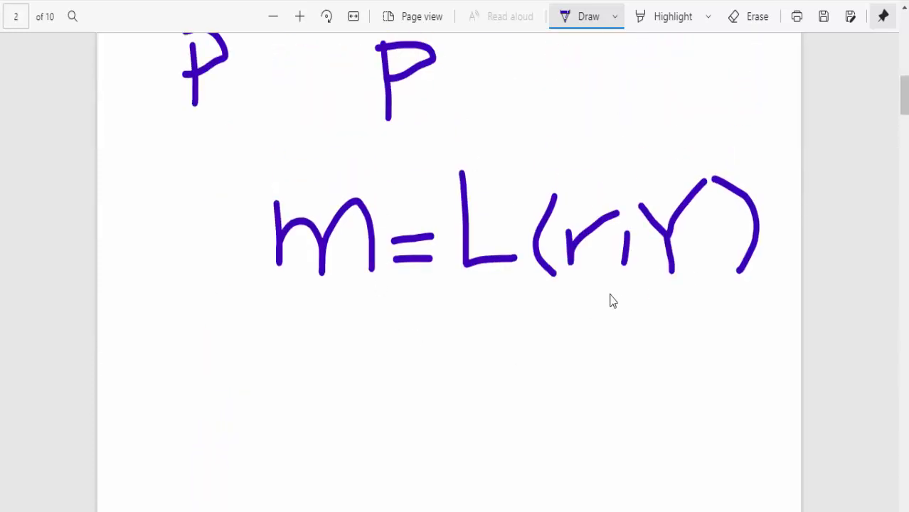
pyautogui.click(249, 363)
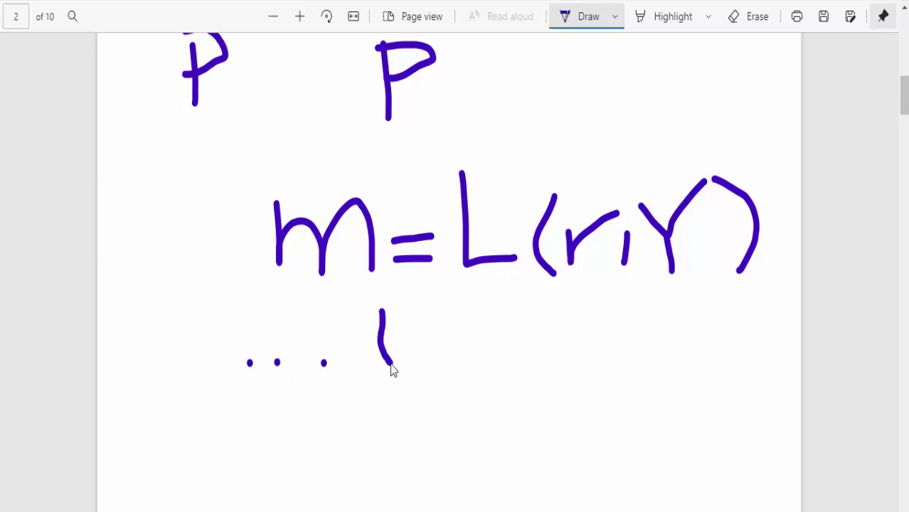
pyautogui.moveTo(396, 339); pyautogui.dragTo(452, 316)
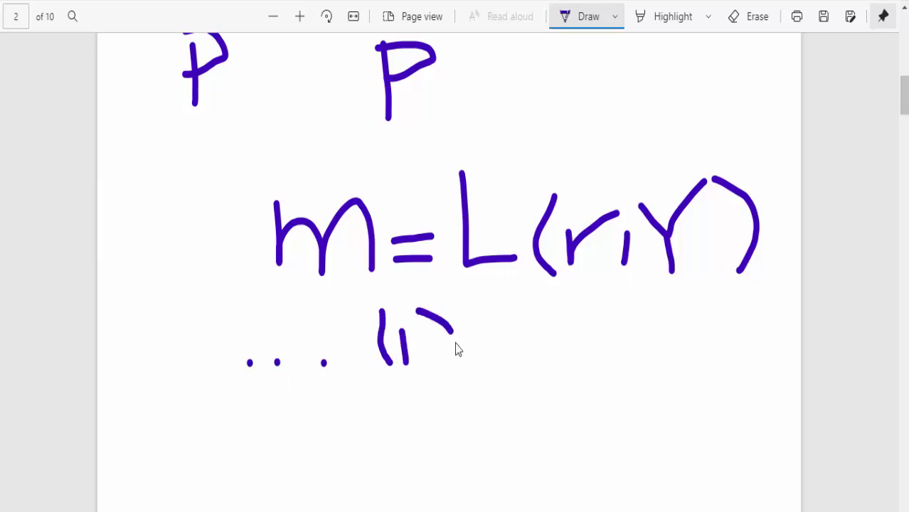
pyautogui.scroll(-3)
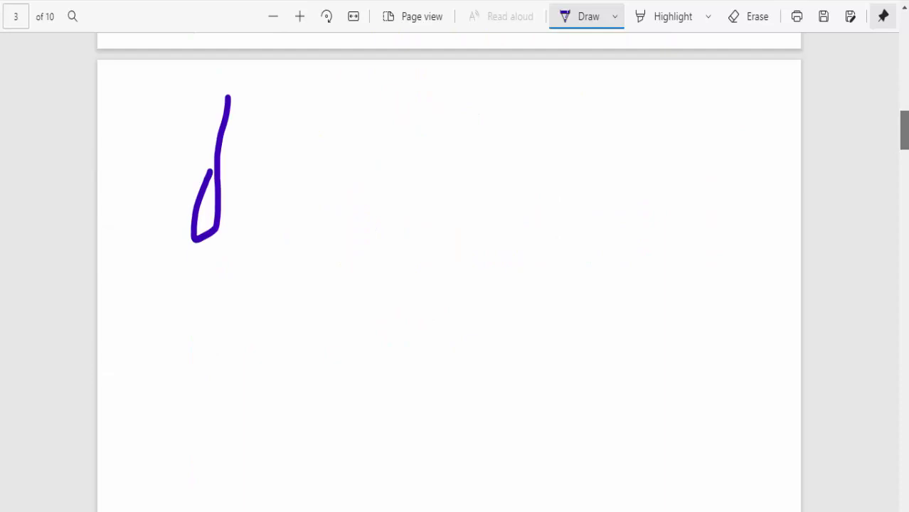
pyautogui.scroll(-3)
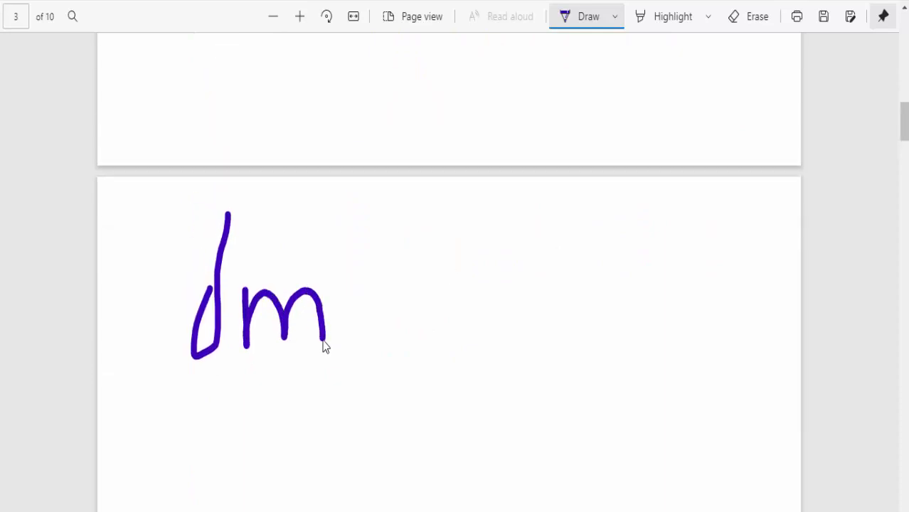
# Step: Handwrite the total differential dm = L_r dr + L_Y dY on page 3
pyautogui.moveTo(349, 316); pyautogui.dragTo(401, 325)
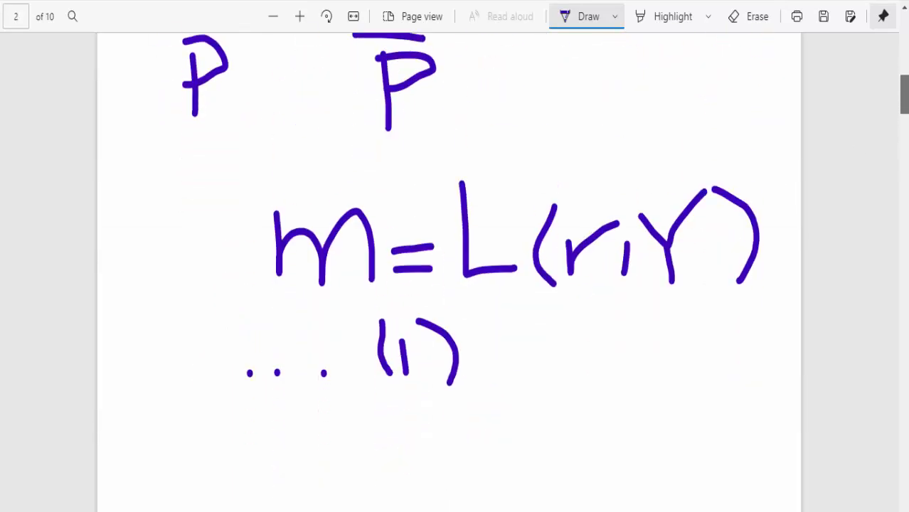
pyautogui.scroll(-3)
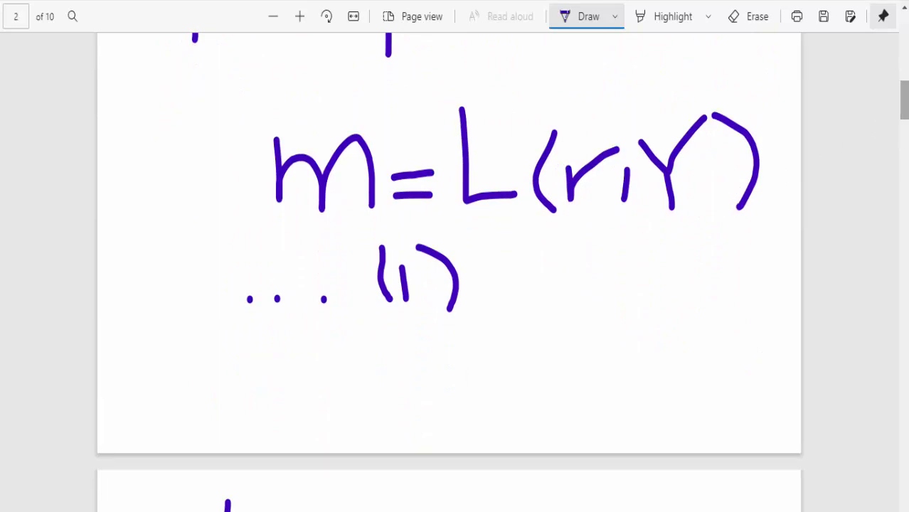
pyautogui.scroll(-3)
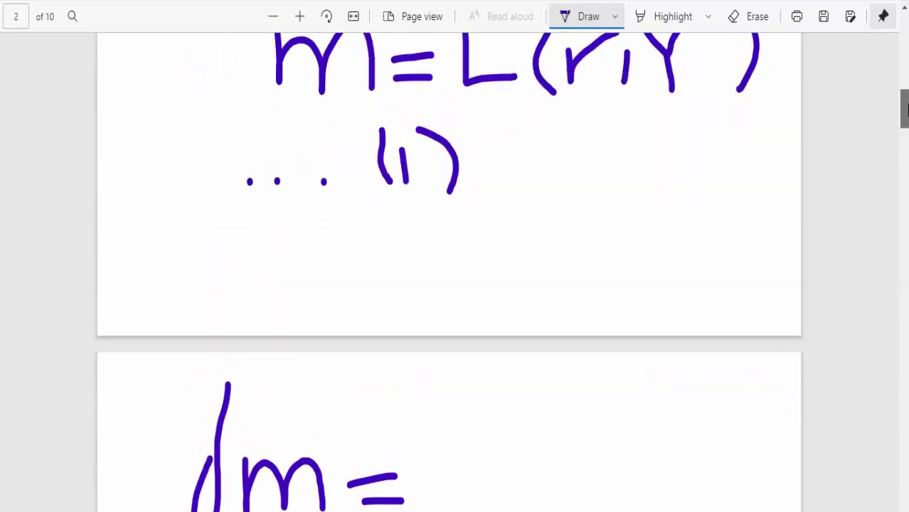
pyautogui.scroll(-3)
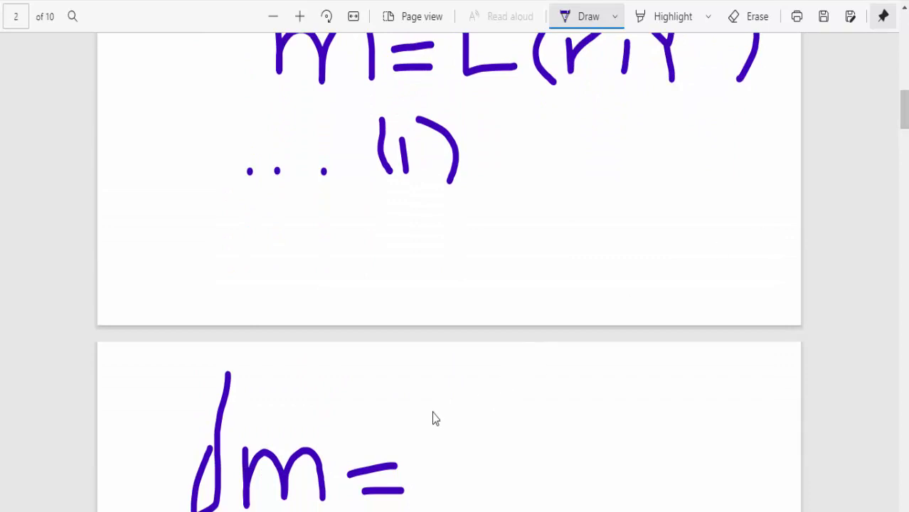
pyautogui.moveTo(434, 410); pyautogui.dragTo(462, 491)
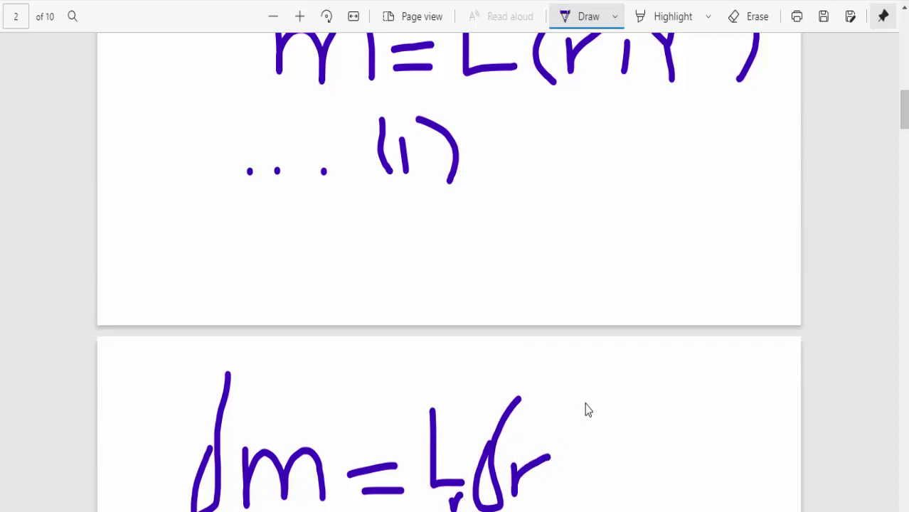
pyautogui.moveTo(562, 405); pyautogui.dragTo(591, 498)
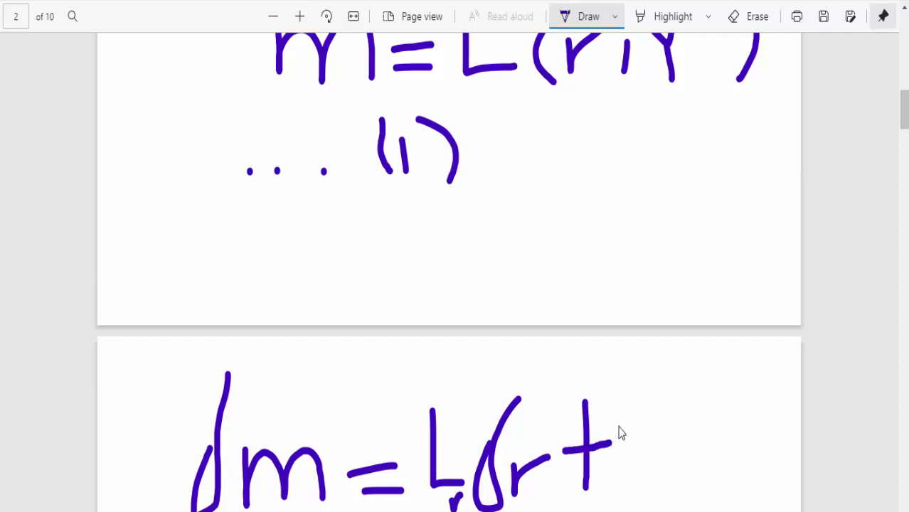
pyautogui.moveTo(615, 413); pyautogui.dragTo(655, 476)
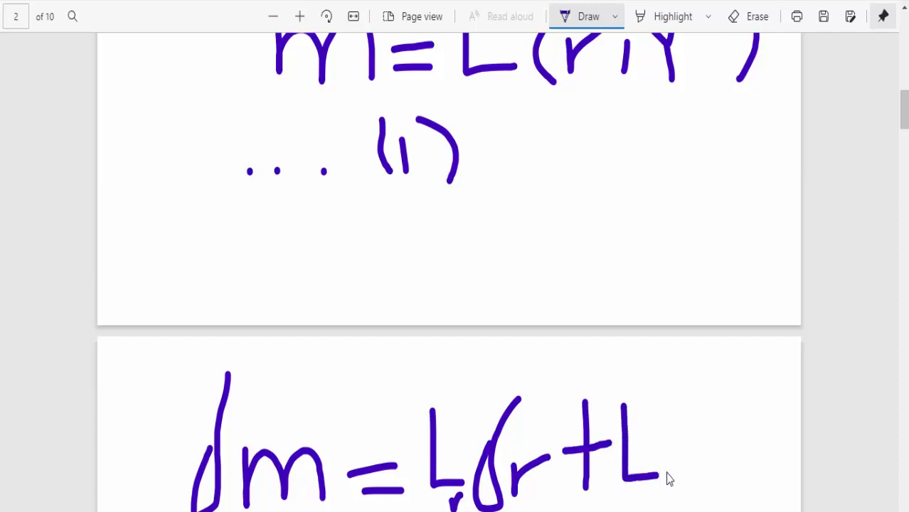
pyautogui.moveTo(654, 470); pyautogui.dragTo(683, 484)
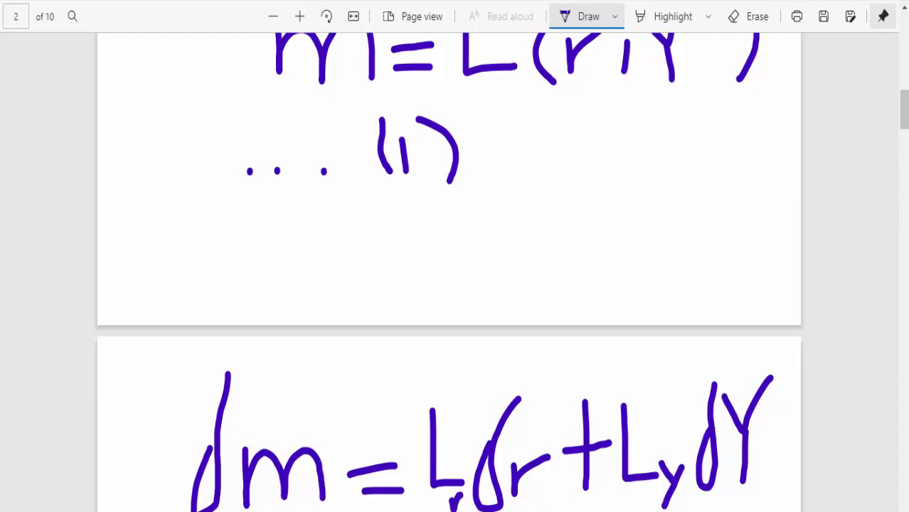
pyautogui.scroll(-3)
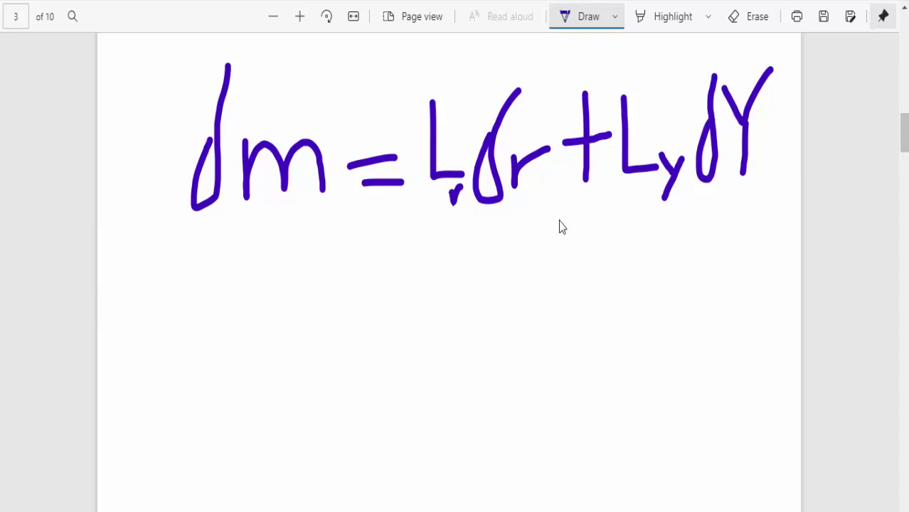
pyautogui.moveTo(747, 179)
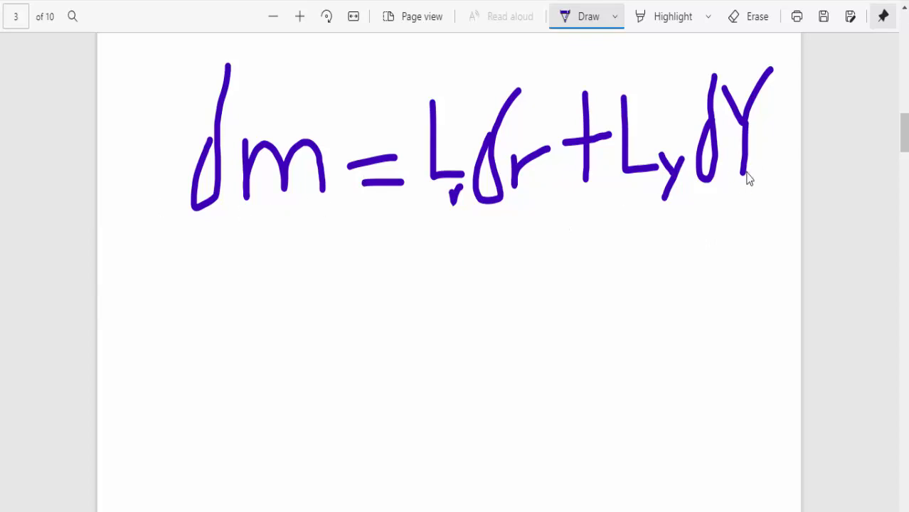
pyautogui.moveTo(190, 165)
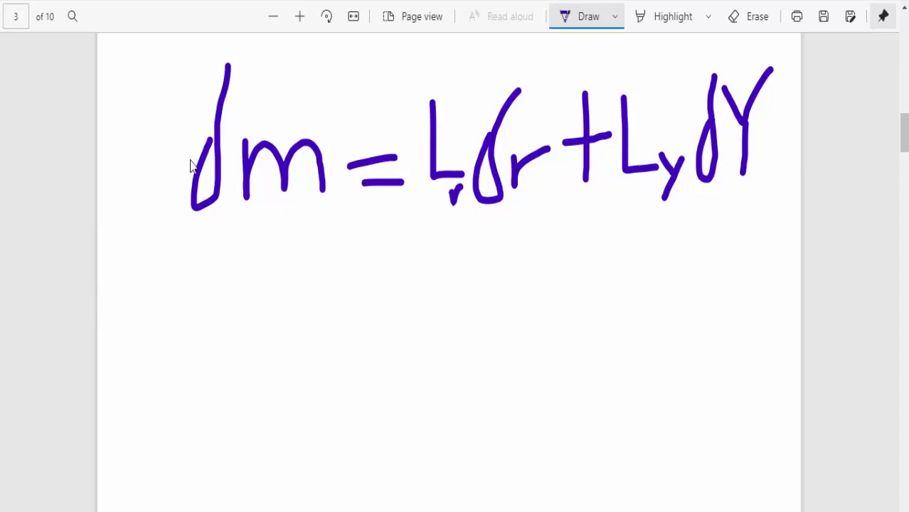
pyautogui.moveTo(450, 206)
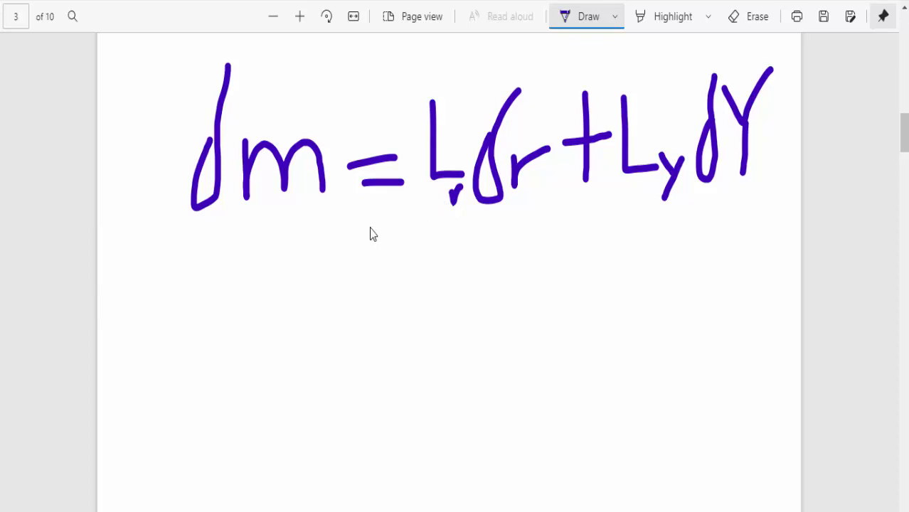
# Step: Divide each term by dY to give dm/dY = L_r dr/dY + L_y dY/dY
pyautogui.moveTo(184, 228); pyautogui.dragTo(276, 232)
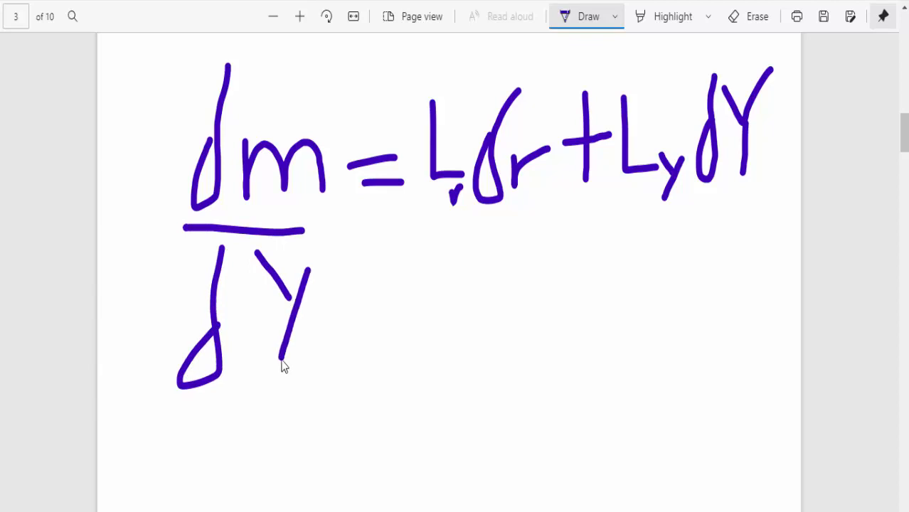
pyautogui.moveTo(419, 216); pyautogui.dragTo(530, 217)
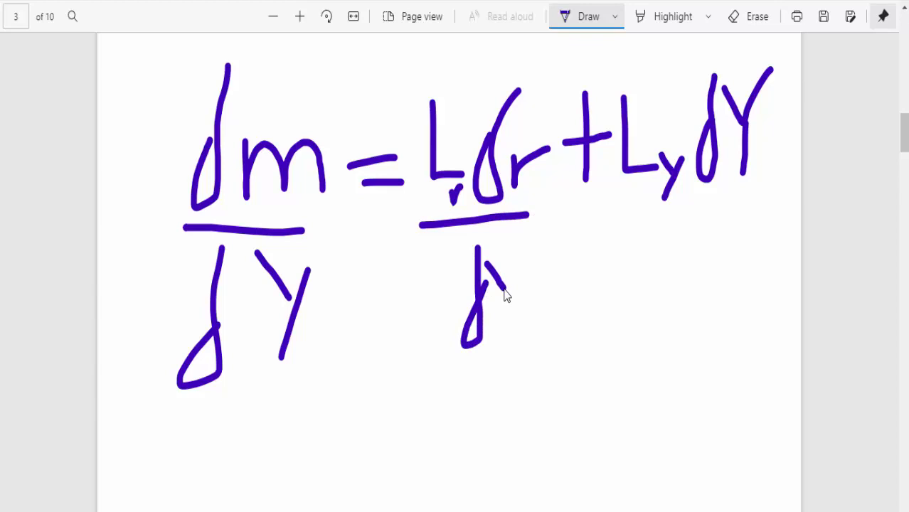
pyautogui.moveTo(495, 270); pyautogui.dragTo(519, 335)
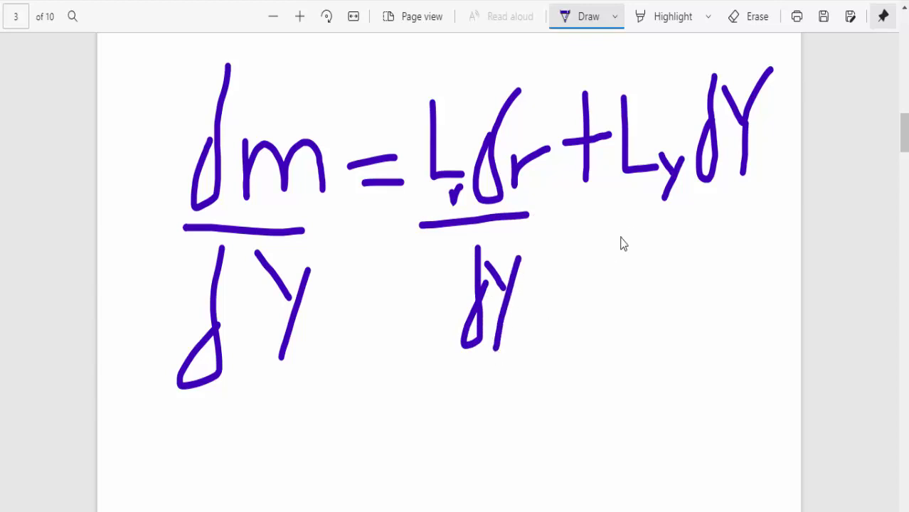
pyautogui.moveTo(629, 205); pyautogui.dragTo(740, 199)
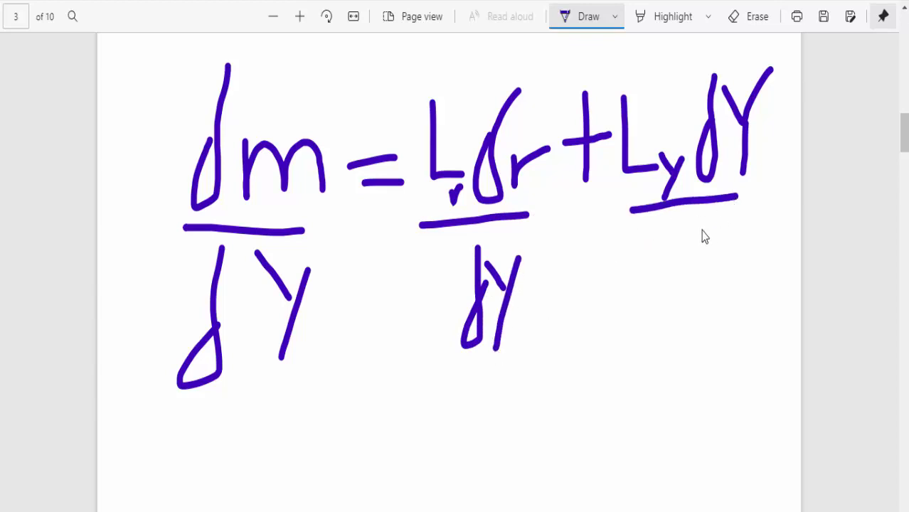
pyautogui.moveTo(700, 245); pyautogui.dragTo(683, 345)
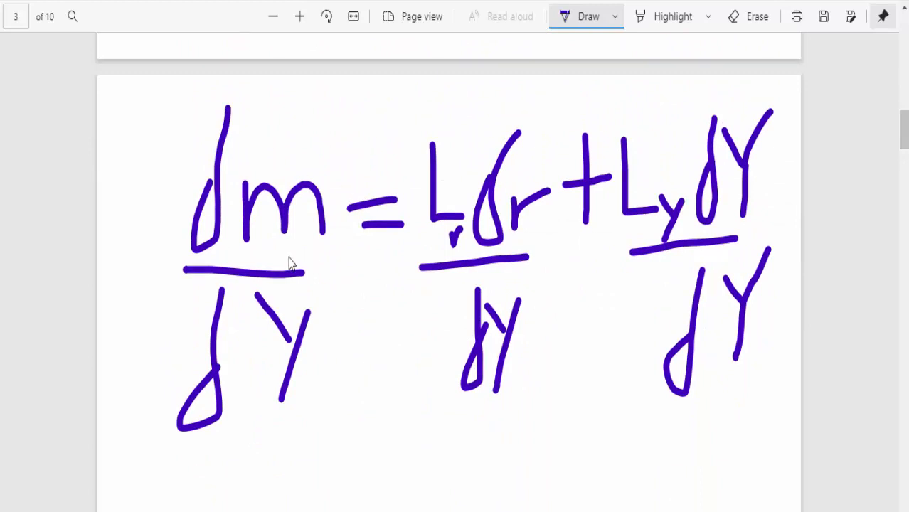
pyautogui.moveTo(239, 269)
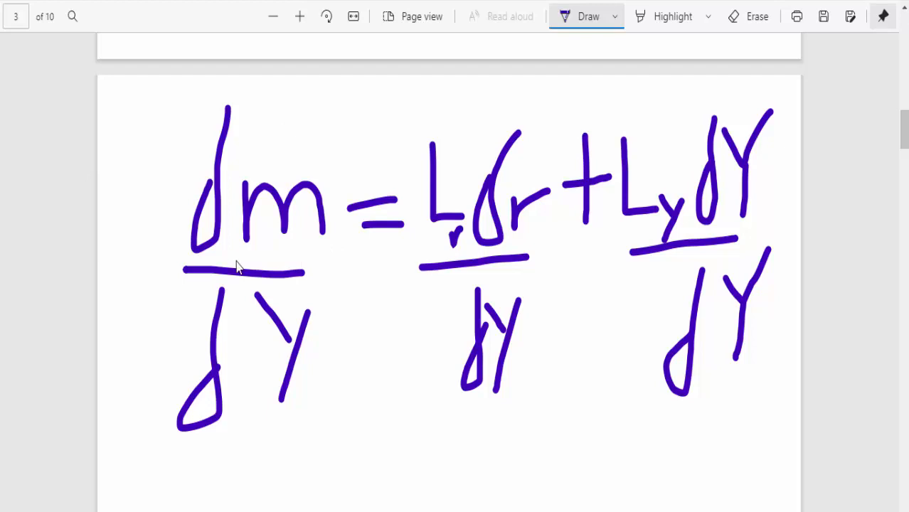
pyautogui.moveTo(326, 135)
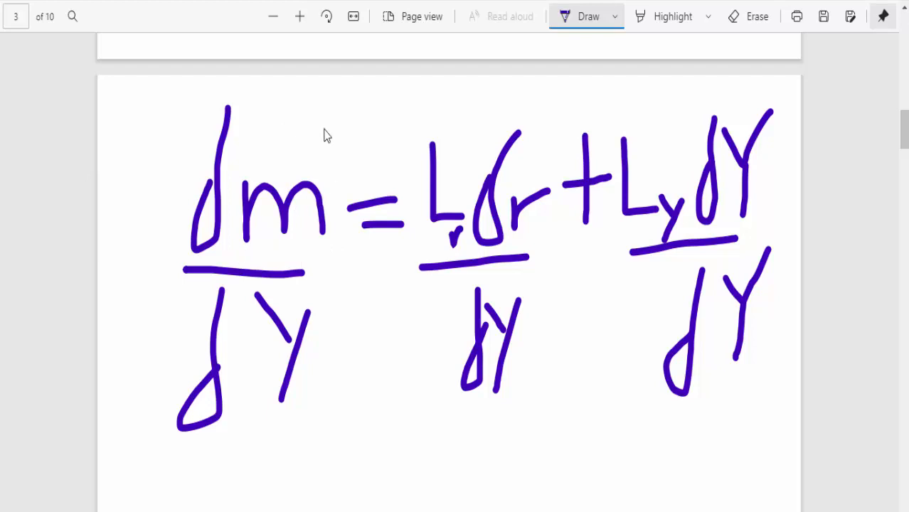
pyautogui.moveTo(230, 185)
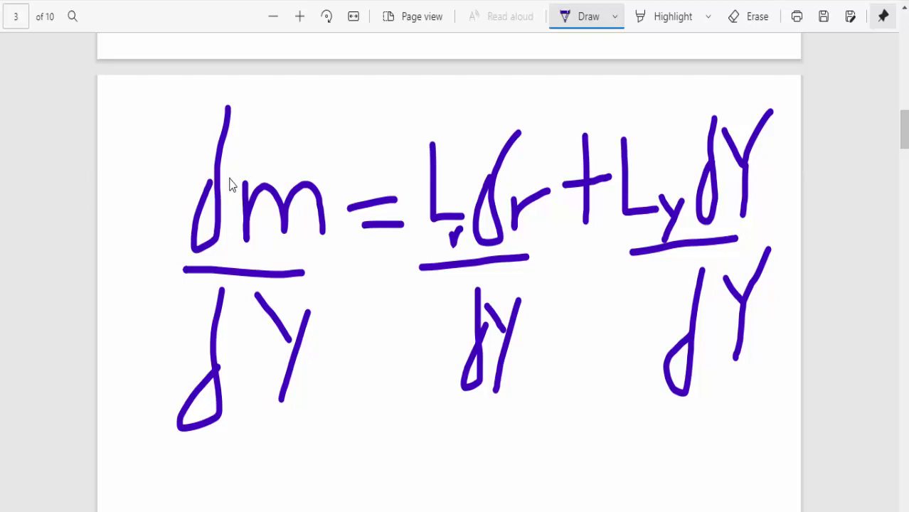
pyautogui.moveTo(239, 328)
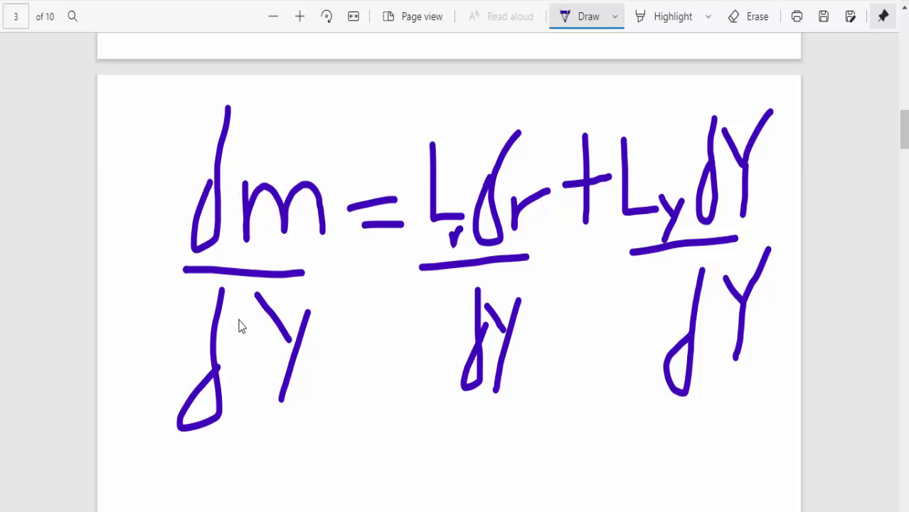
pyautogui.moveTo(300, 377)
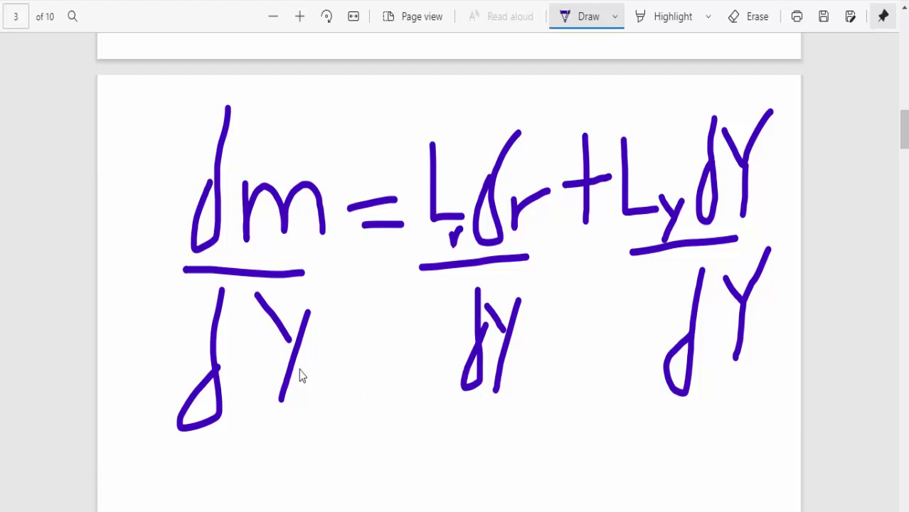
pyautogui.moveTo(373, 196)
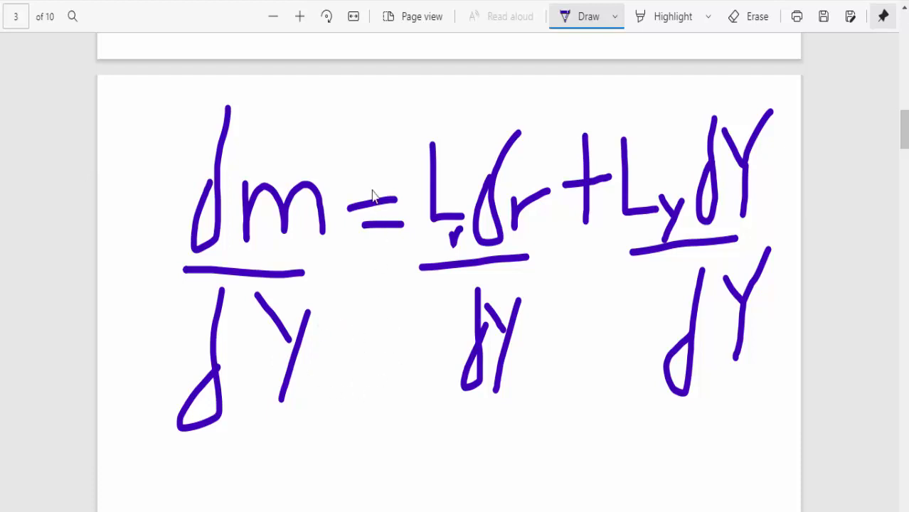
pyautogui.moveTo(283, 135)
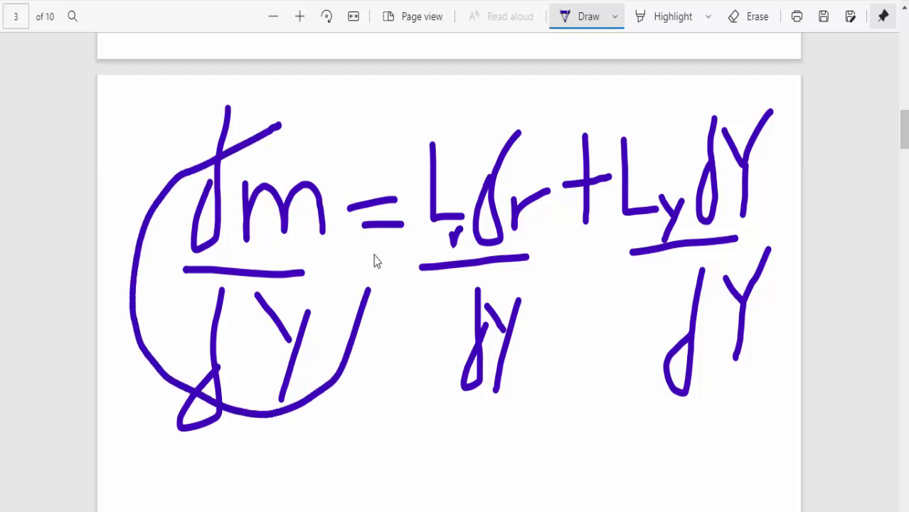
# Step: Circle dm/dY, mark it with an arrow as zero, and start the new line with 0 =
pyautogui.moveTo(282, 125); pyautogui.dragTo(367, 81)
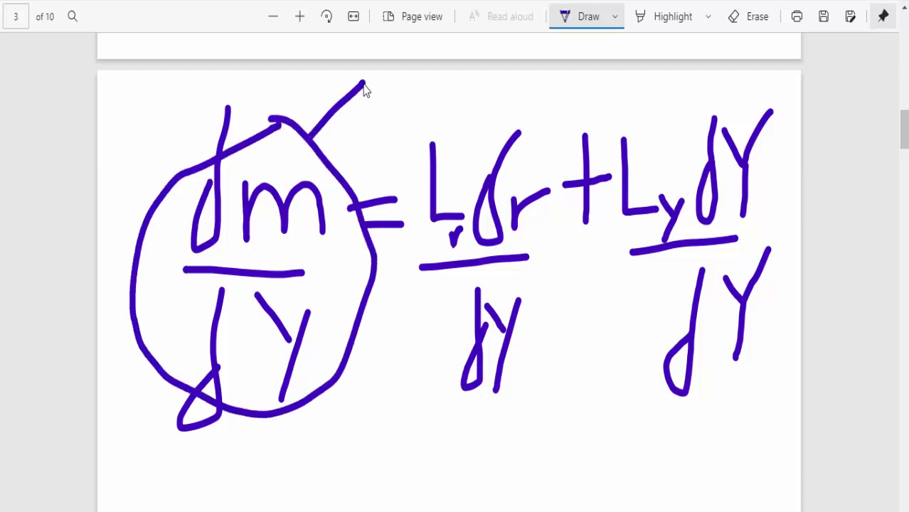
pyautogui.moveTo(327, 150); pyautogui.dragTo(373, 81)
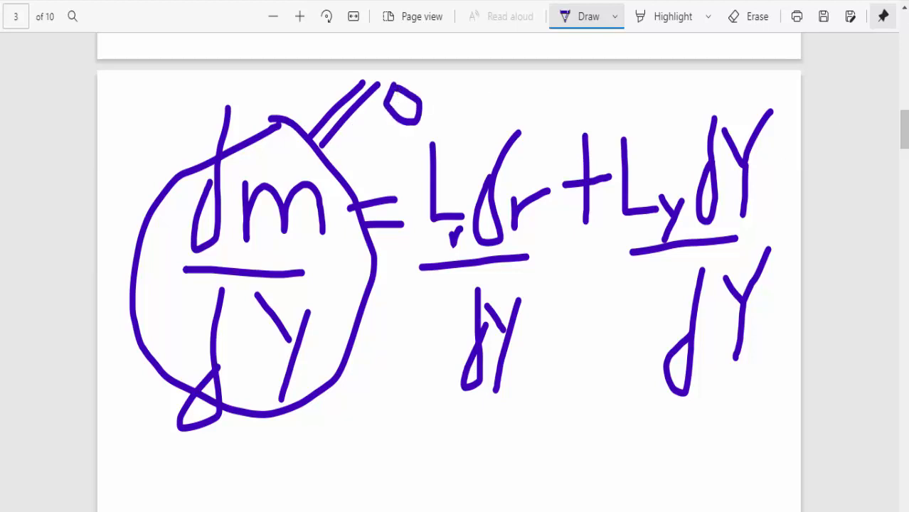
pyautogui.scroll(-3)
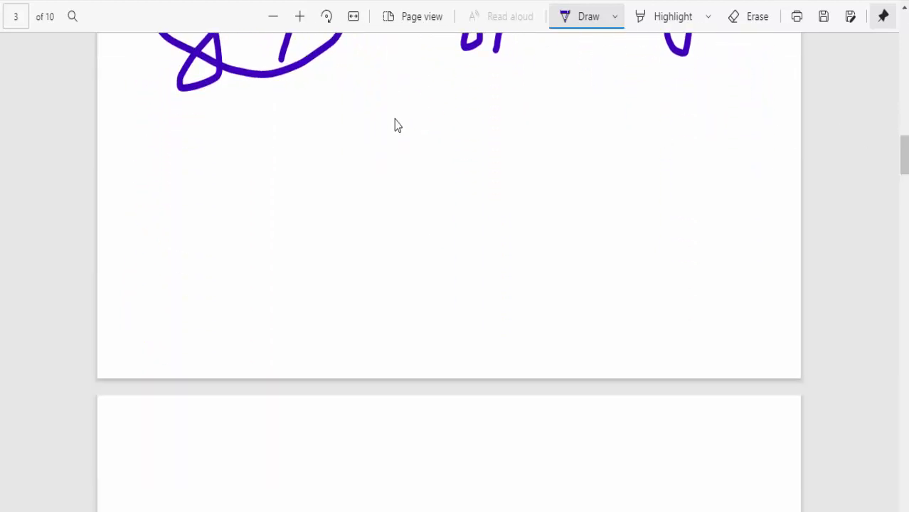
pyautogui.moveTo(244, 135); pyautogui.dragTo(244, 206)
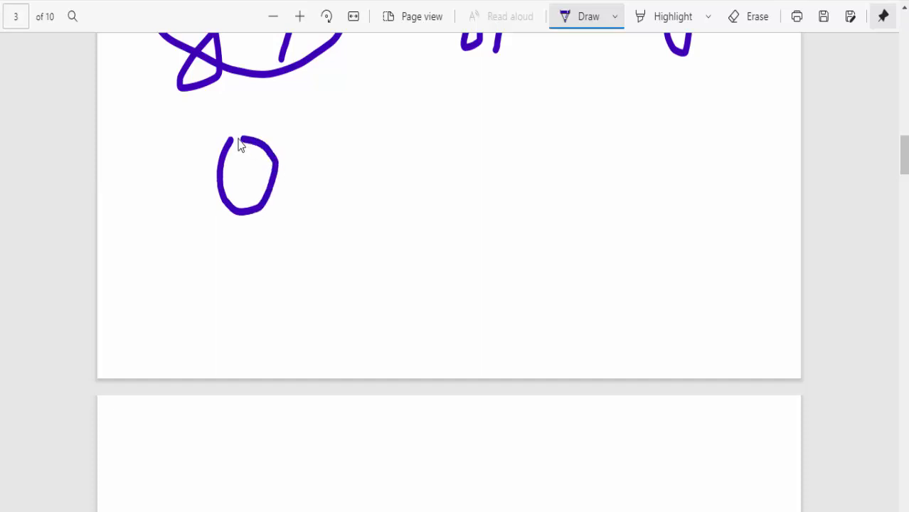
pyautogui.moveTo(287, 176); pyautogui.dragTo(330, 197)
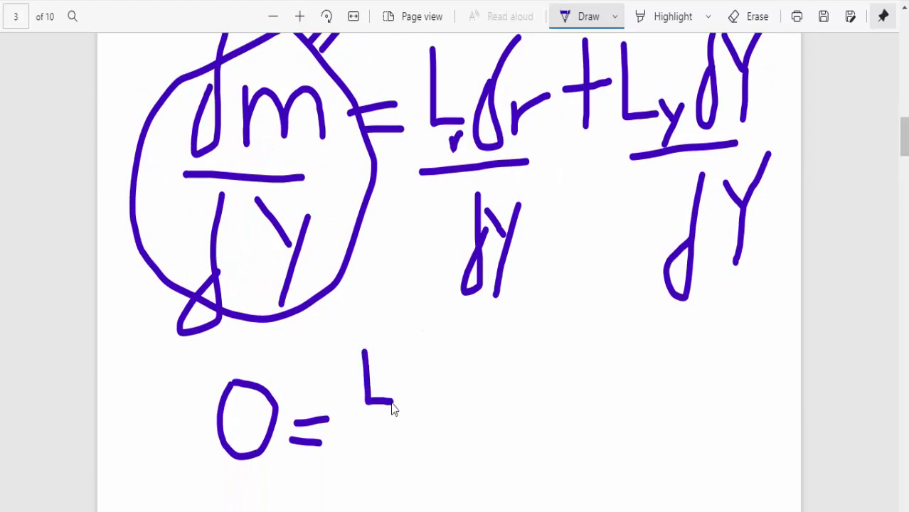
# Step: Finish the equation 0 = L_r dr/dY + L_y dY/dY with both fractions over dY
pyautogui.moveTo(396, 387); pyautogui.dragTo(427, 416)
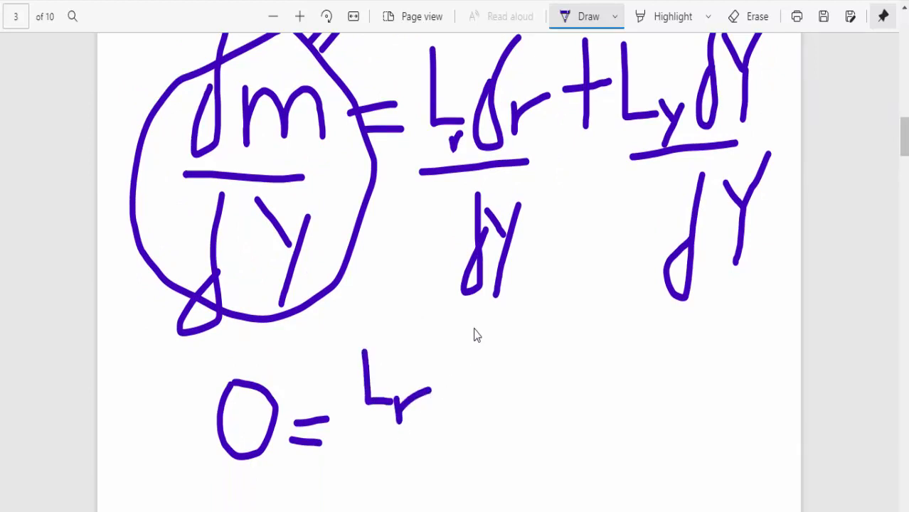
pyautogui.moveTo(477, 327); pyautogui.dragTo(453, 420)
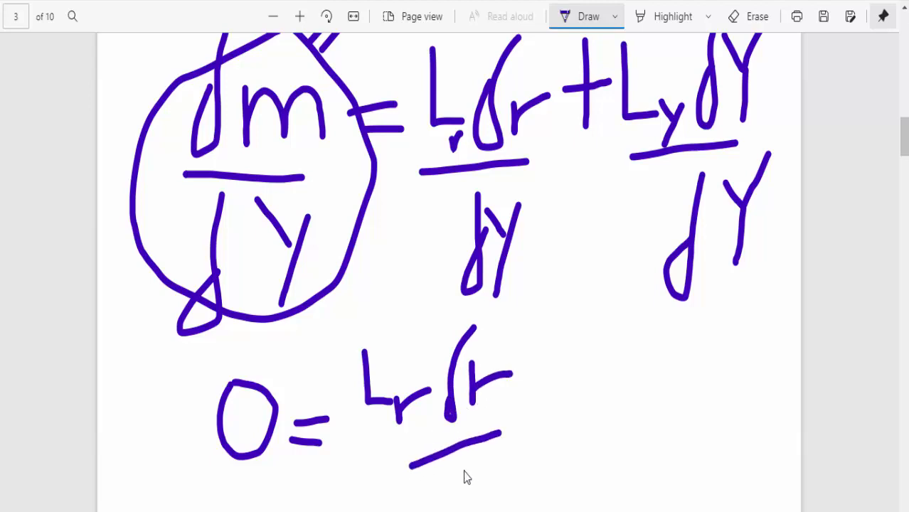
pyautogui.moveTo(462, 472); pyautogui.dragTo(462, 509)
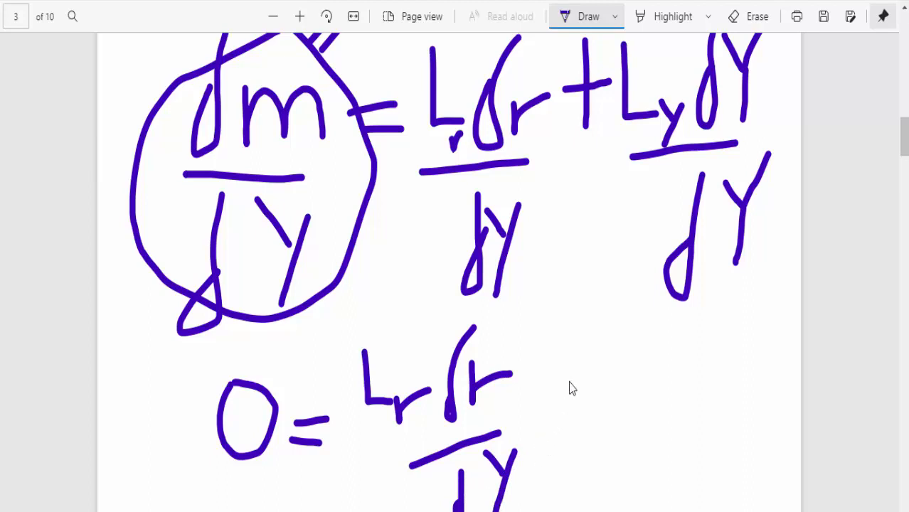
pyautogui.moveTo(569, 373); pyautogui.dragTo(569, 438)
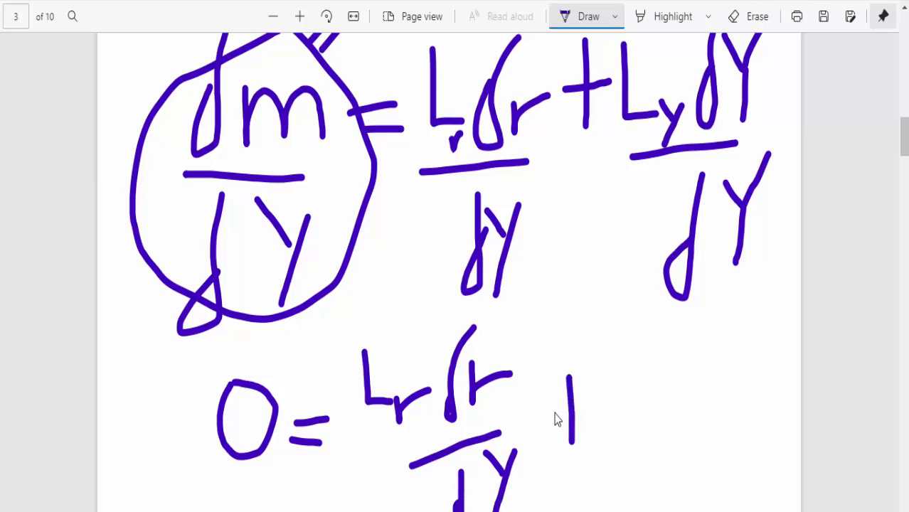
pyautogui.moveTo(569, 384); pyautogui.dragTo(640, 399)
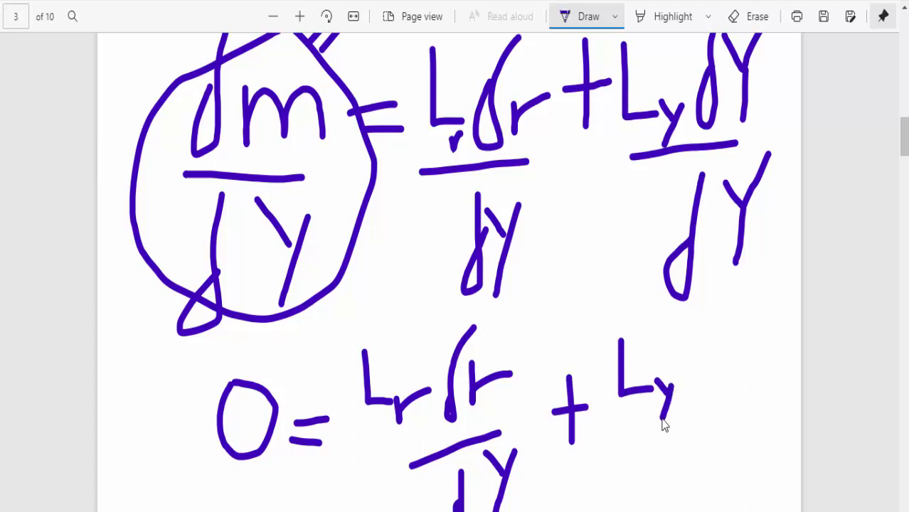
pyautogui.moveTo(737, 327); pyautogui.dragTo(726, 399)
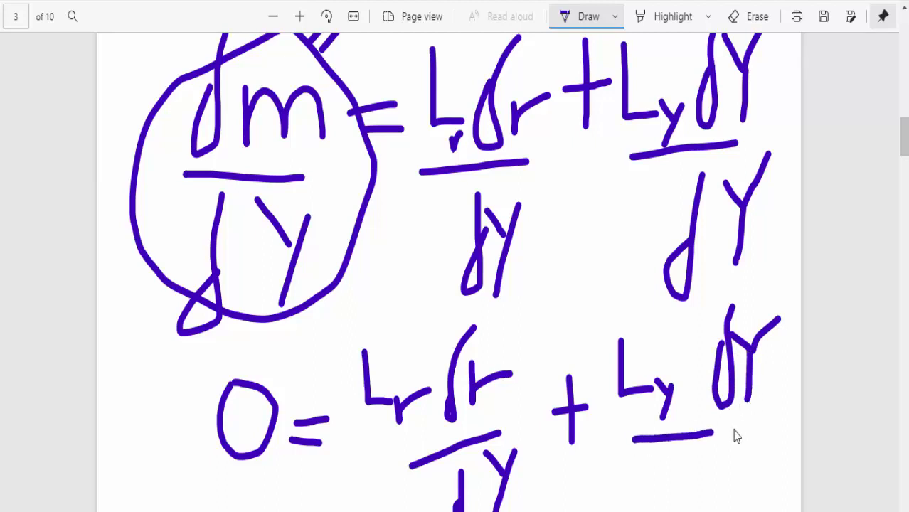
pyautogui.moveTo(633, 427); pyautogui.dragTo(775, 424)
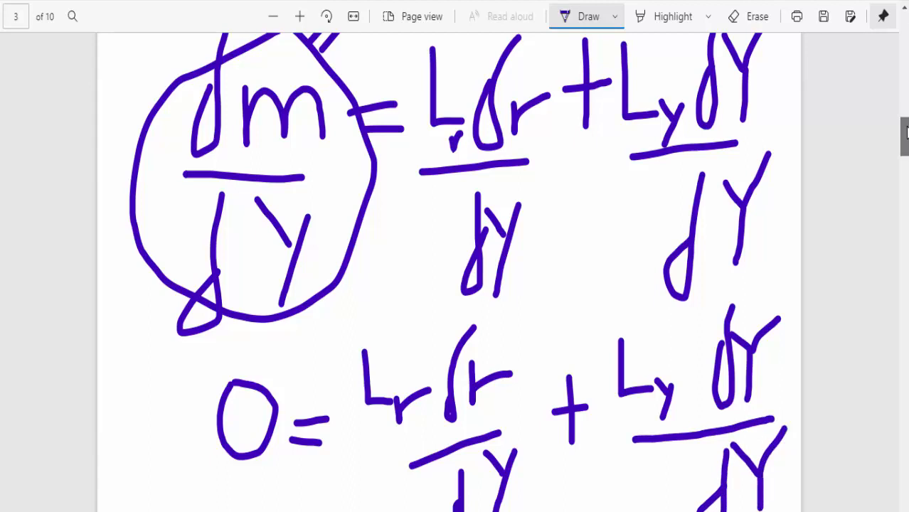
pyautogui.scroll(-3)
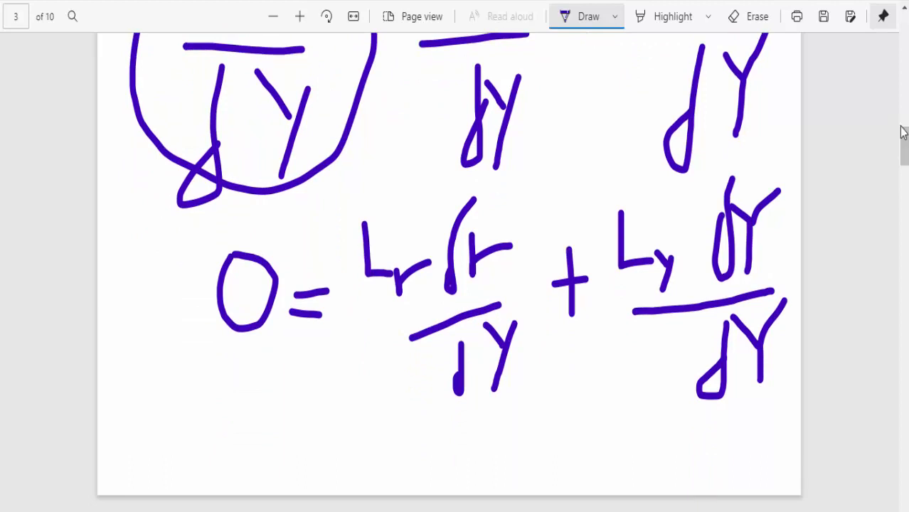
pyautogui.moveTo(612, 31)
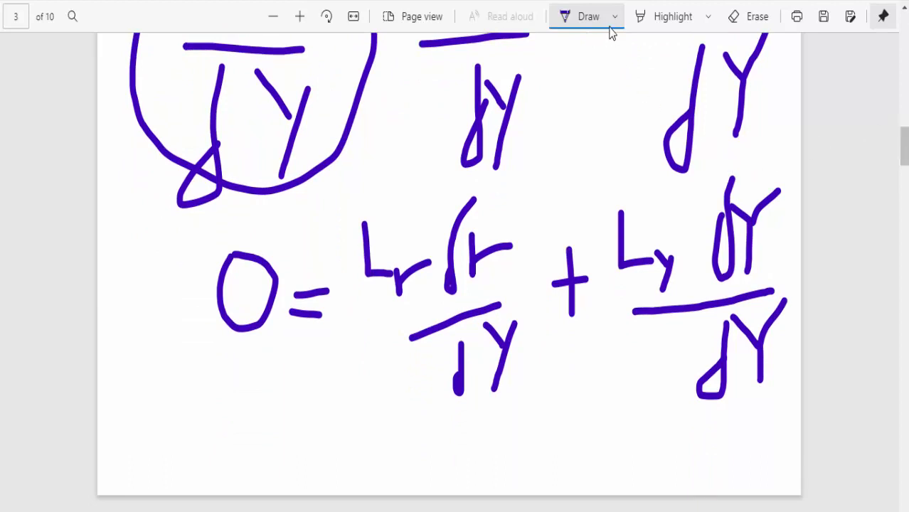
pyautogui.click(614, 16)
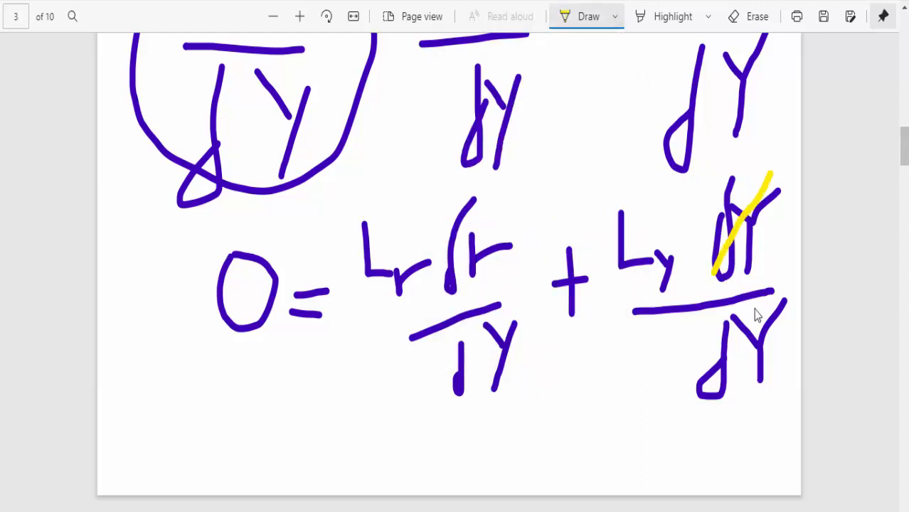
pyautogui.moveTo(711, 401); pyautogui.dragTo(785, 310)
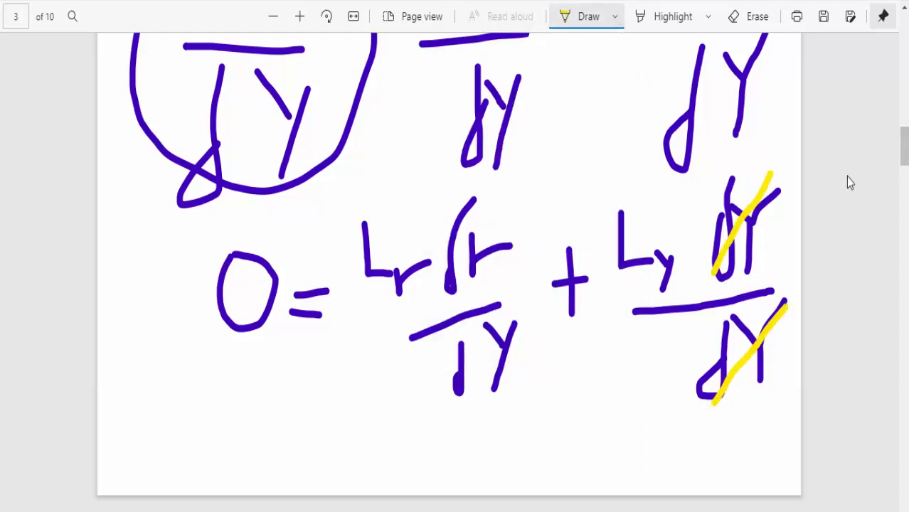
pyautogui.scroll(-3)
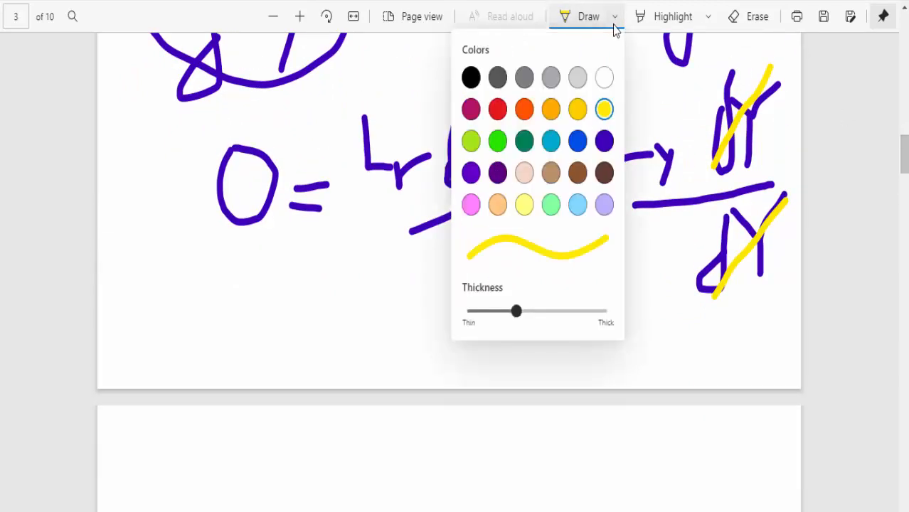
pyautogui.click(603, 142)
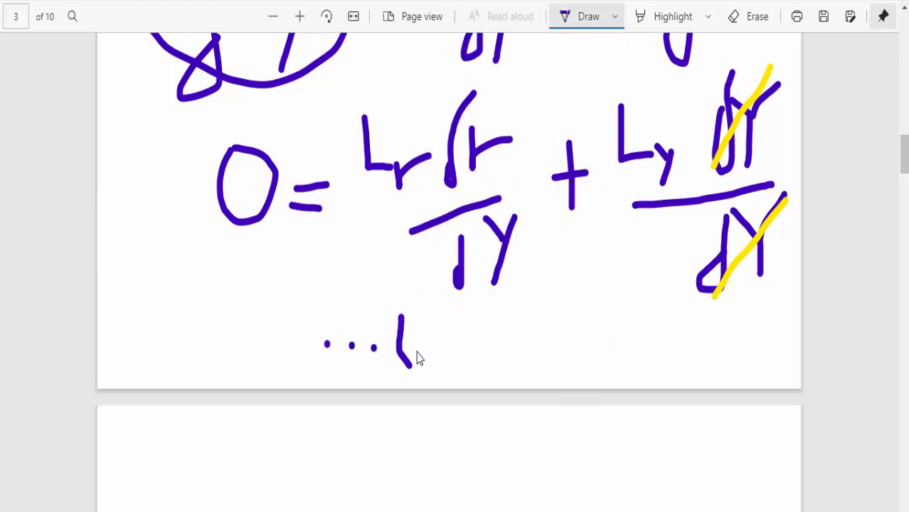
pyautogui.moveTo(401, 327); pyautogui.dragTo(420, 363)
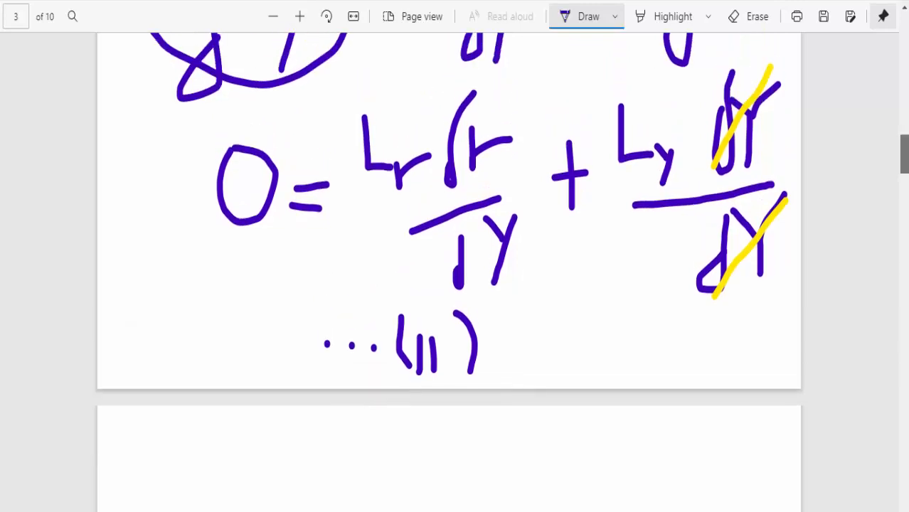
pyautogui.scroll(-3)
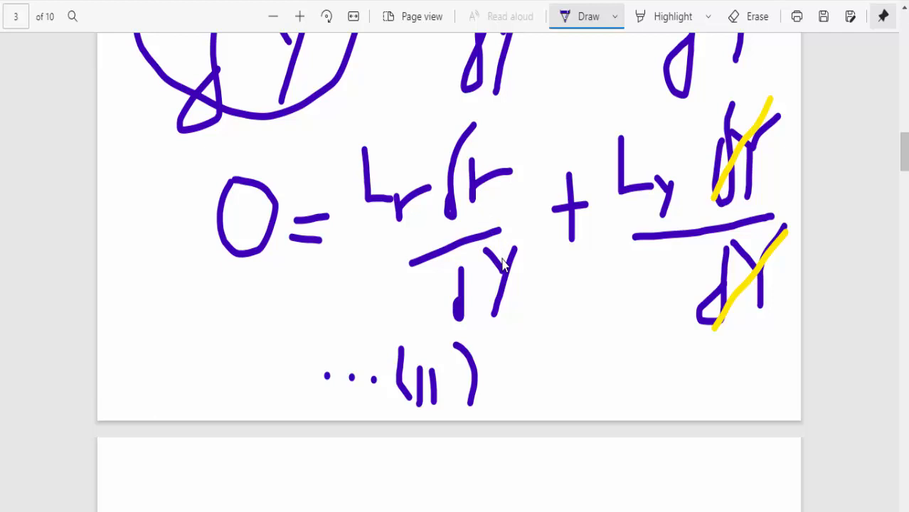
pyautogui.moveTo(699, 150)
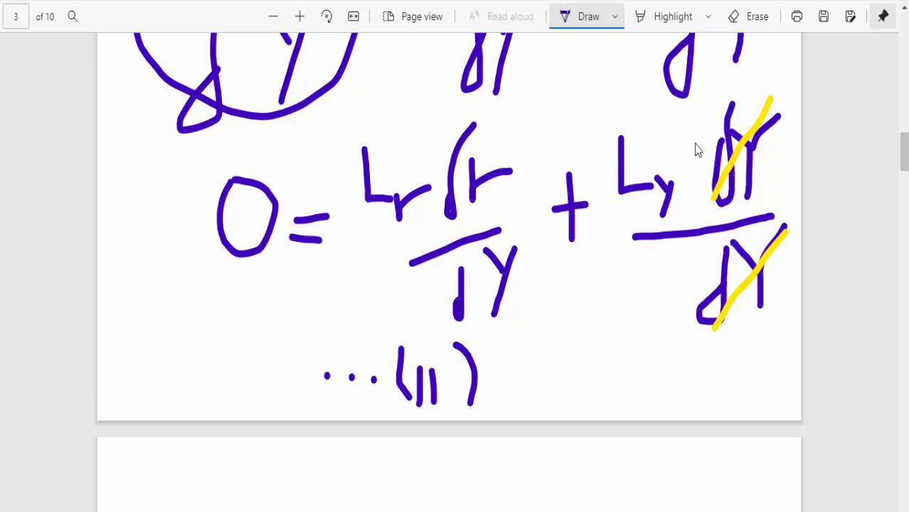
pyautogui.moveTo(575, 279)
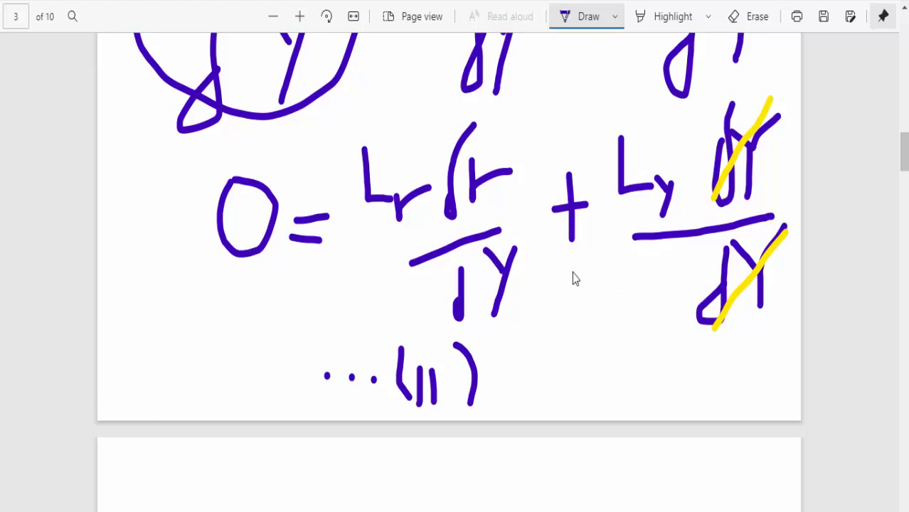
pyautogui.moveTo(625, 259)
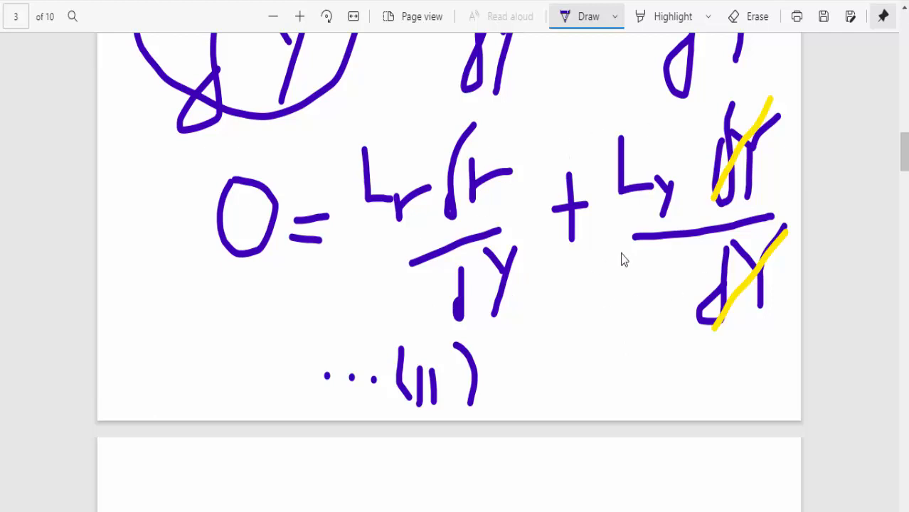
pyautogui.moveTo(499, 112)
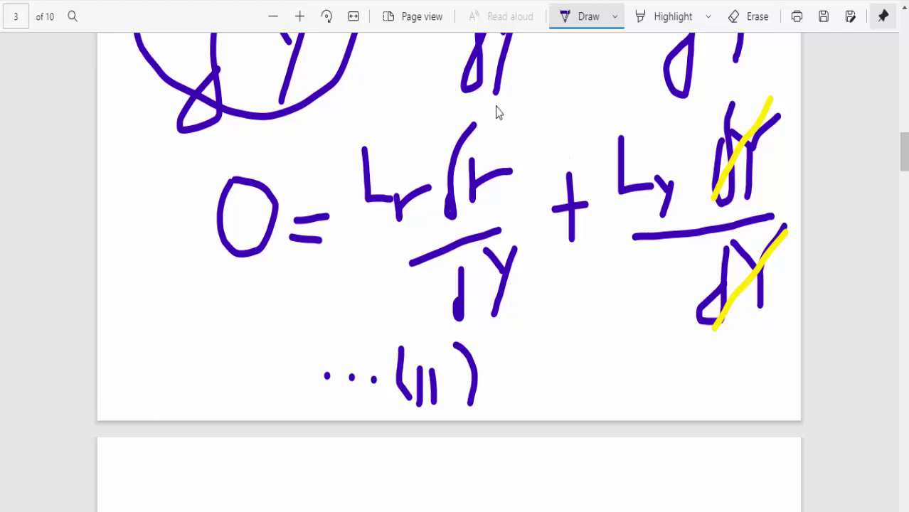
pyautogui.moveTo(557, 284)
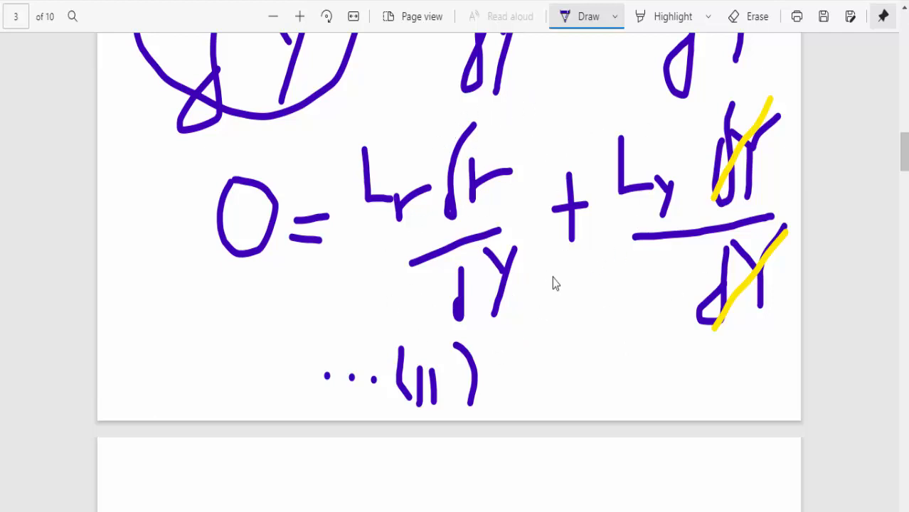
# Step: Switch the ink to yellow for circling the dr/dY fraction beside Lr
pyautogui.click(615, 16)
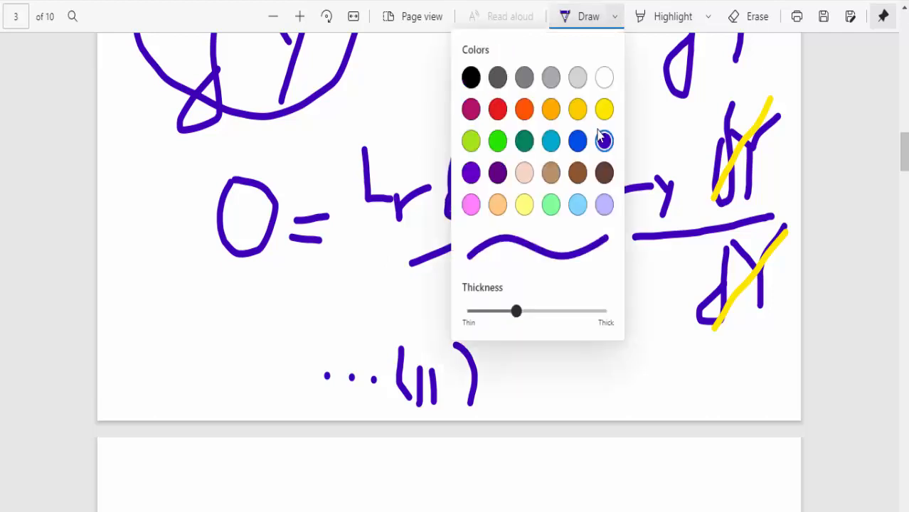
pyautogui.click(603, 108)
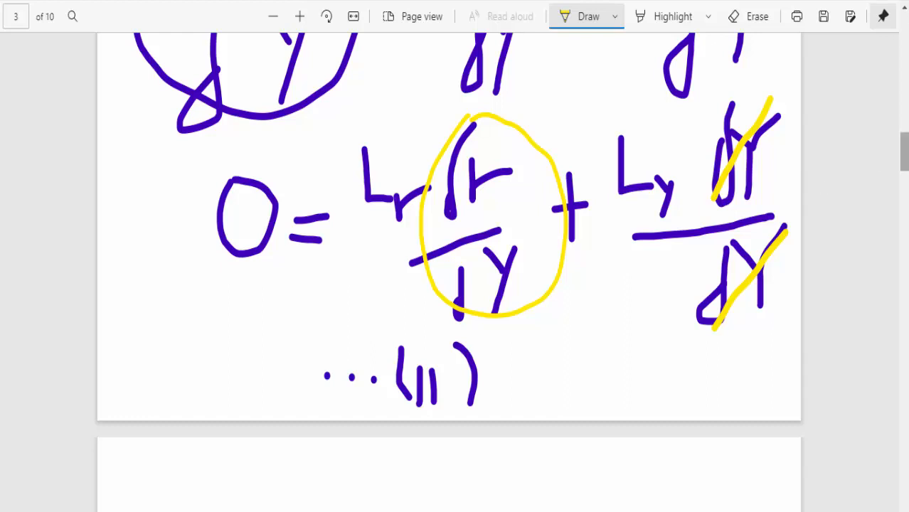
pyautogui.scroll(-3)
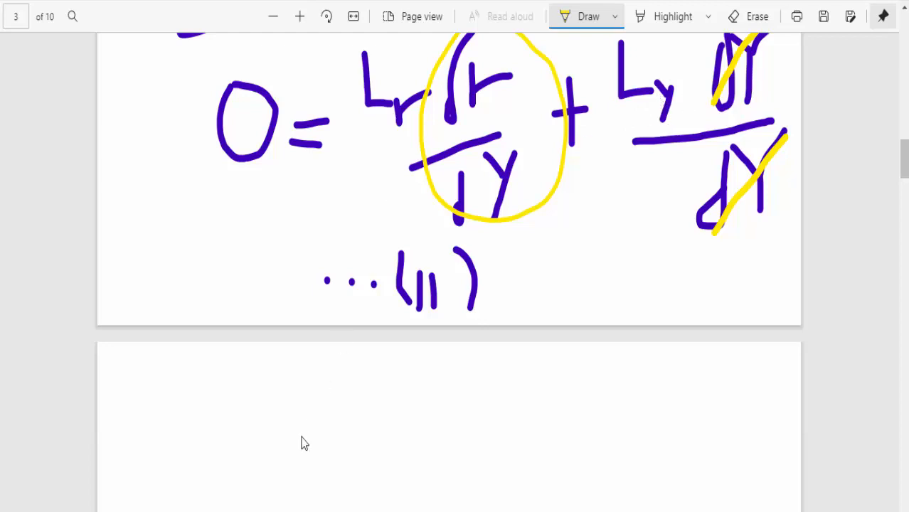
# Step: Handwrite the yellow fraction −Ly/Lr followed by = dr/dY on page 4
pyautogui.scroll(-3)
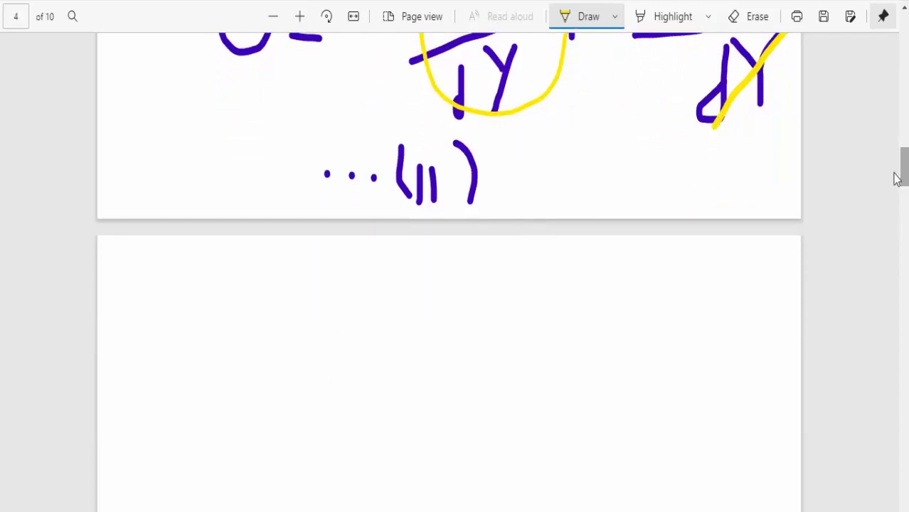
pyautogui.moveTo(193, 368); pyautogui.dragTo(219, 369)
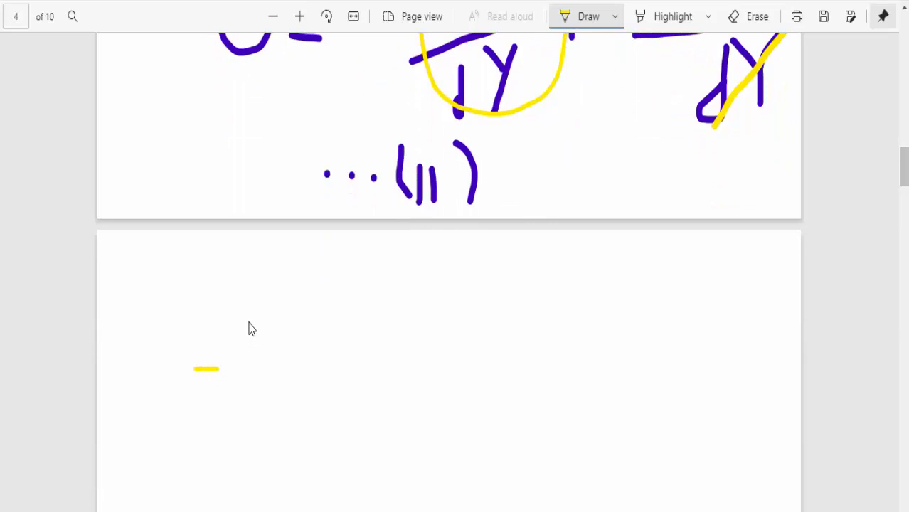
pyautogui.moveTo(249, 320); pyautogui.dragTo(277, 387)
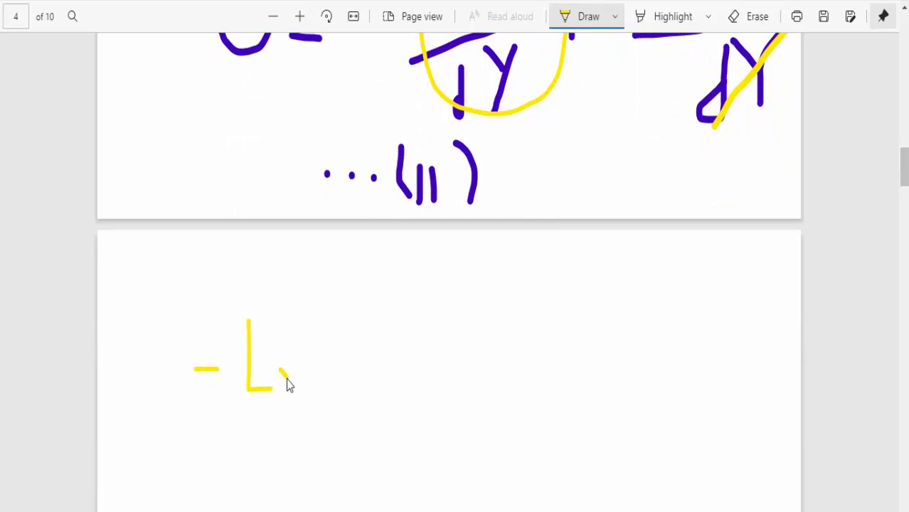
pyautogui.moveTo(281, 363); pyautogui.dragTo(296, 402)
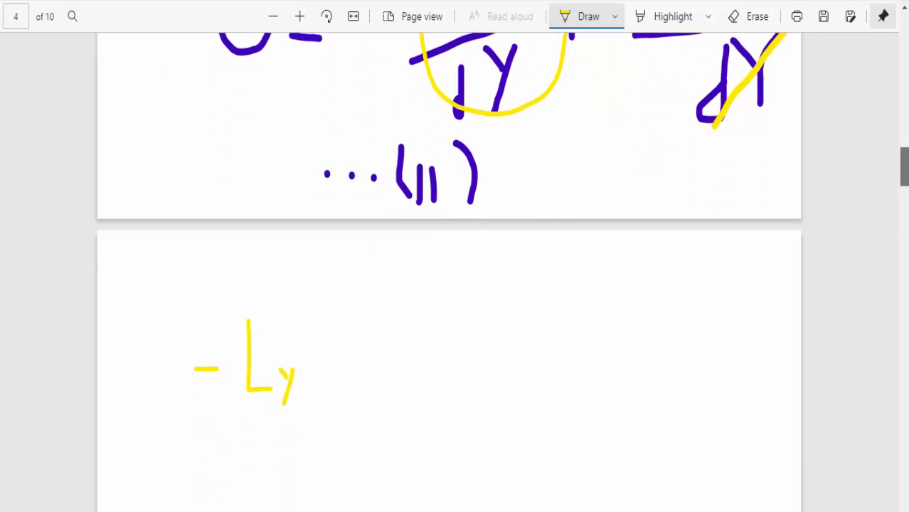
pyautogui.moveTo(202, 413); pyautogui.dragTo(299, 411)
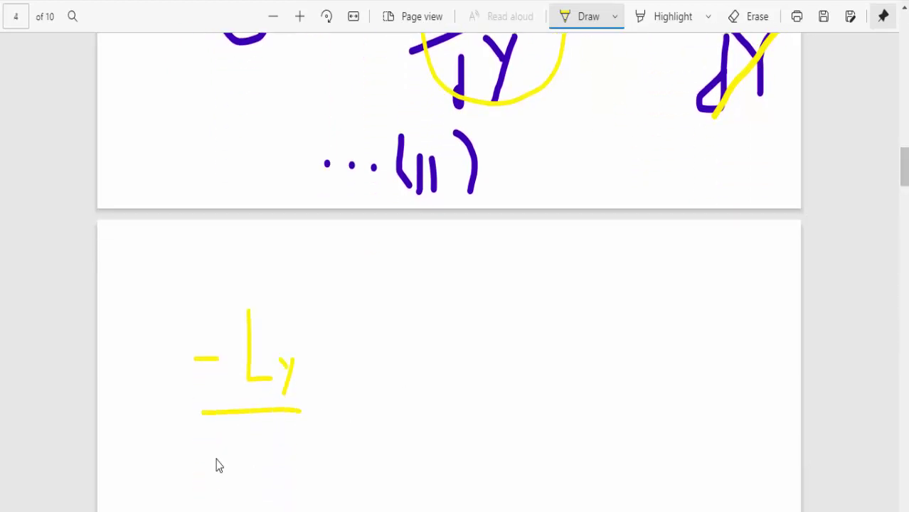
pyautogui.moveTo(248, 434); pyautogui.dragTo(268, 496)
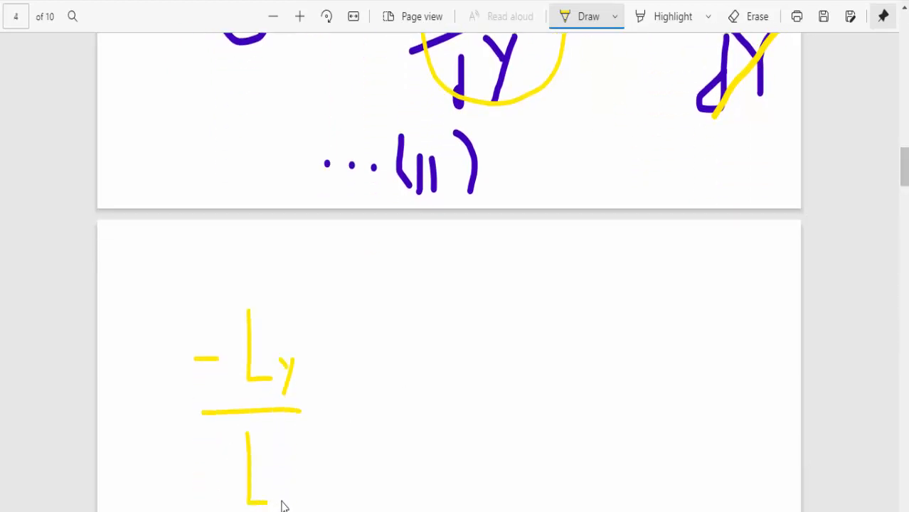
pyautogui.moveTo(327, 377); pyautogui.dragTo(363, 370)
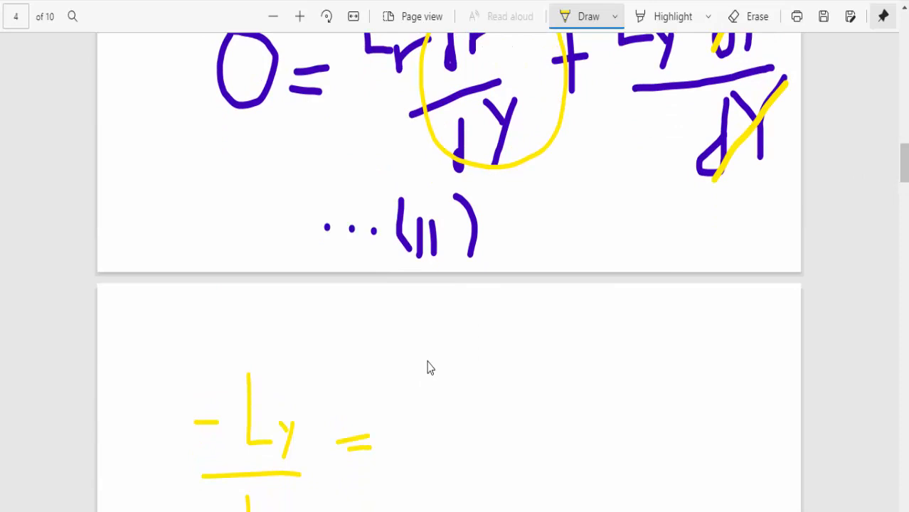
pyautogui.moveTo(427, 356); pyautogui.dragTo(427, 456)
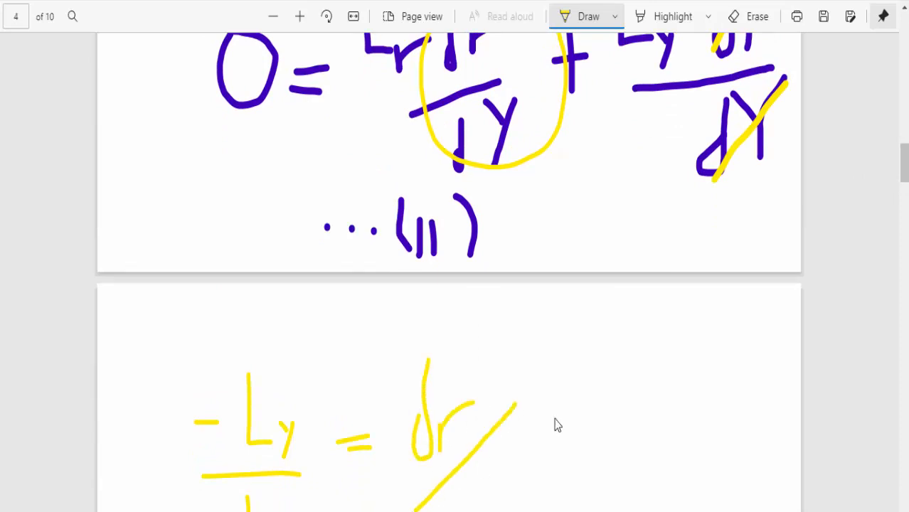
pyautogui.scroll(-3)
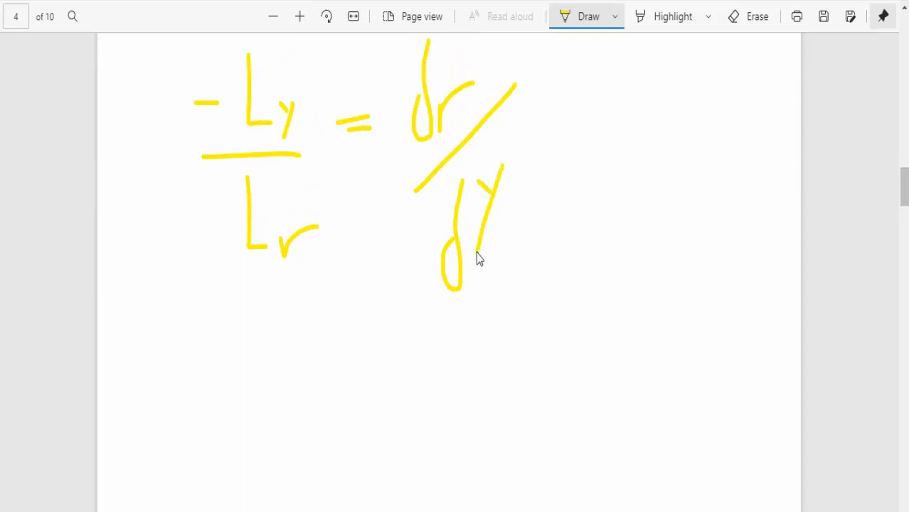
# Step: Handwrite Ly on a new line below the slope equation, noting Ly > 0
pyautogui.moveTo(171, 310); pyautogui.dragTo(171, 401)
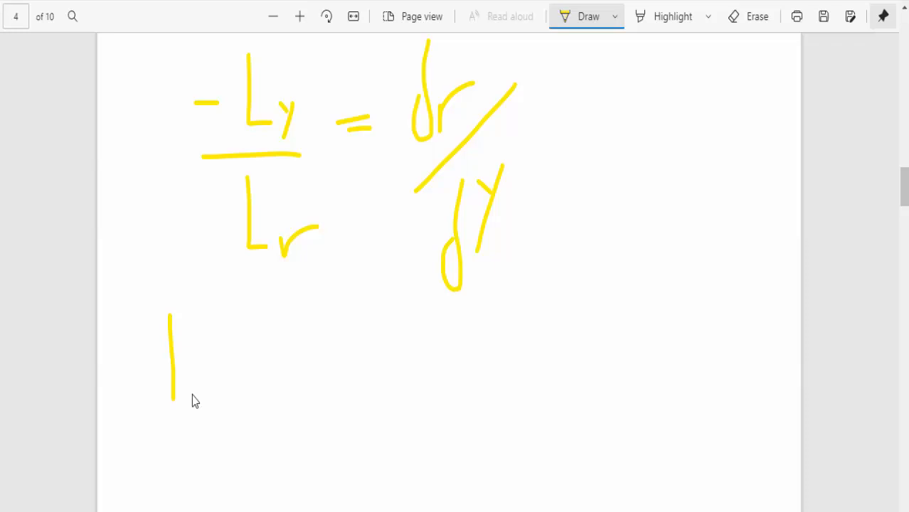
pyautogui.moveTo(170, 404); pyautogui.dragTo(216, 406)
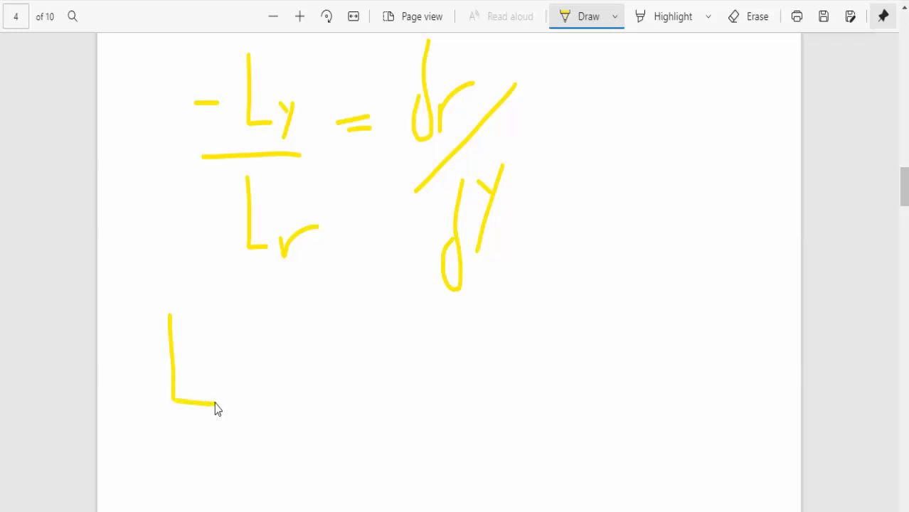
pyautogui.moveTo(213, 410); pyautogui.dragTo(235, 387)
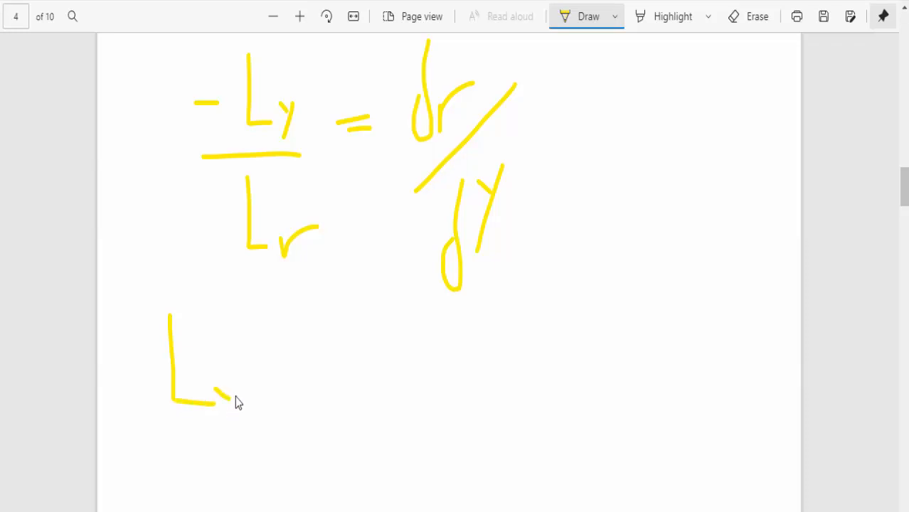
pyautogui.moveTo(217, 396); pyautogui.dragTo(225, 430)
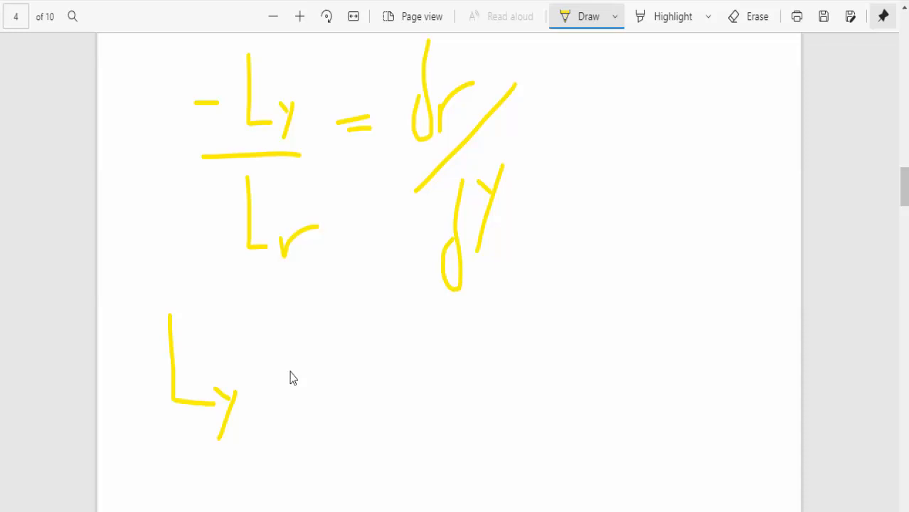
pyautogui.moveTo(276, 338)
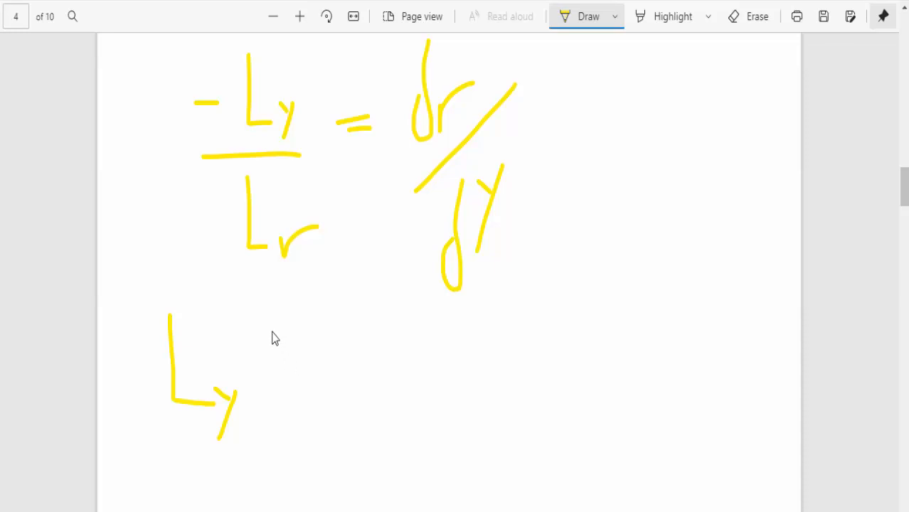
pyautogui.moveTo(242, 378)
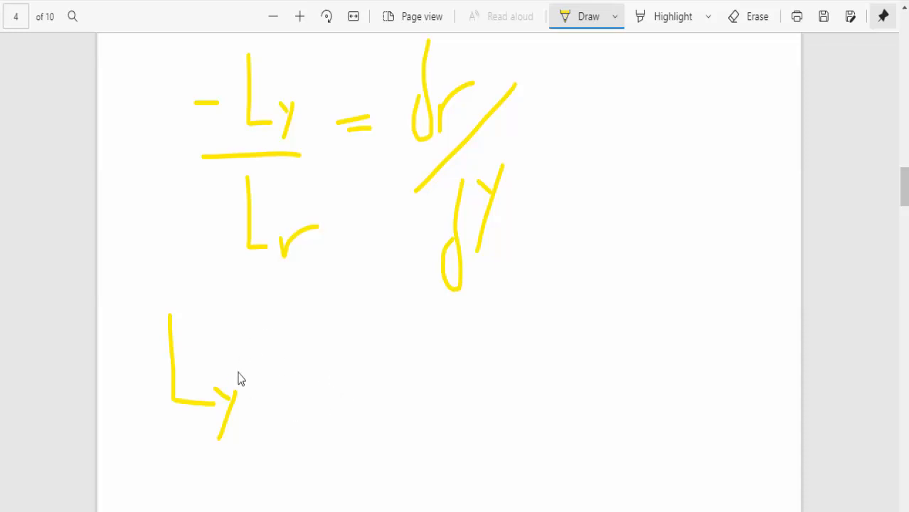
pyautogui.moveTo(270, 339)
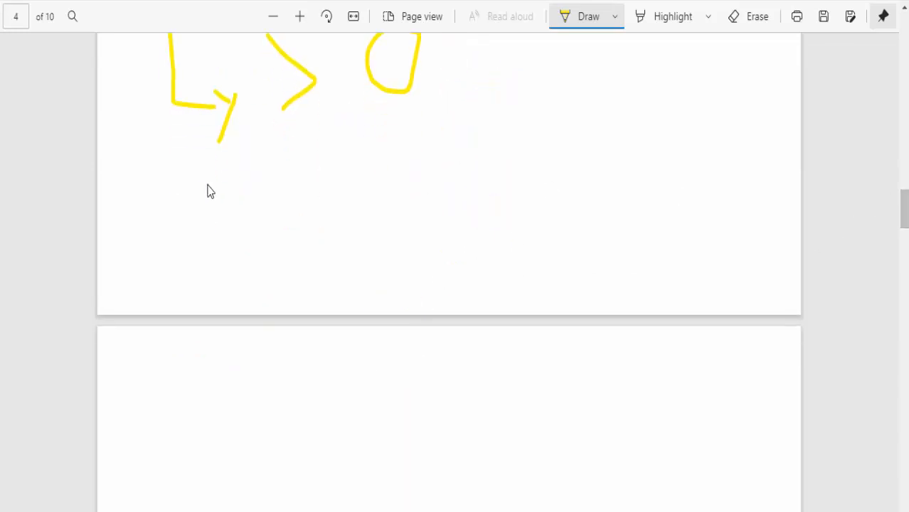
pyautogui.moveTo(184, 170); pyautogui.dragTo(228, 249)
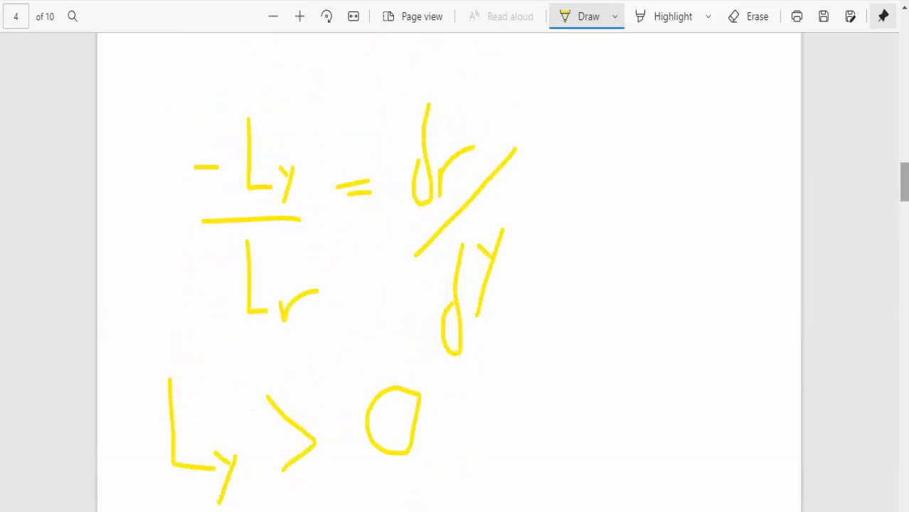
pyautogui.moveTo(310, 114)
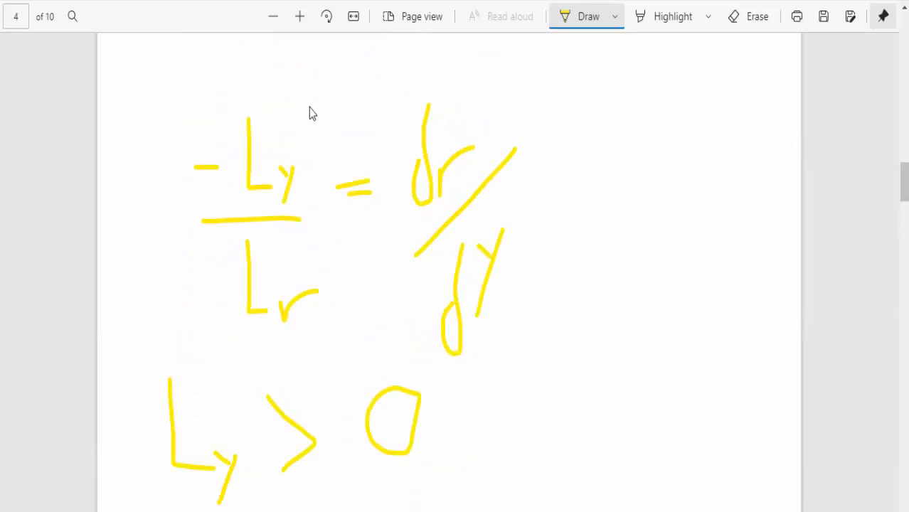
pyautogui.moveTo(359, 98)
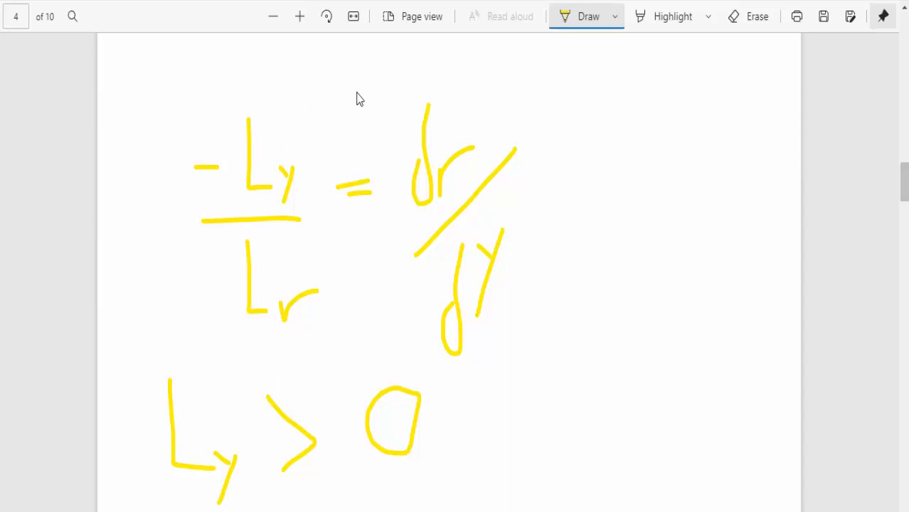
pyautogui.moveTo(306, 100)
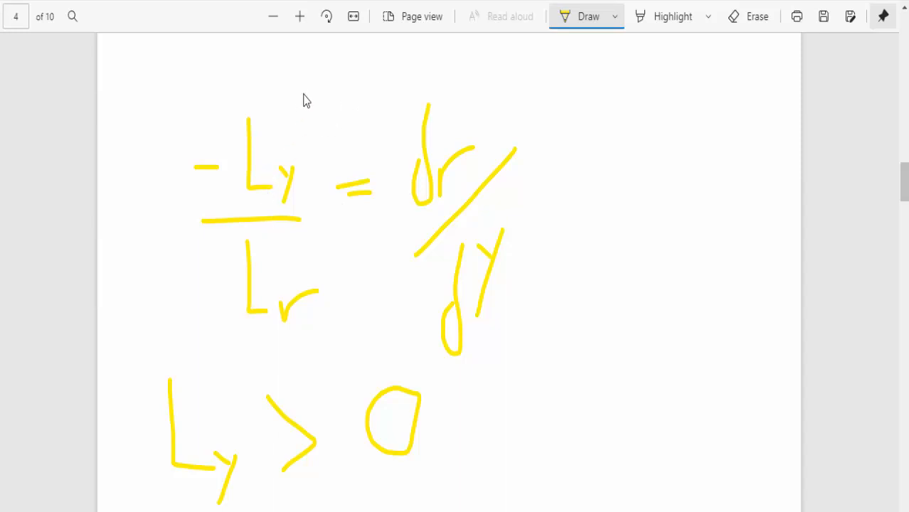
pyautogui.moveTo(303, 107)
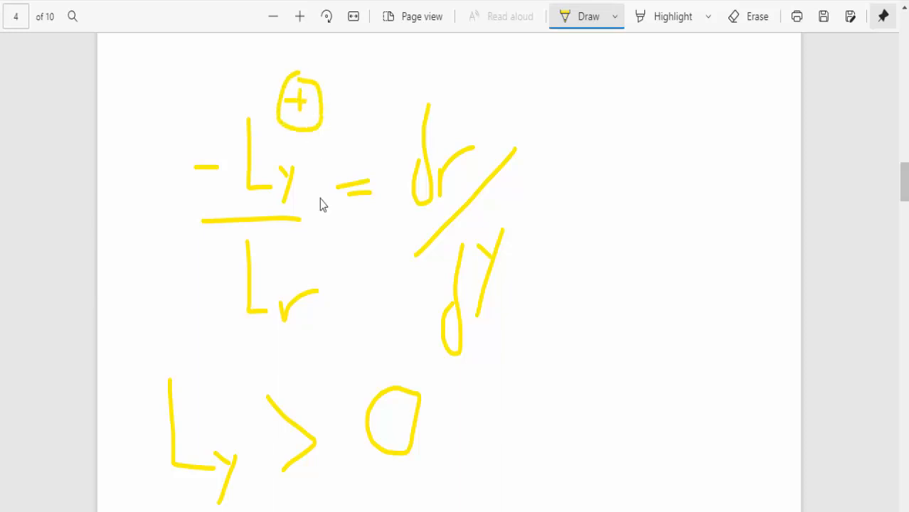
pyautogui.moveTo(260, 351)
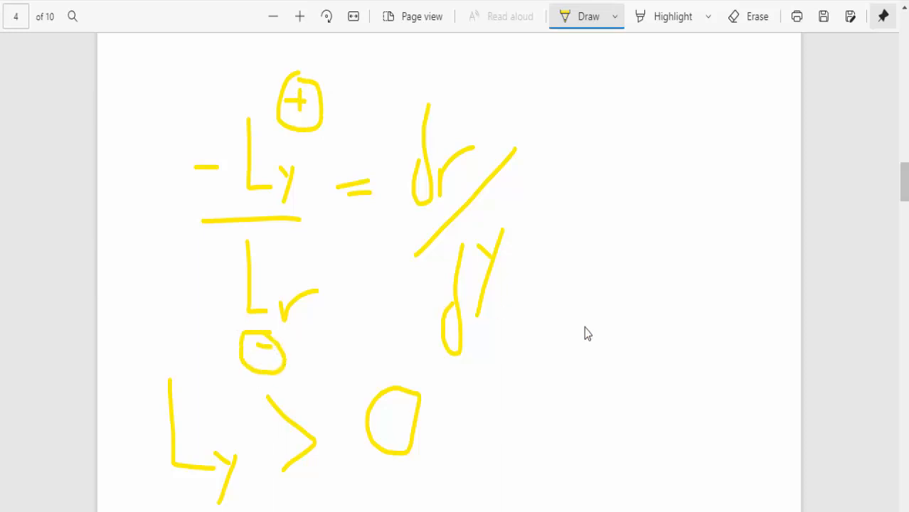
pyautogui.moveTo(216, 247)
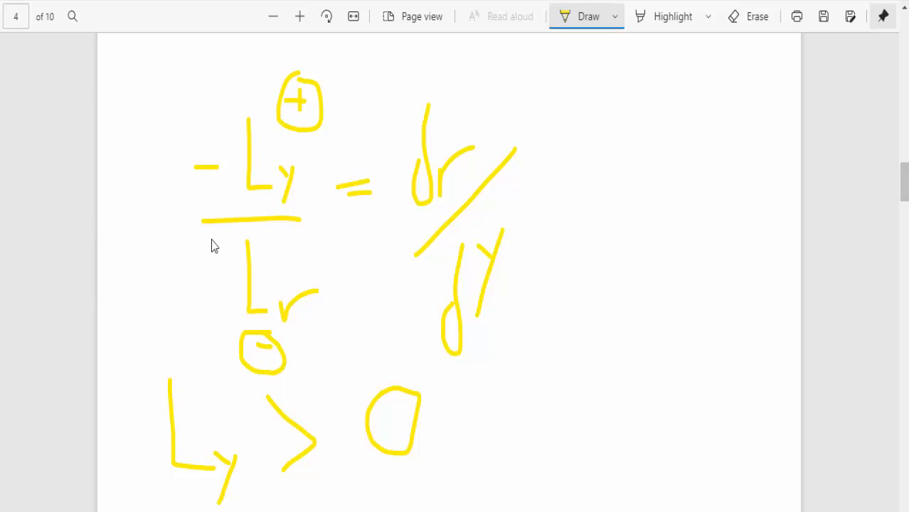
pyautogui.moveTo(300, 105)
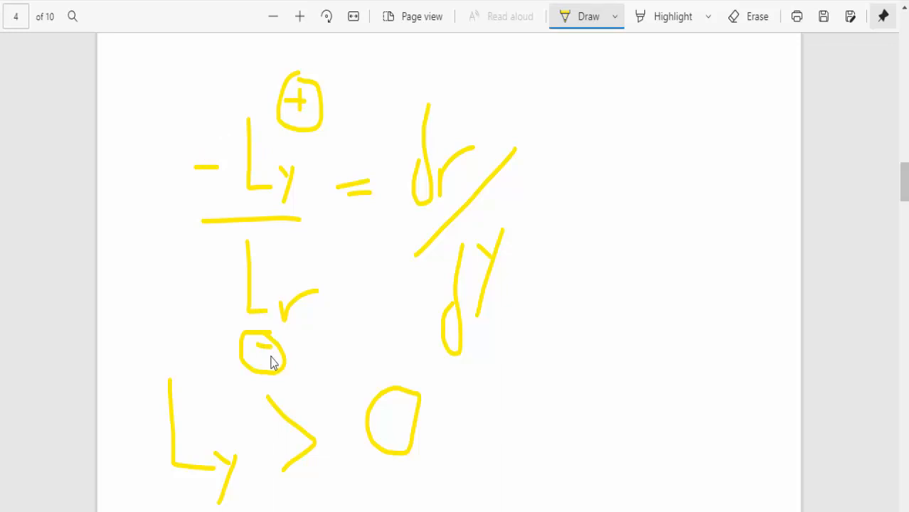
pyautogui.moveTo(387, 270)
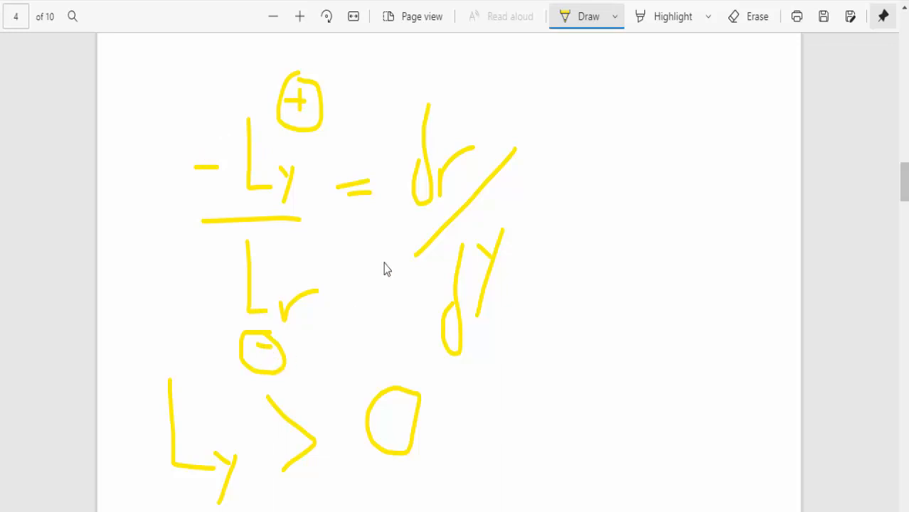
# Step: Append '= + positive' after dr/dY to conclude the LM slope is positive, then move to page 5
pyautogui.moveTo(534, 176); pyautogui.dragTo(562, 177)
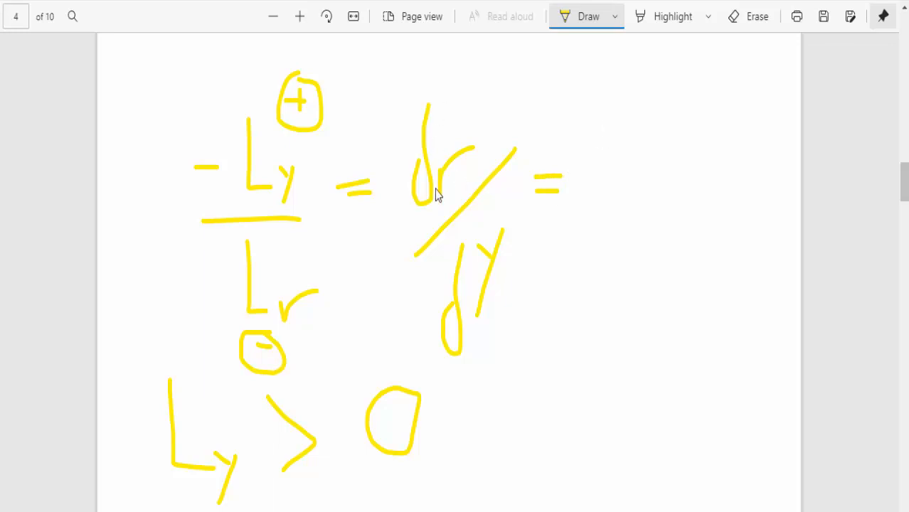
pyautogui.moveTo(439, 276)
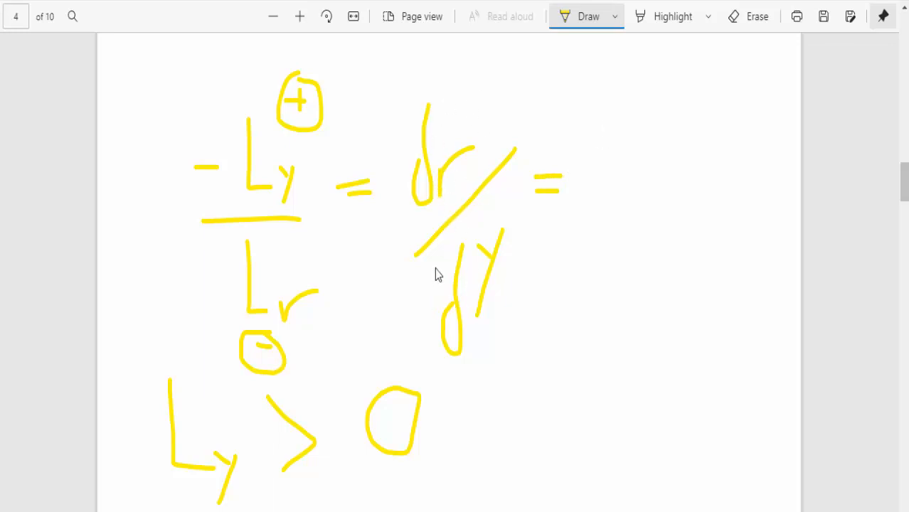
pyautogui.moveTo(497, 307)
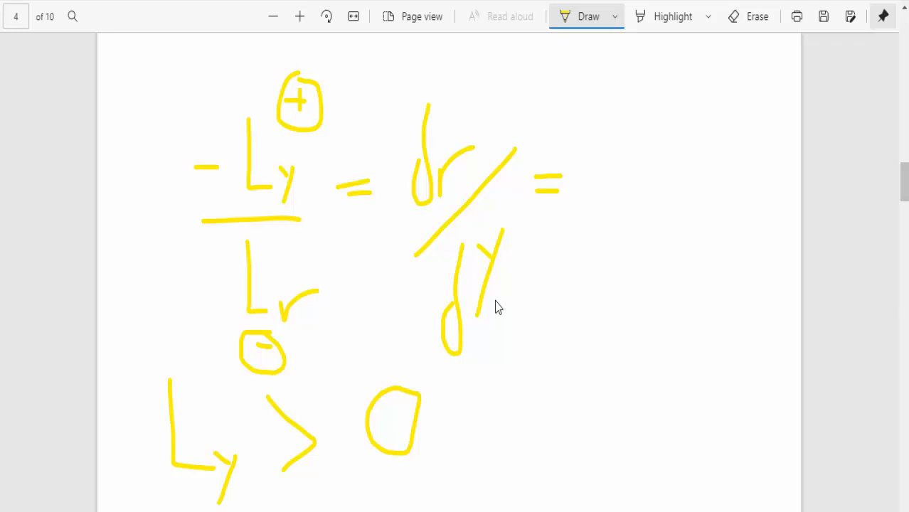
pyautogui.moveTo(521, 267)
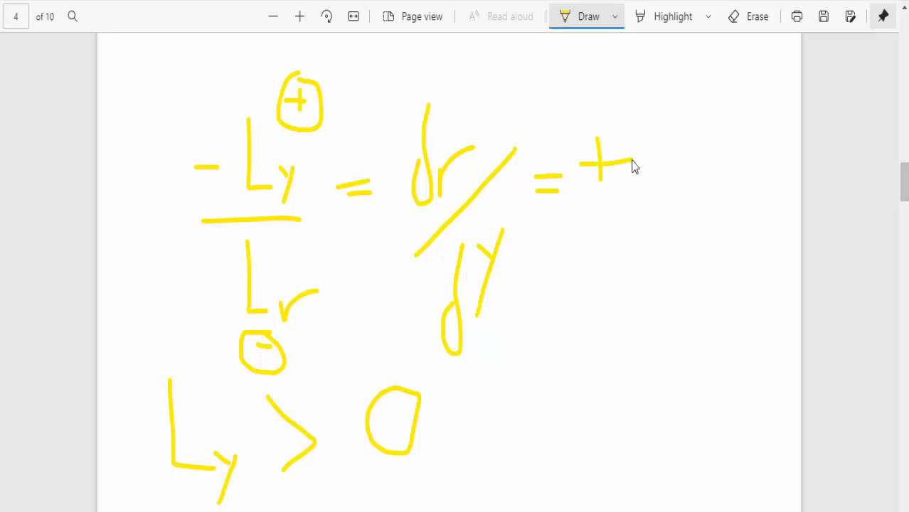
pyautogui.moveTo(646, 164); pyautogui.dragTo(646, 235)
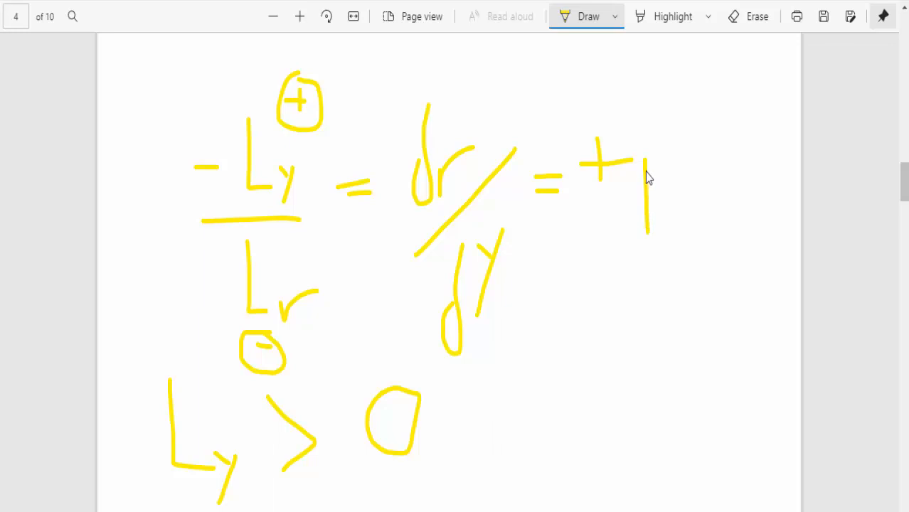
pyautogui.moveTo(647, 164); pyautogui.dragTo(676, 185)
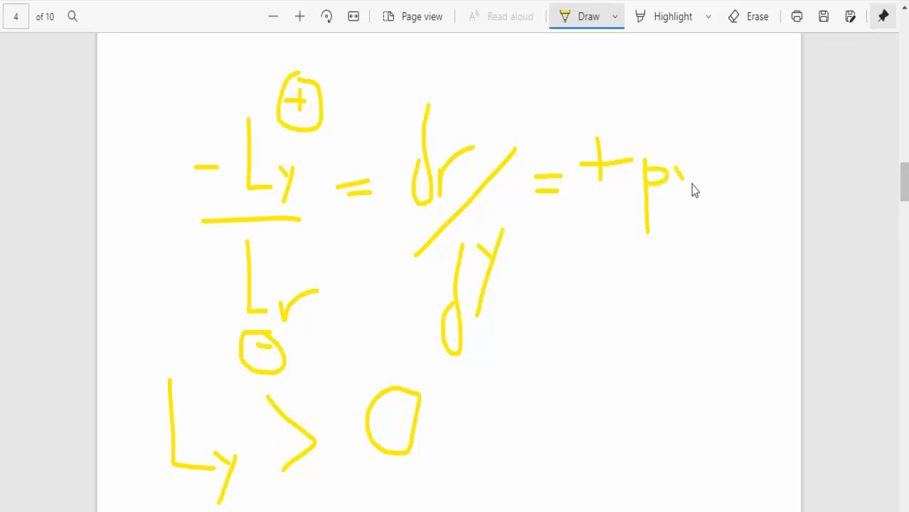
pyautogui.moveTo(676, 168); pyautogui.dragTo(704, 185)
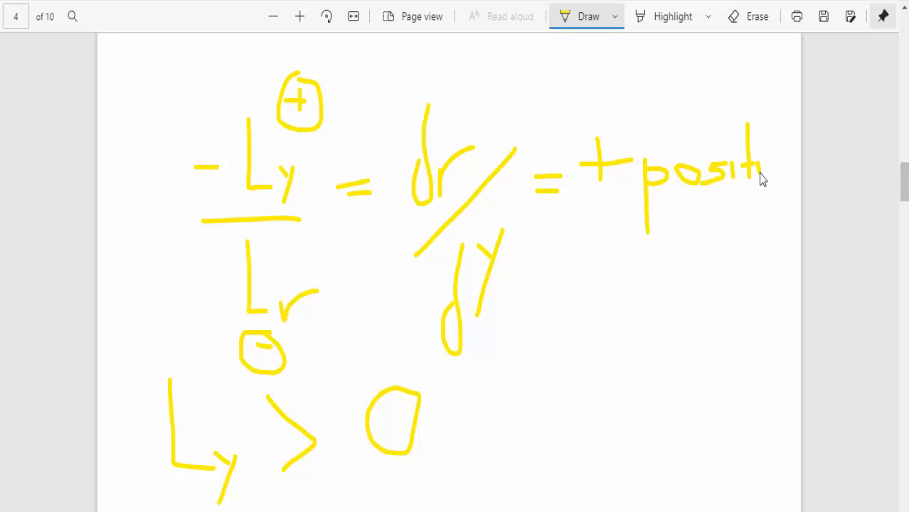
pyautogui.moveTo(754, 178); pyautogui.dragTo(797, 154)
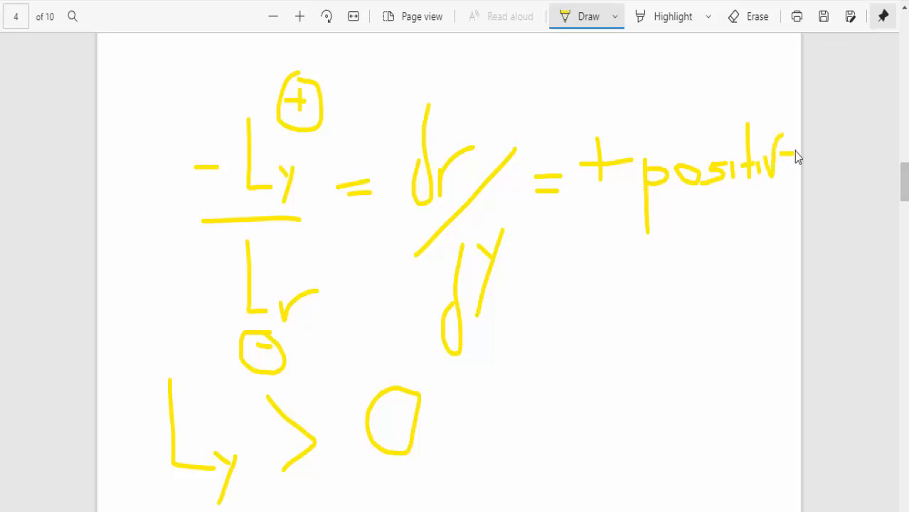
pyautogui.scroll(-3)
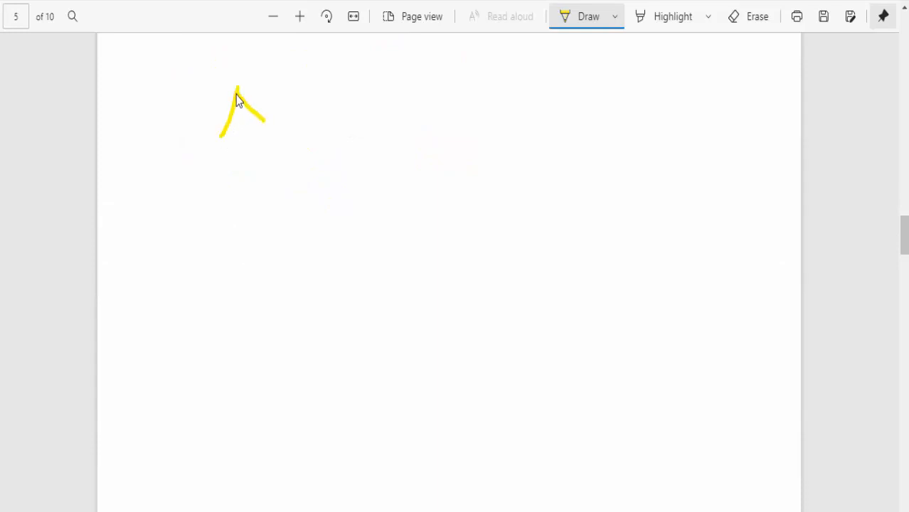
# Step: Sketch r–Y axes with the Y label on page 5 and handwrite the note 'CLOSE…' on the diagram
pyautogui.moveTo(239, 92); pyautogui.dragTo(538, 349)
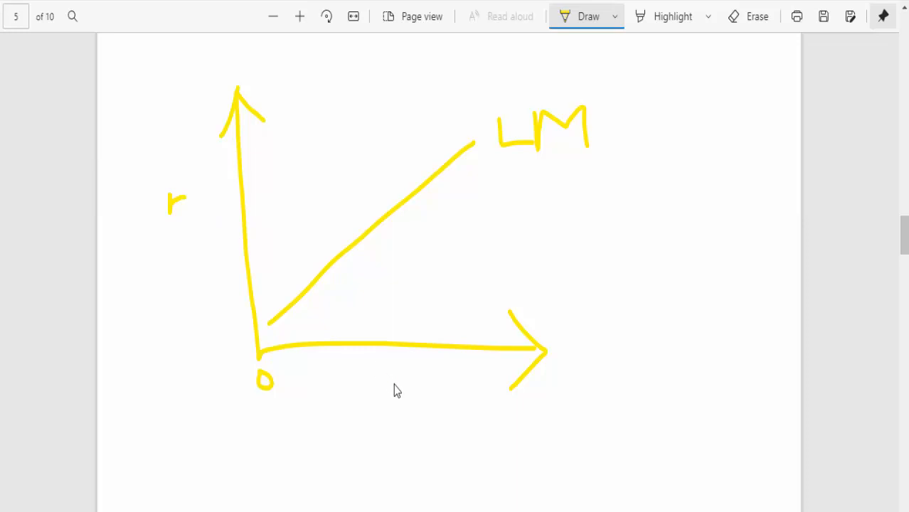
pyautogui.moveTo(391, 387); pyautogui.dragTo(410, 415)
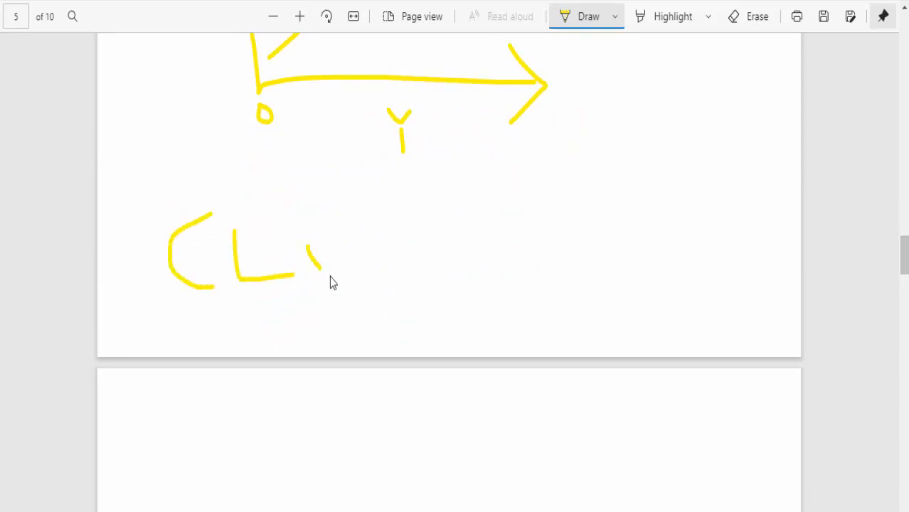
pyautogui.moveTo(327, 228); pyautogui.dragTo(327, 277)
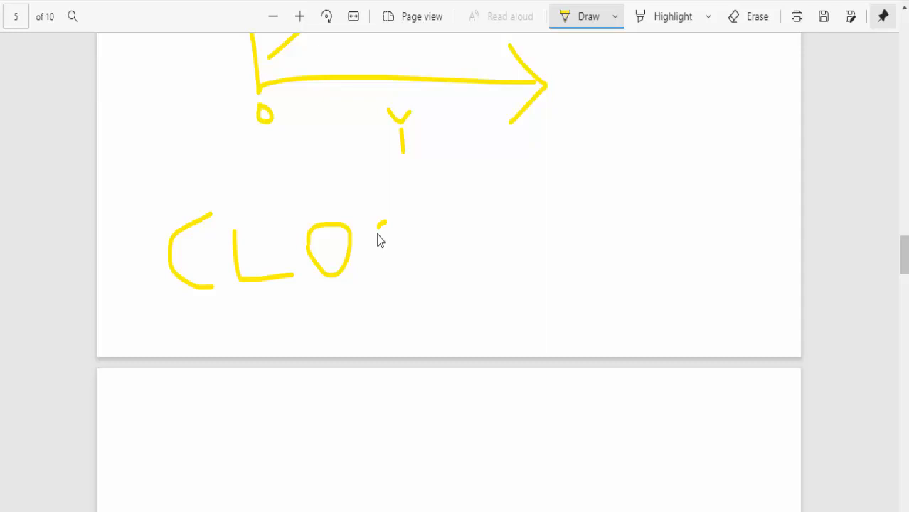
pyautogui.moveTo(370, 228); pyautogui.dragTo(410, 277)
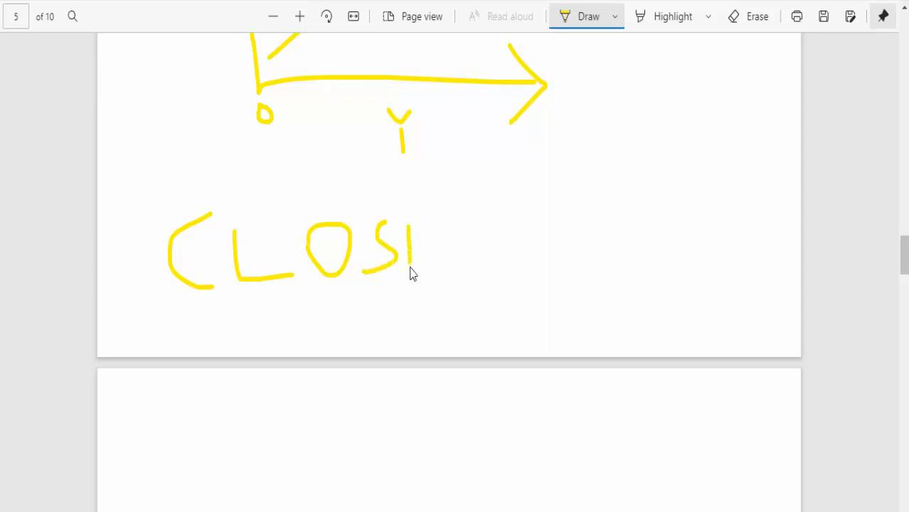
pyautogui.moveTo(411, 241); pyautogui.dragTo(441, 273)
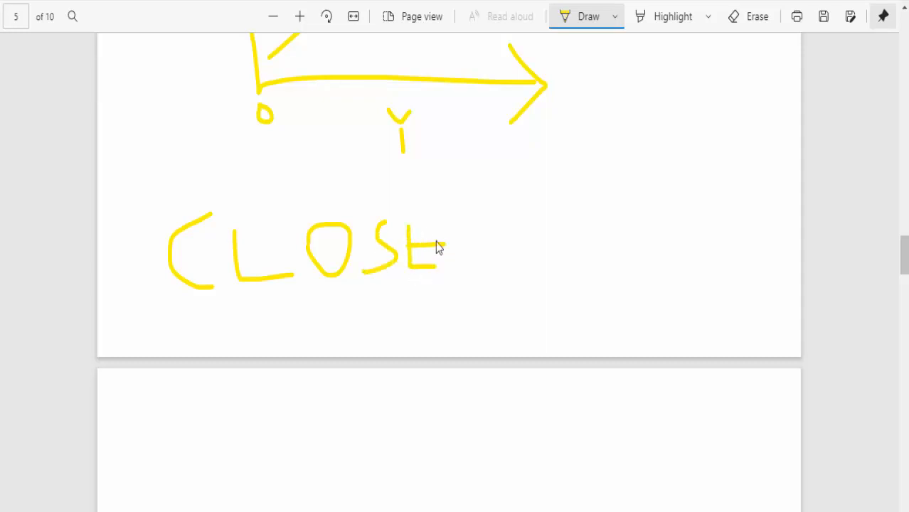
pyautogui.moveTo(449, 225); pyautogui.dragTo(452, 278)
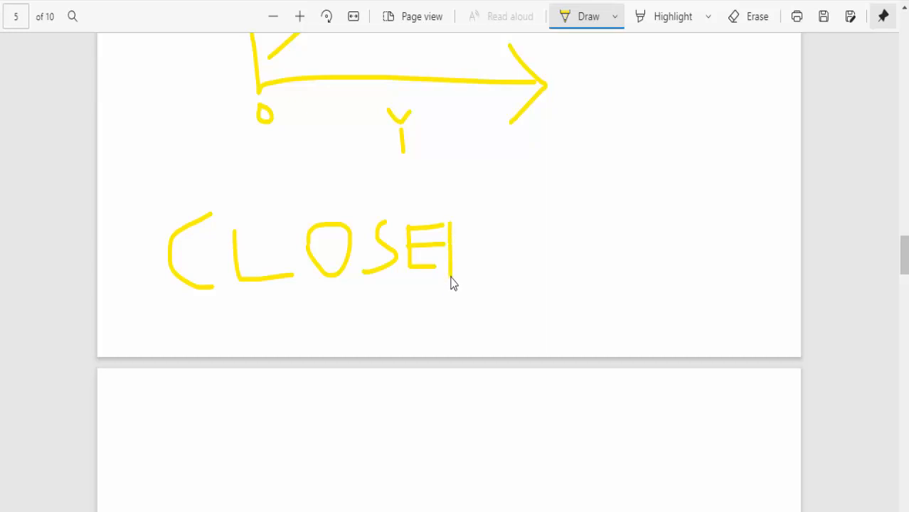
pyautogui.moveTo(462, 234); pyautogui.dragTo(484, 284)
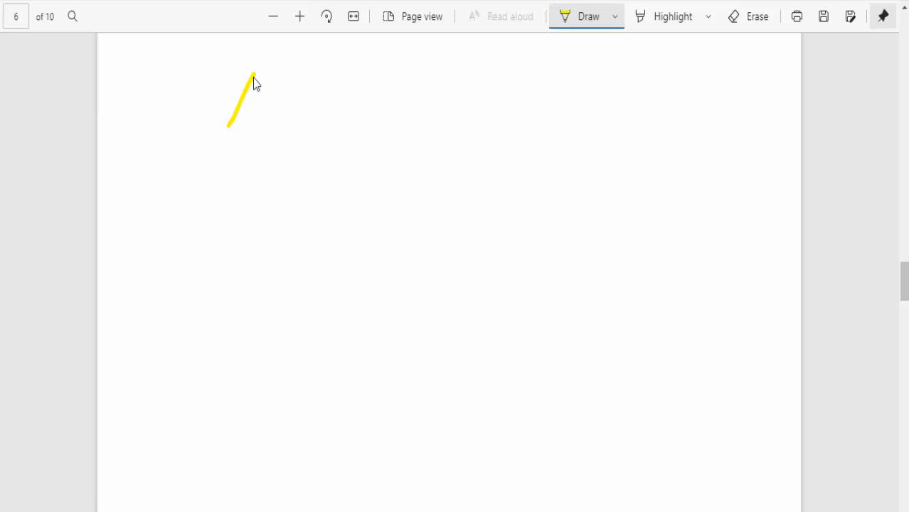
# Step: Draw r–Y axes with arrowheads and origin 0 on page 6, then an upward line labelled LM
pyautogui.moveTo(253, 74); pyautogui.dragTo(287, 117)
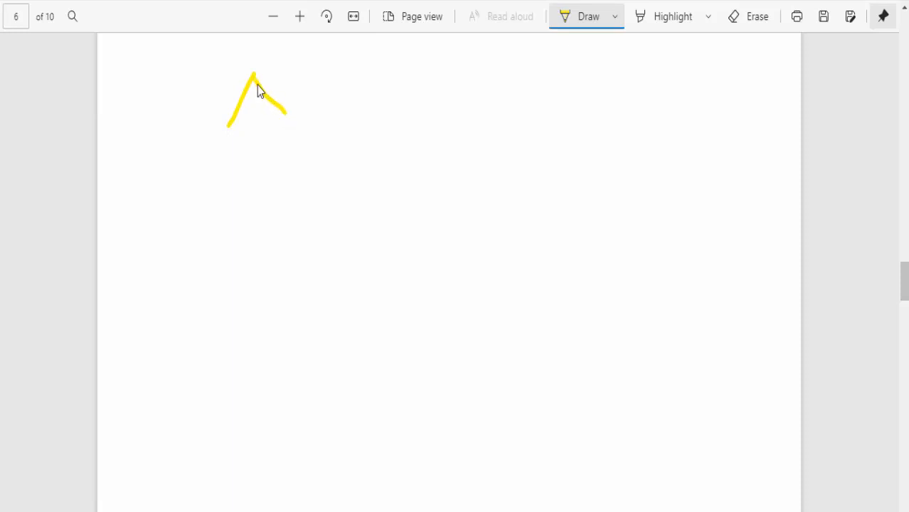
pyautogui.moveTo(253, 78); pyautogui.dragTo(640, 359)
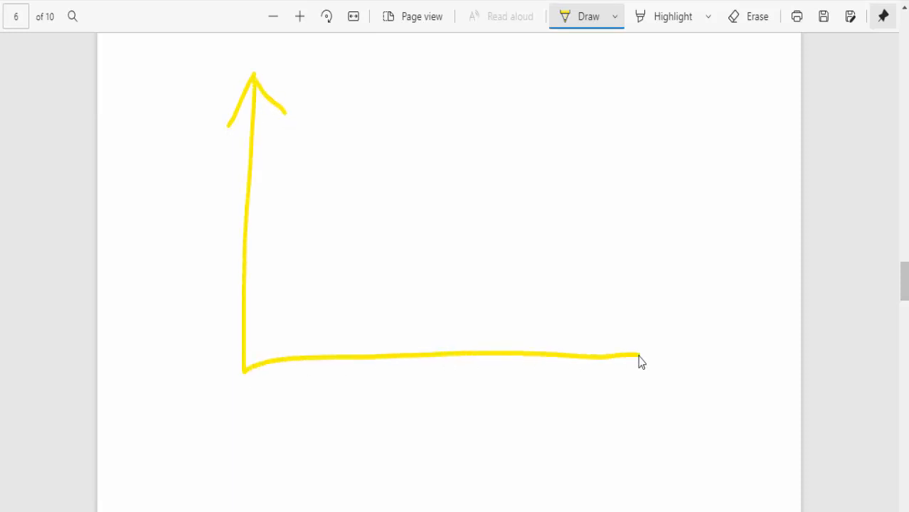
pyautogui.moveTo(640, 358); pyautogui.dragTo(626, 373)
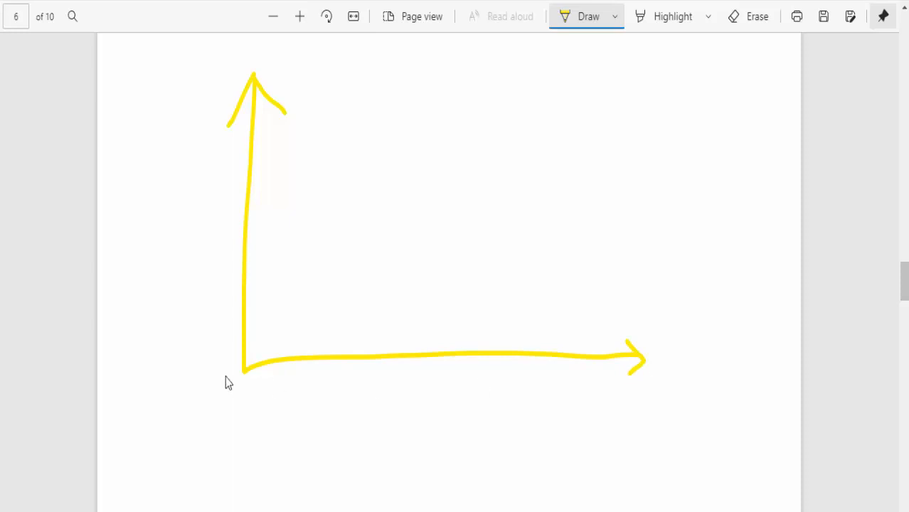
pyautogui.moveTo(226, 391); pyautogui.dragTo(226, 398)
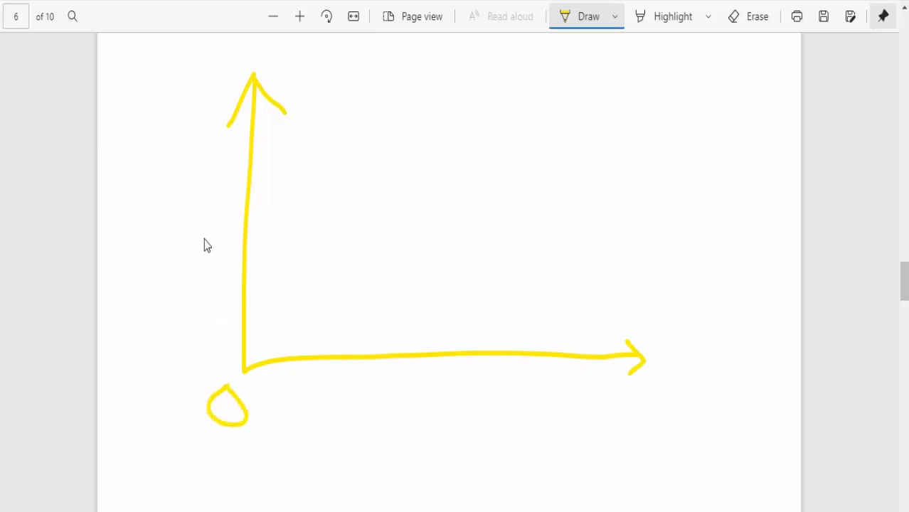
pyautogui.moveTo(441, 396); pyautogui.dragTo(467, 419)
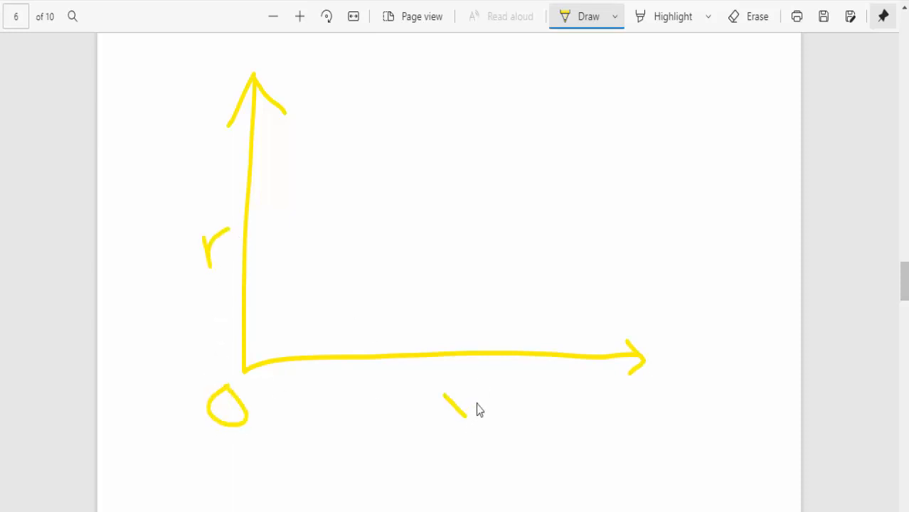
pyautogui.moveTo(278, 327); pyautogui.dragTo(495, 97)
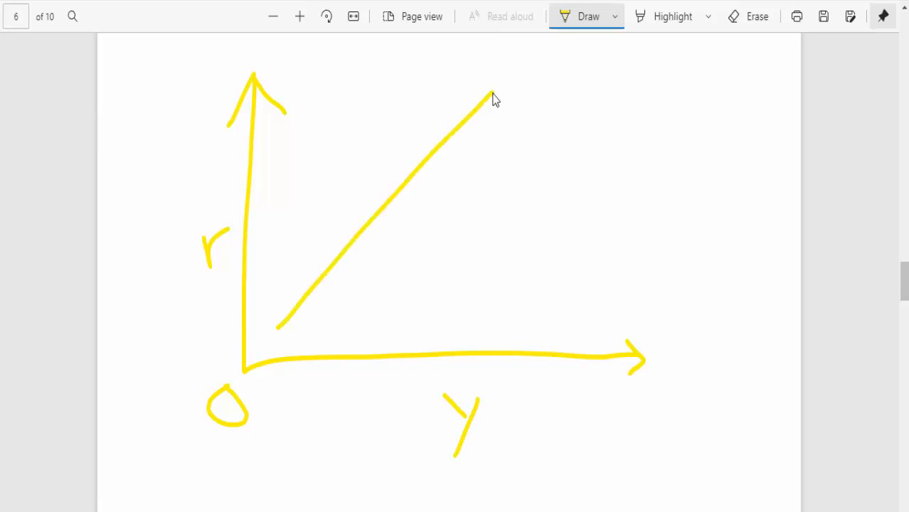
pyautogui.moveTo(498, 92); pyautogui.dragTo(529, 117)
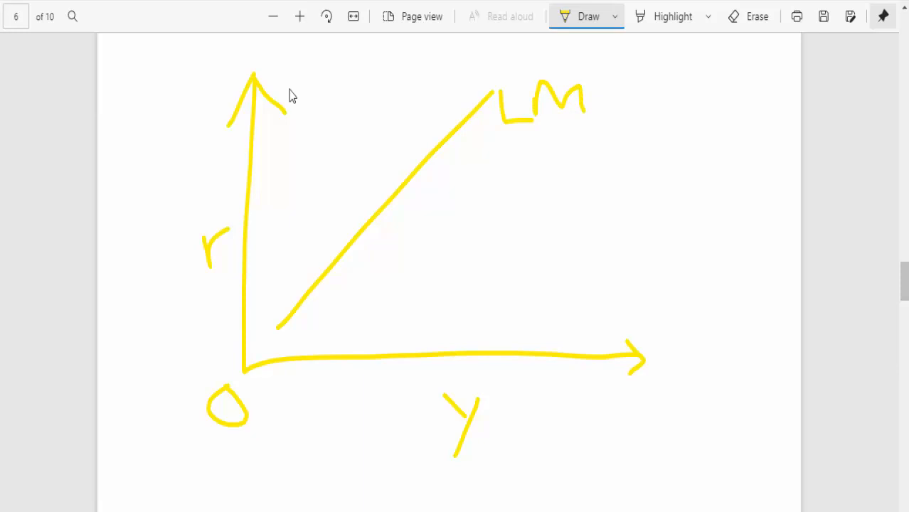
# Step: Add a downward IS line crossing LM with dashed guides to both axes marking r0 and Y0
pyautogui.moveTo(299, 78); pyautogui.dragTo(497, 292)
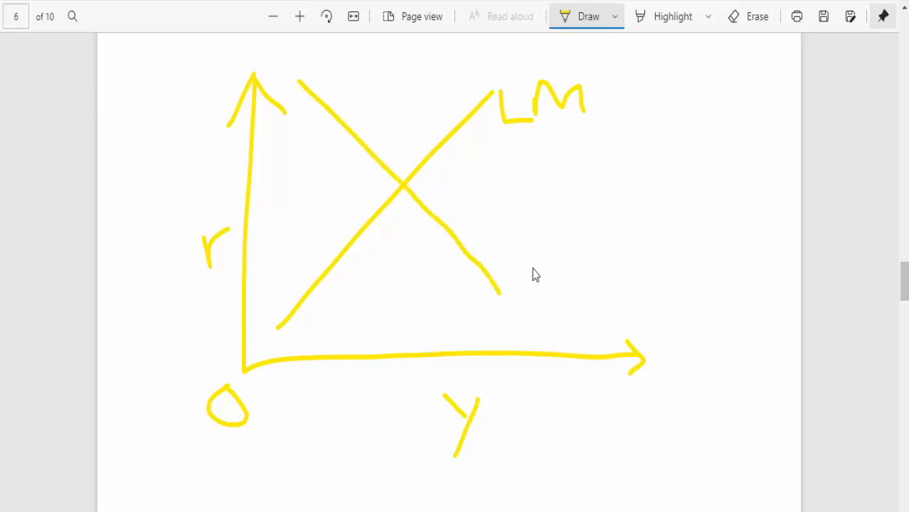
pyautogui.moveTo(532, 276); pyautogui.dragTo(543, 322)
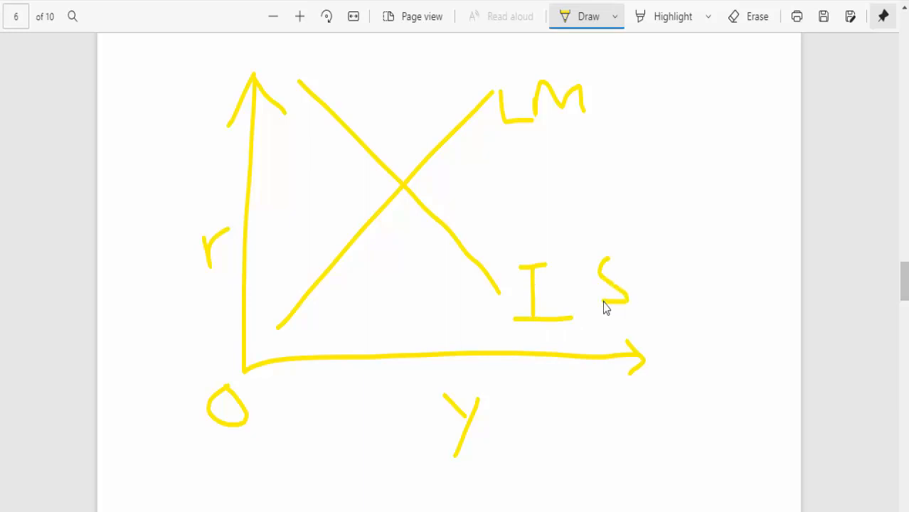
pyautogui.moveTo(406, 192); pyautogui.dragTo(402, 349)
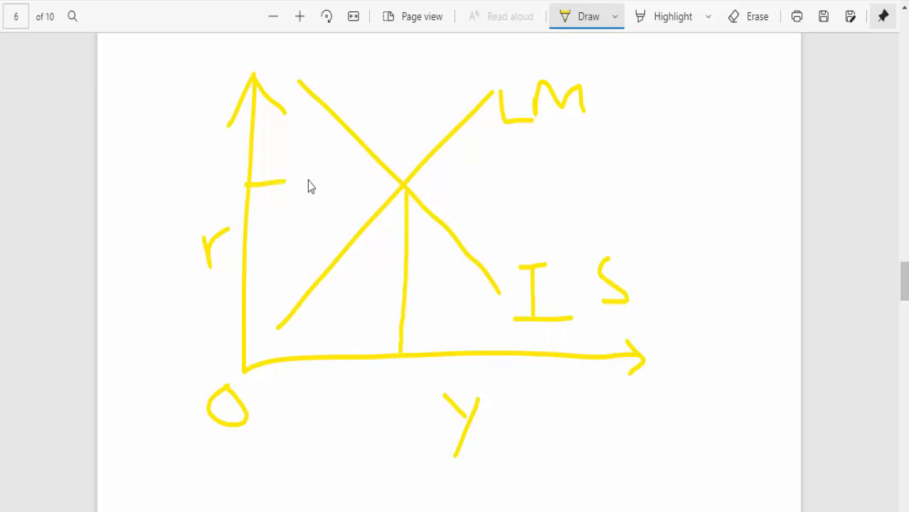
pyautogui.moveTo(245, 185); pyautogui.dragTo(406, 185)
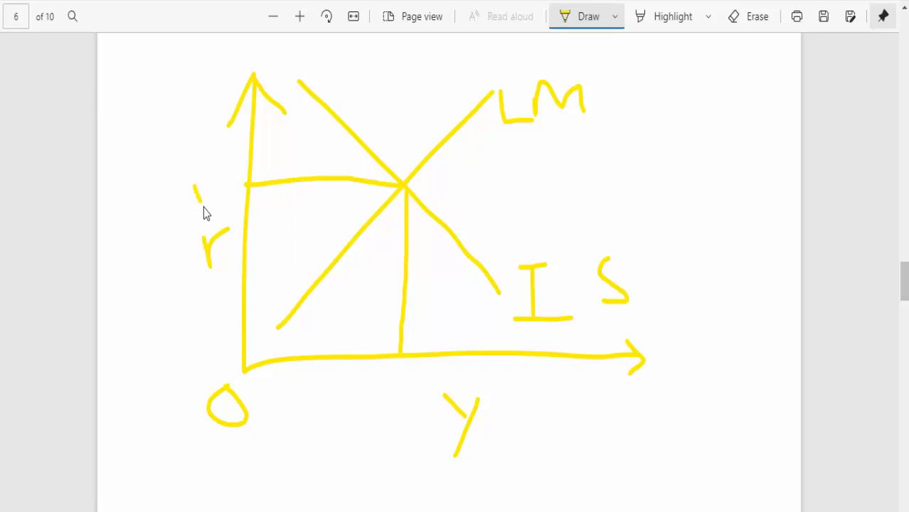
pyautogui.moveTo(196, 188); pyautogui.dragTo(224, 202)
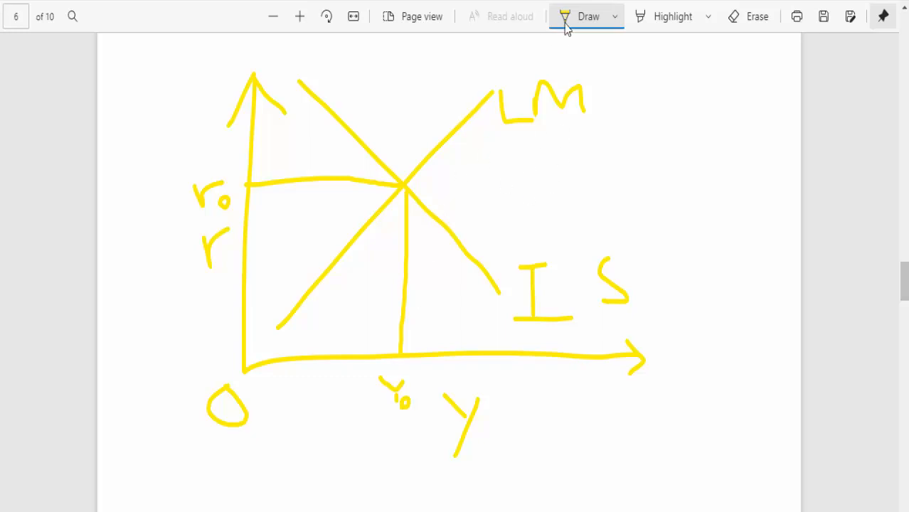
pyautogui.moveTo(503, 142)
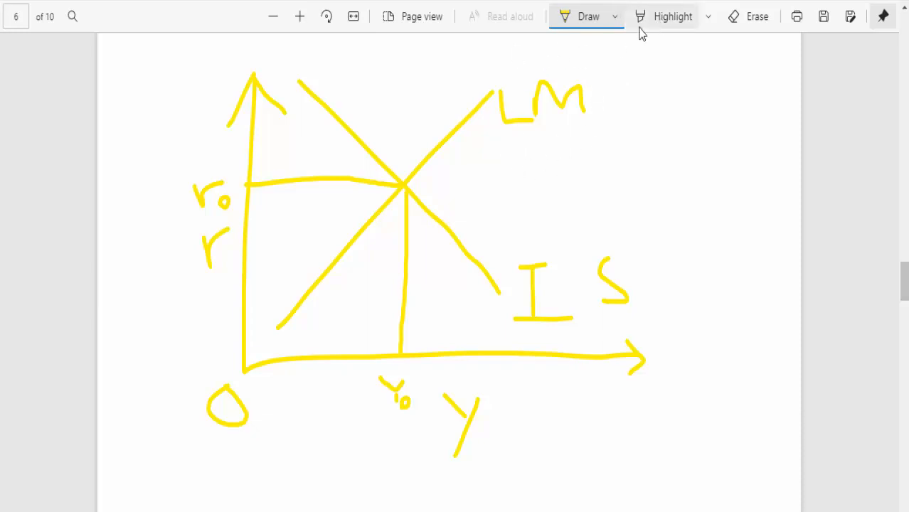
# Step: Switch the pen to red and draw a shifted line labelled LM1 to the right of LM
pyautogui.click(616, 15)
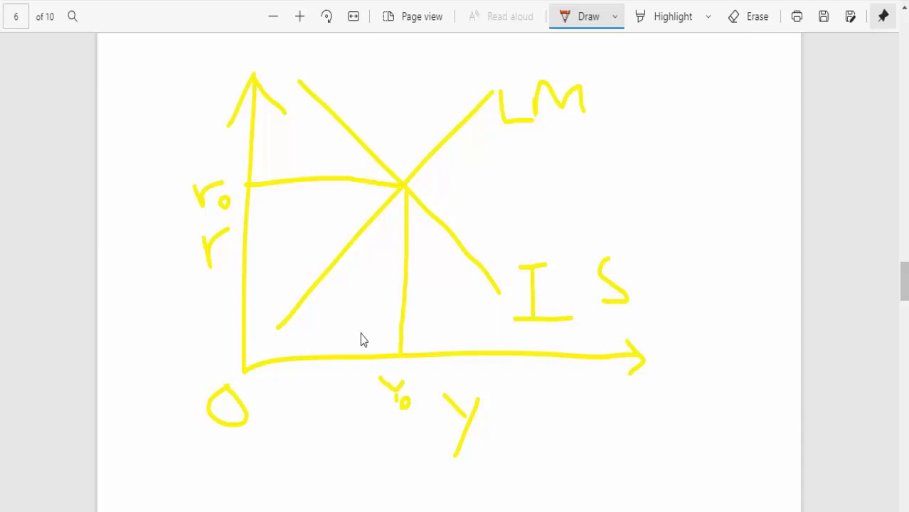
pyautogui.moveTo(356, 340); pyautogui.dragTo(453, 230)
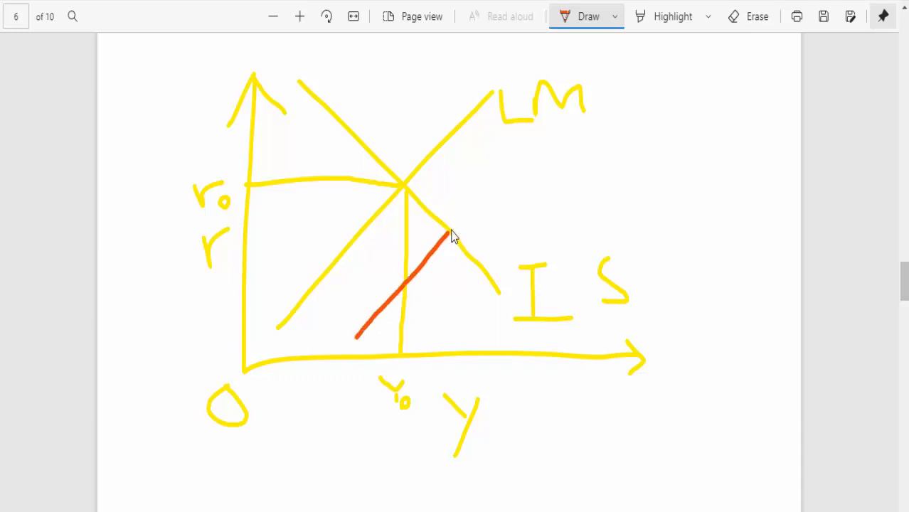
pyautogui.moveTo(441, 235); pyautogui.dragTo(483, 202)
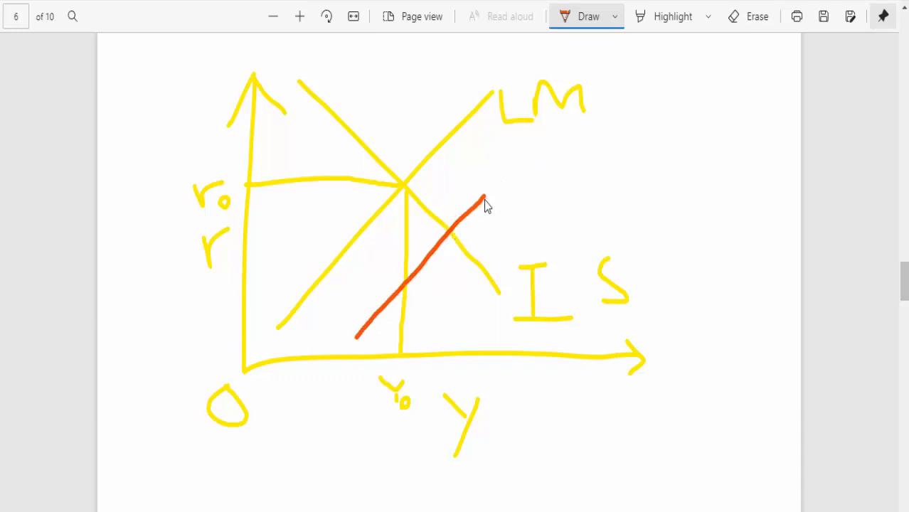
pyautogui.moveTo(484, 199); pyautogui.dragTo(519, 160)
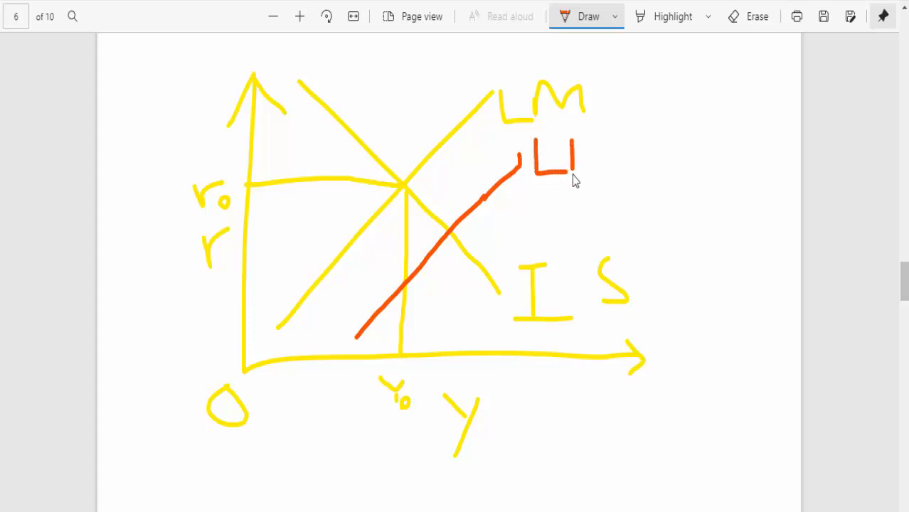
pyautogui.moveTo(577, 135); pyautogui.dragTo(626, 171)
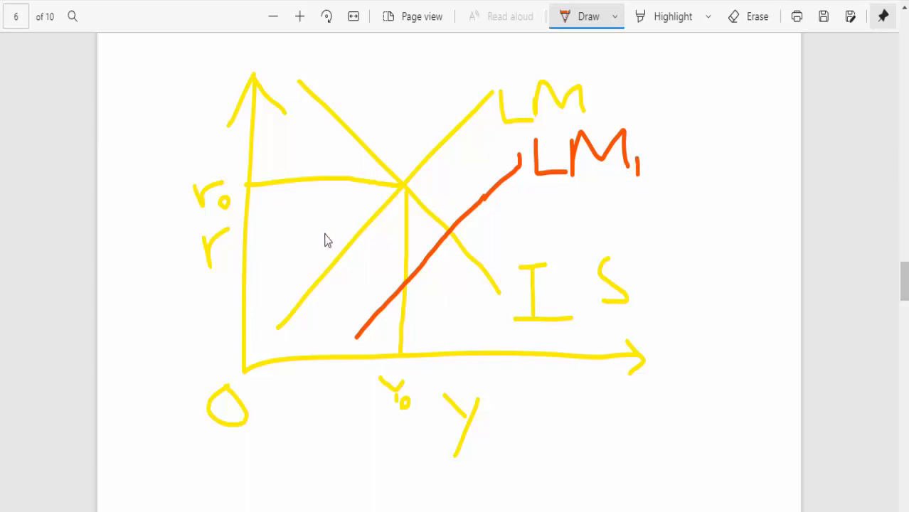
# Step: Add guide lines from the new intersection, a shift arrow from LM to LM1, and labels r1 and Y1
pyautogui.moveTo(245, 240); pyautogui.dragTo(413, 235)
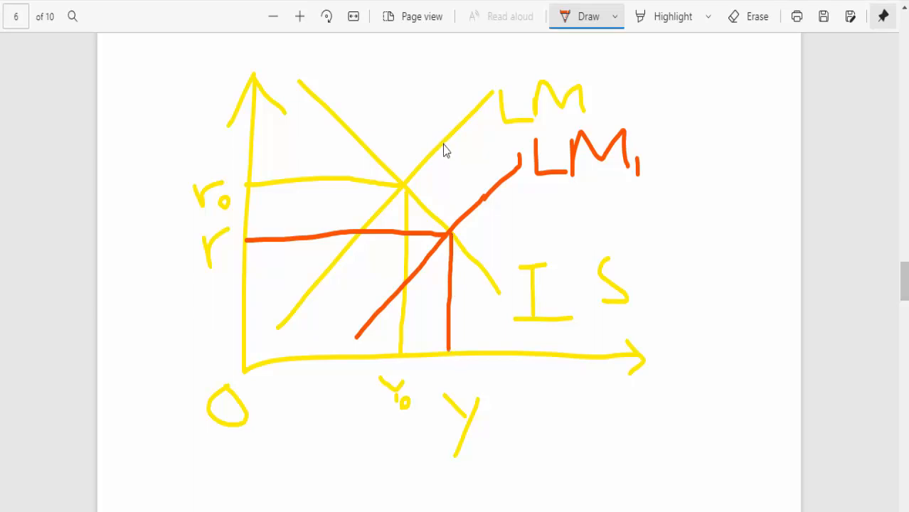
pyautogui.moveTo(441, 145); pyautogui.dragTo(487, 188)
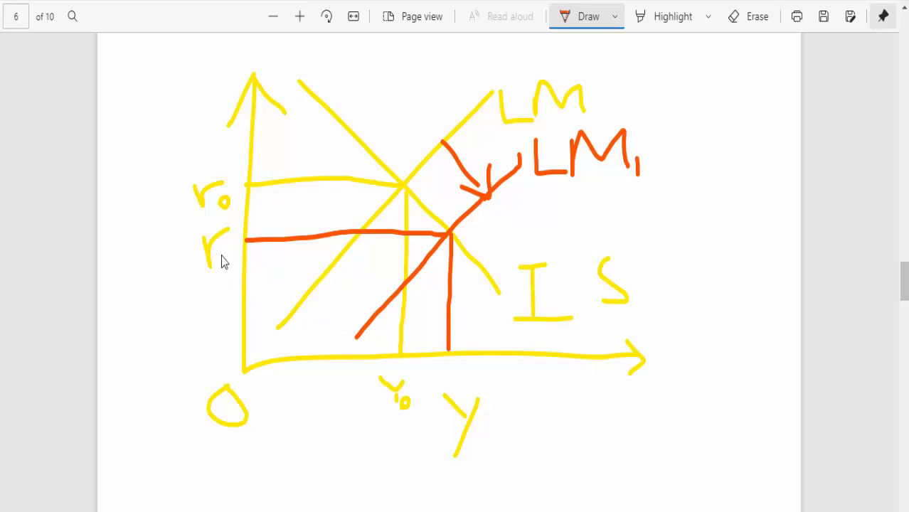
pyautogui.moveTo(228, 241); pyautogui.dragTo(239, 263)
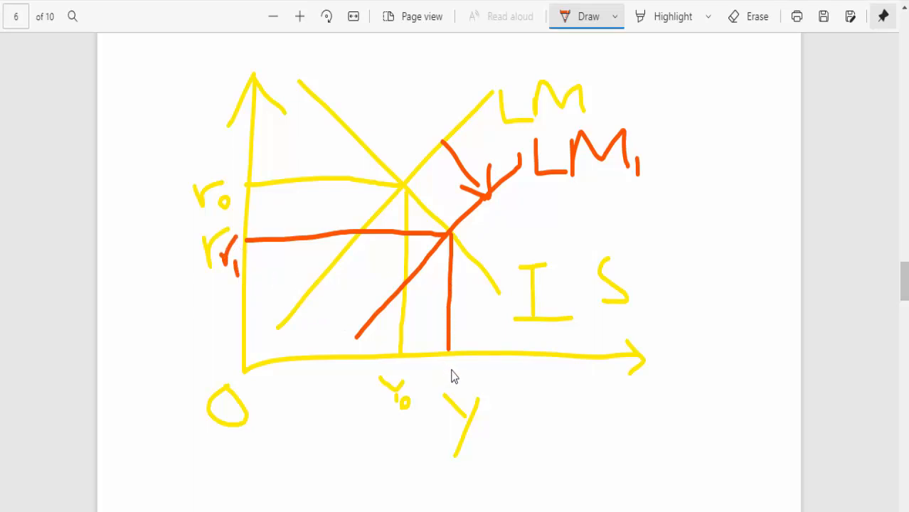
pyautogui.moveTo(450, 370); pyautogui.dragTo(469, 377)
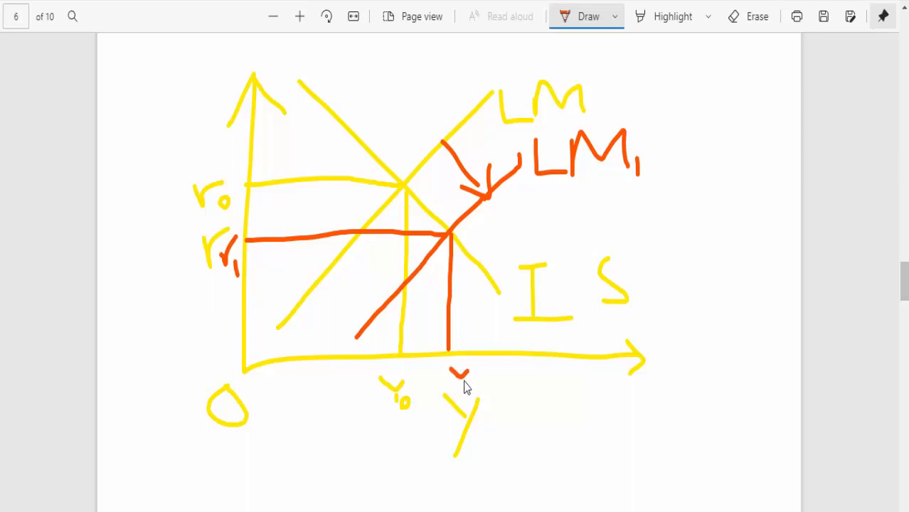
pyautogui.moveTo(449, 367); pyautogui.dragTo(468, 381)
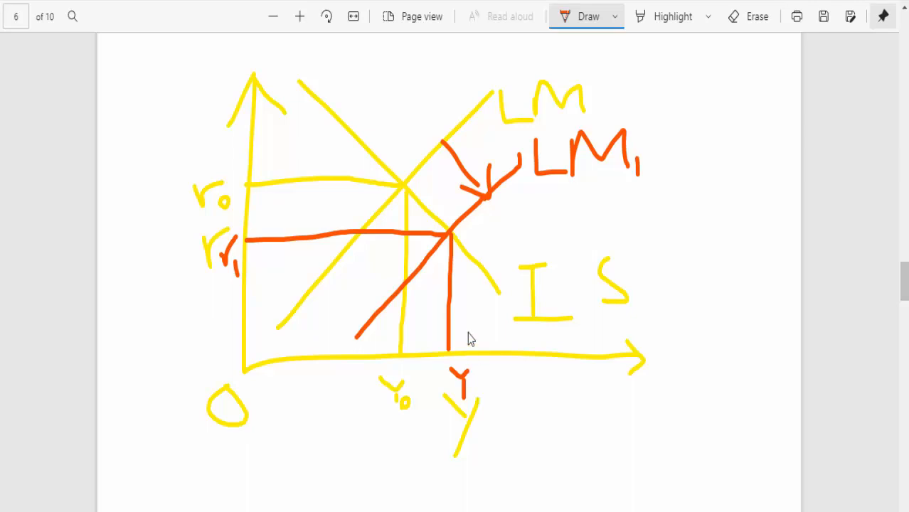
pyautogui.moveTo(427, 180)
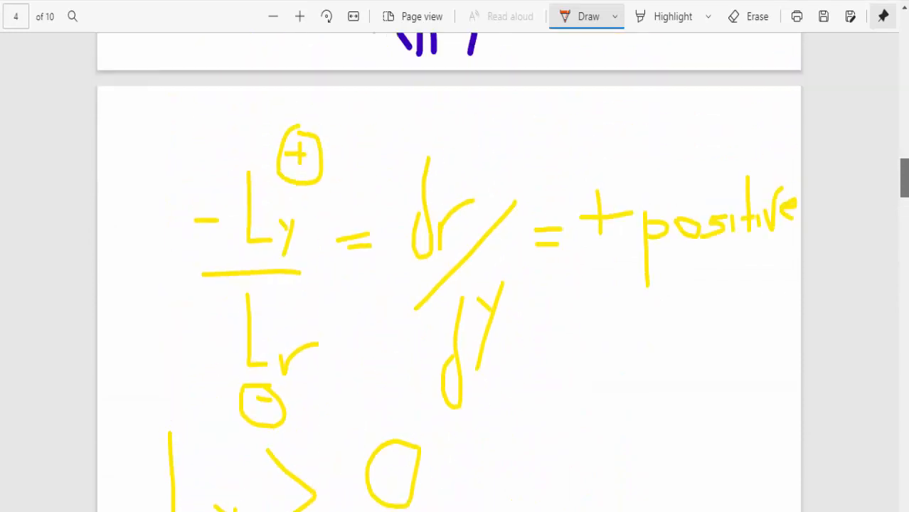
# Step: Draw a red loop circling the dr/dY slope term on the derivation page
pyautogui.moveTo(419, 114); pyautogui.dragTo(384, 284)
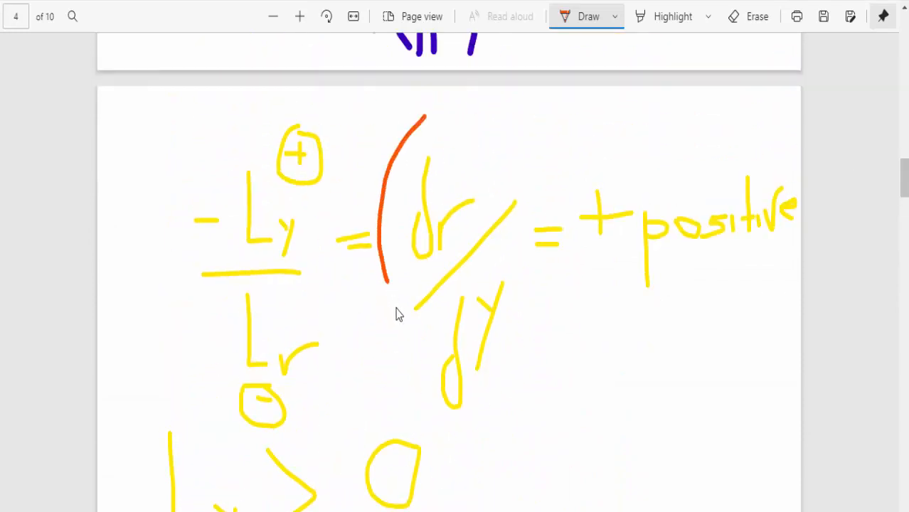
pyautogui.moveTo(412, 121); pyautogui.dragTo(490, 427)
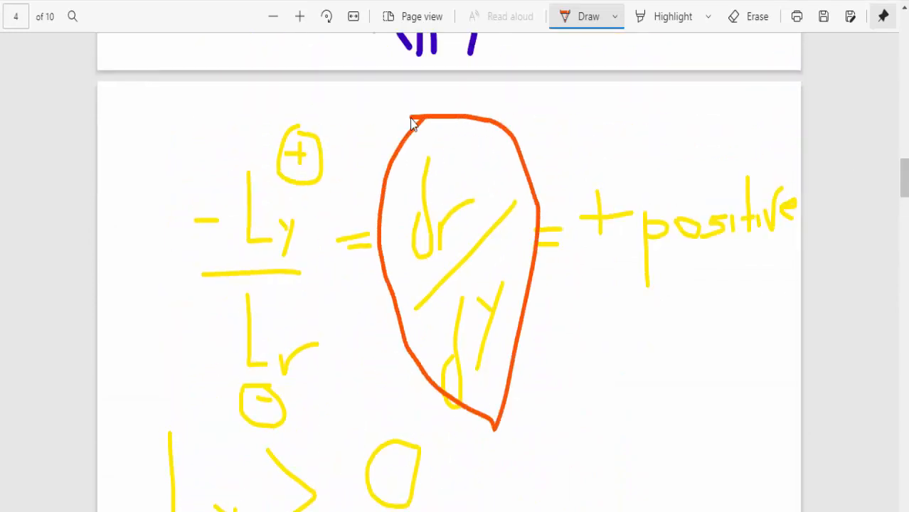
pyautogui.moveTo(463, 245)
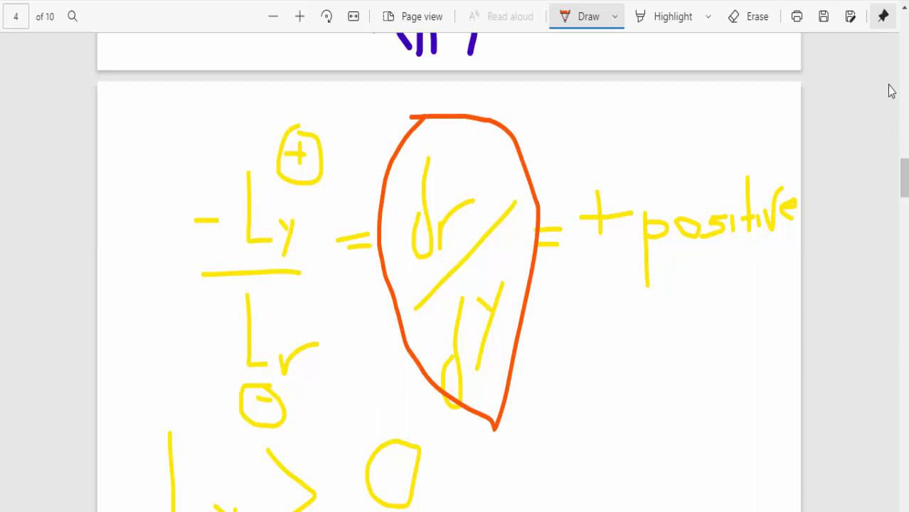
pyautogui.scroll(-3)
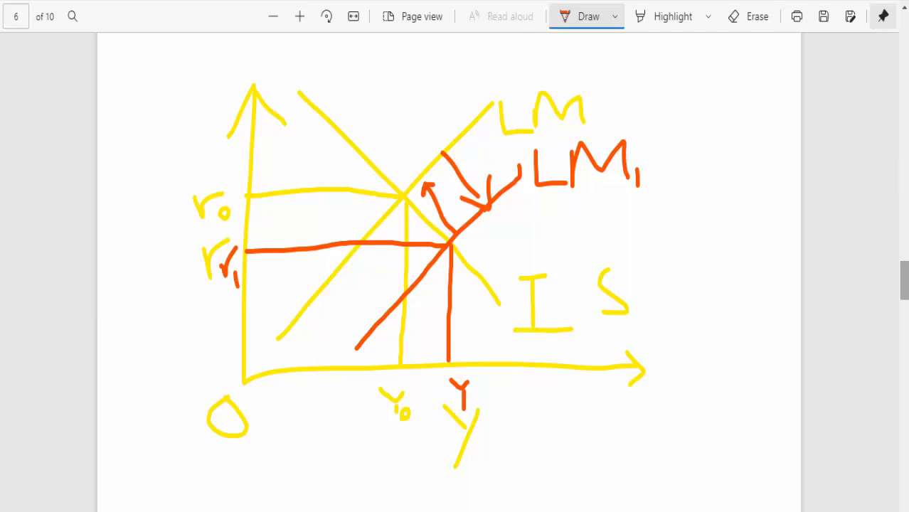
pyautogui.moveTo(592, 285)
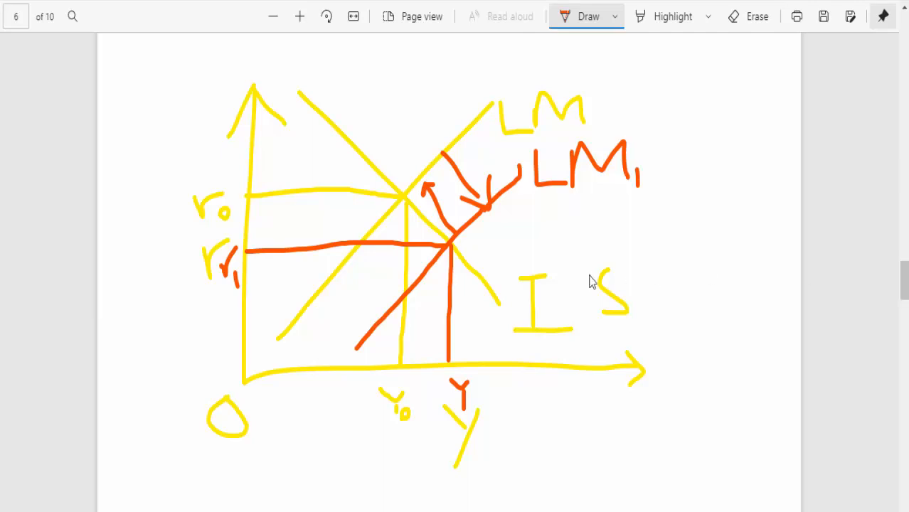